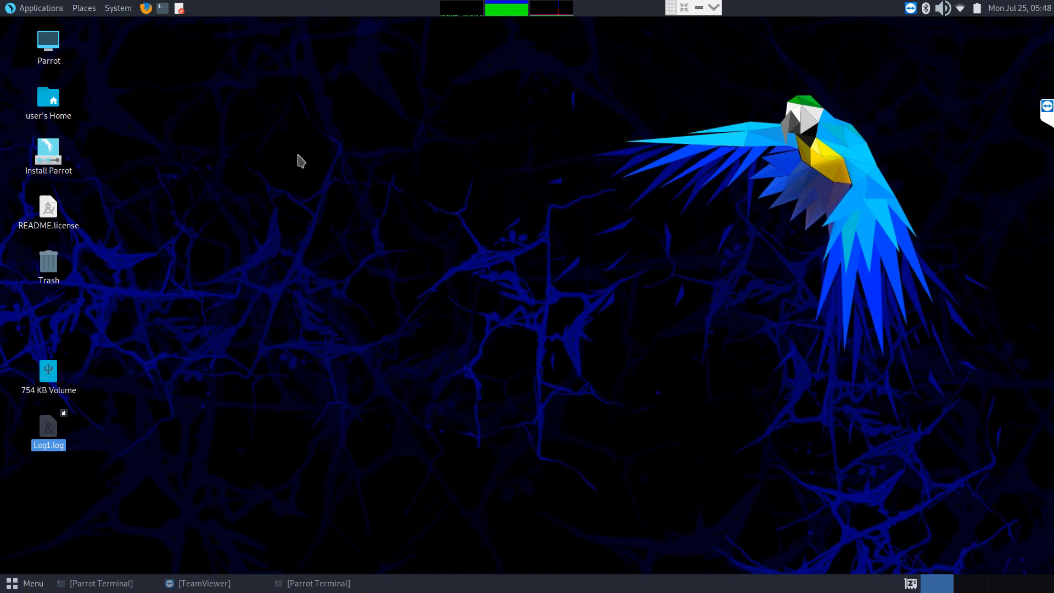
{"action": "mouse_move", "coordinate": [308, 129]}
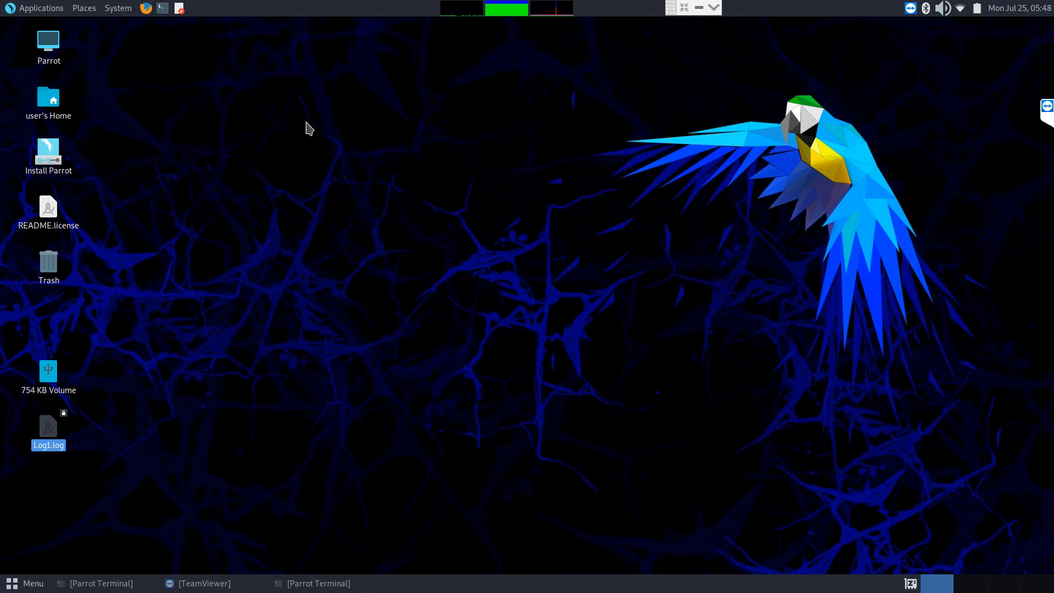
{"action": "mouse_move", "coordinate": [532, 263]}
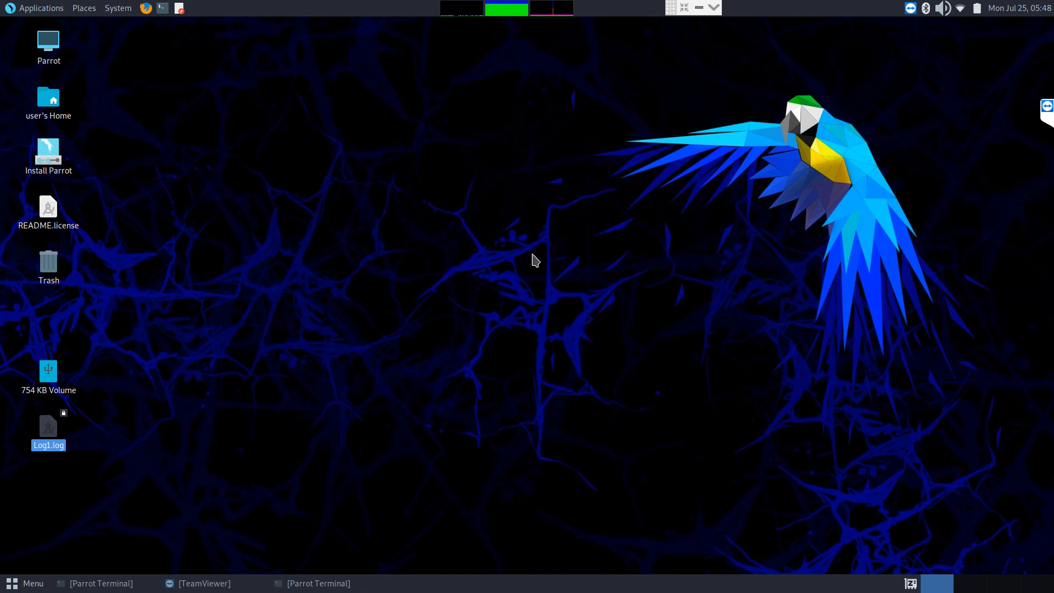
{"action": "mouse_move", "coordinate": [452, 186]}
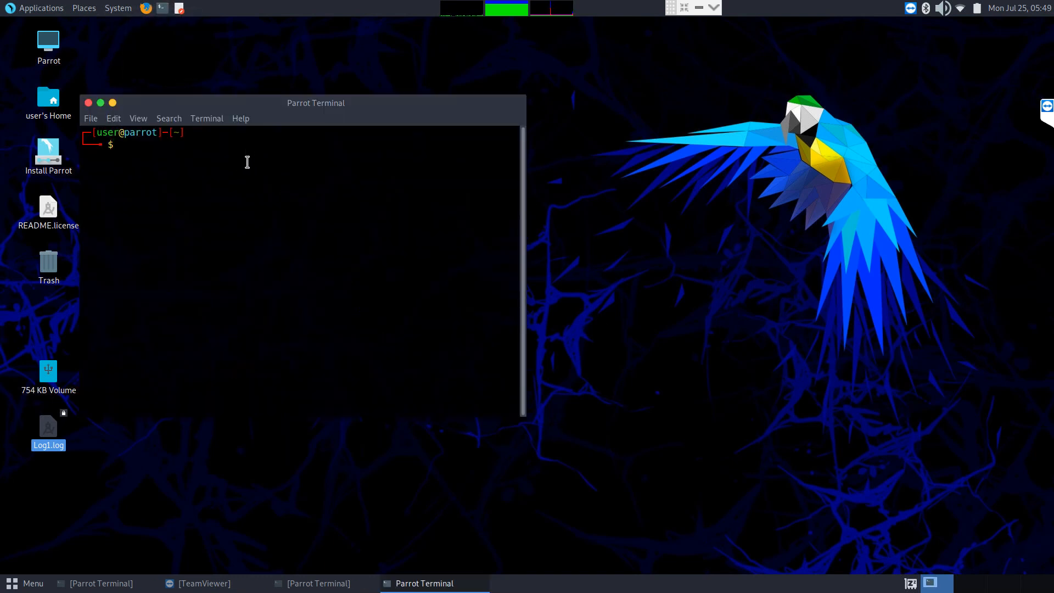
Step: Refresh the system package lists with 'sudo apt-get update'
{"action": "type", "text": "sudo"}
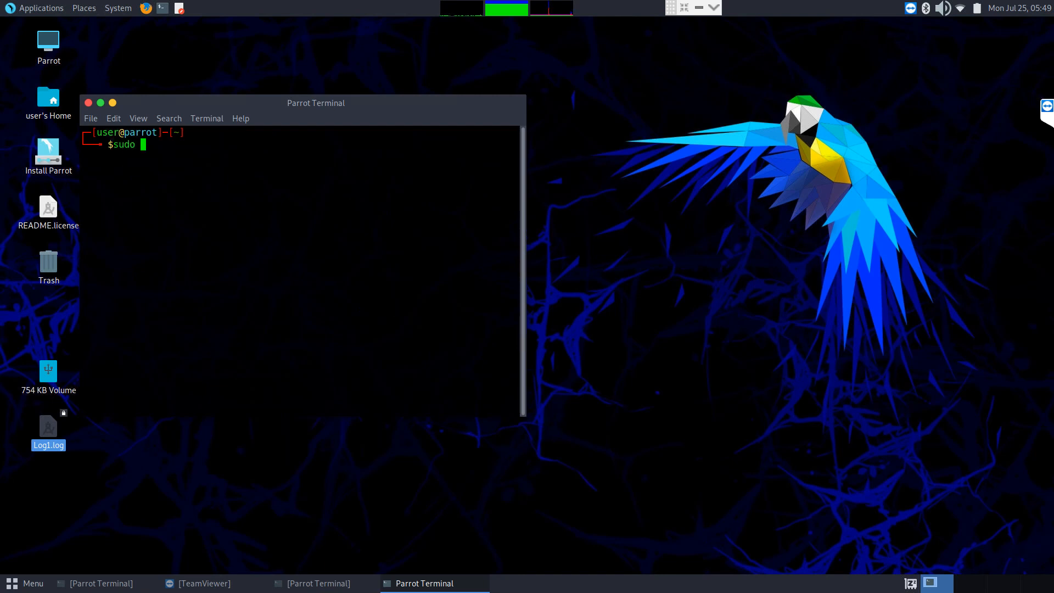
{"action": "type", "text": "apt-get upd"}
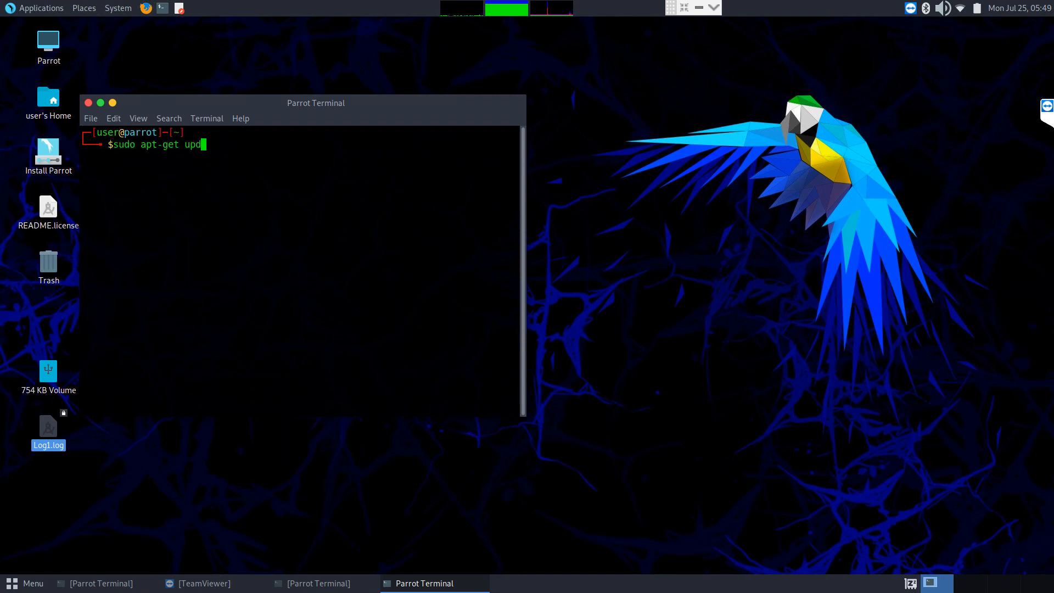
{"action": "type", "text": "ate"}
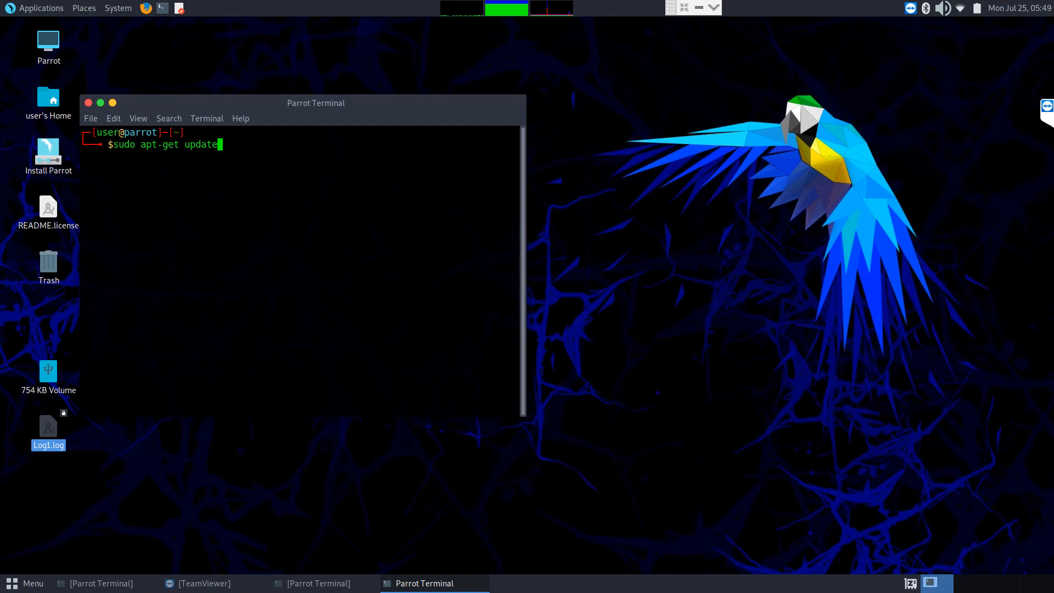
{"action": "key", "text": "BackSpace"}
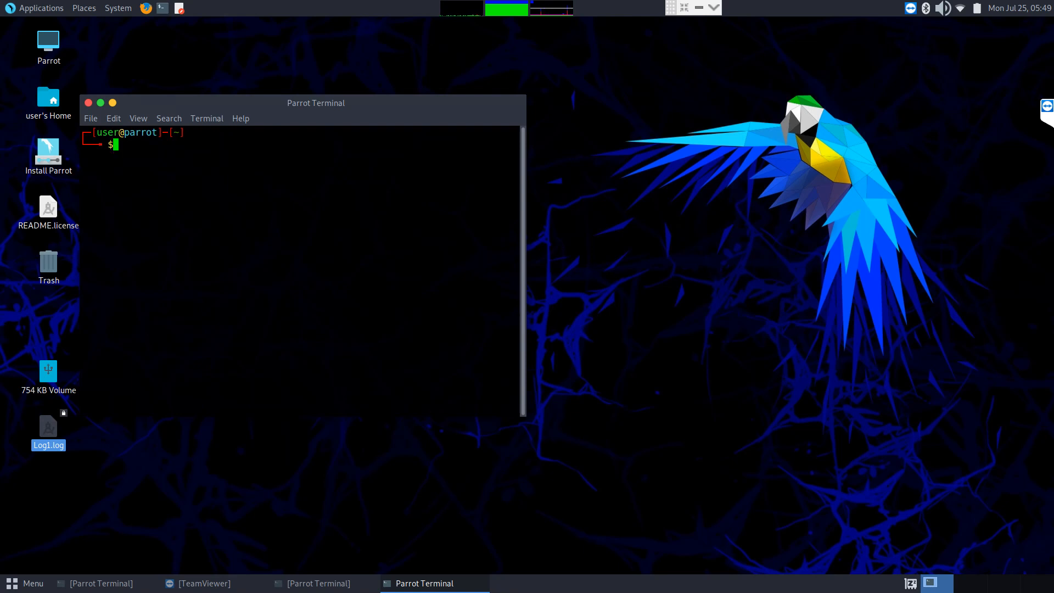
Step: Install the hwinfo hardware-listing tool with 'sudo apt-get install hwinfo'
{"action": "type", "text": "s"}
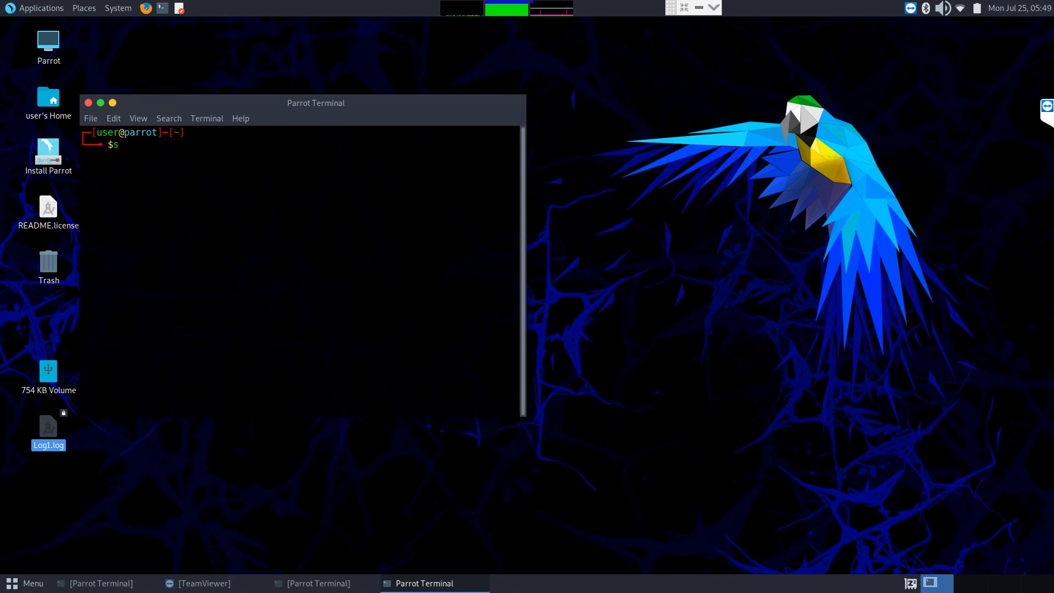
{"action": "type", "text": "udo"}
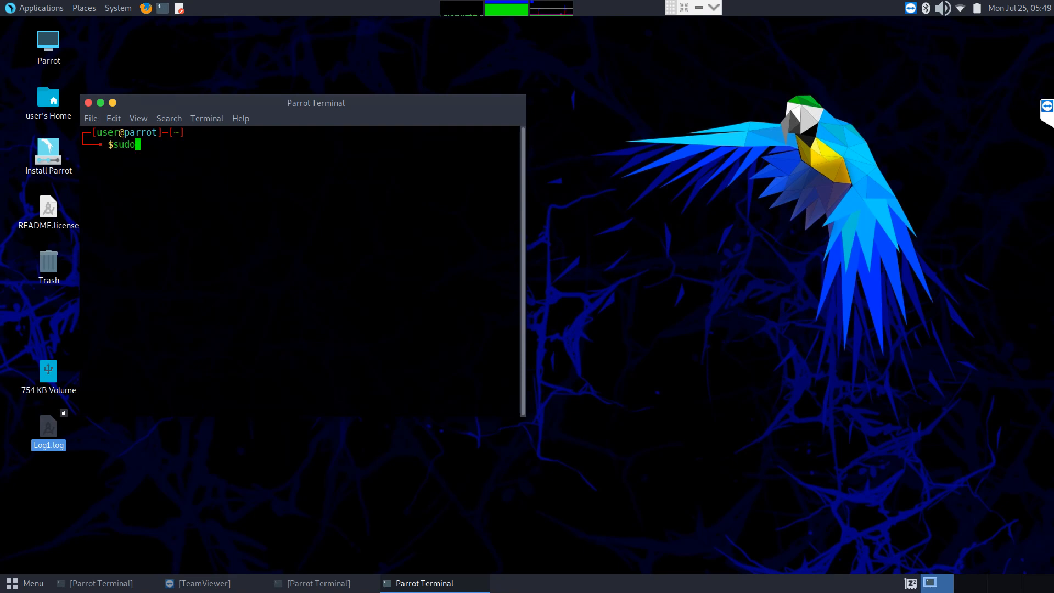
{"action": "type", "text": "apgt"}
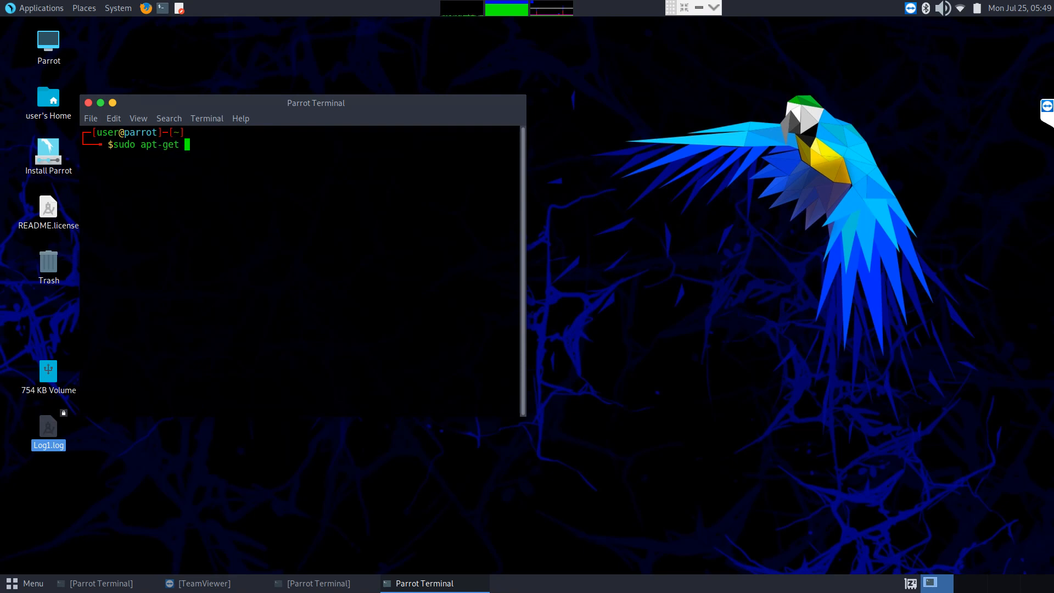
{"action": "type", "text": "install hwi"}
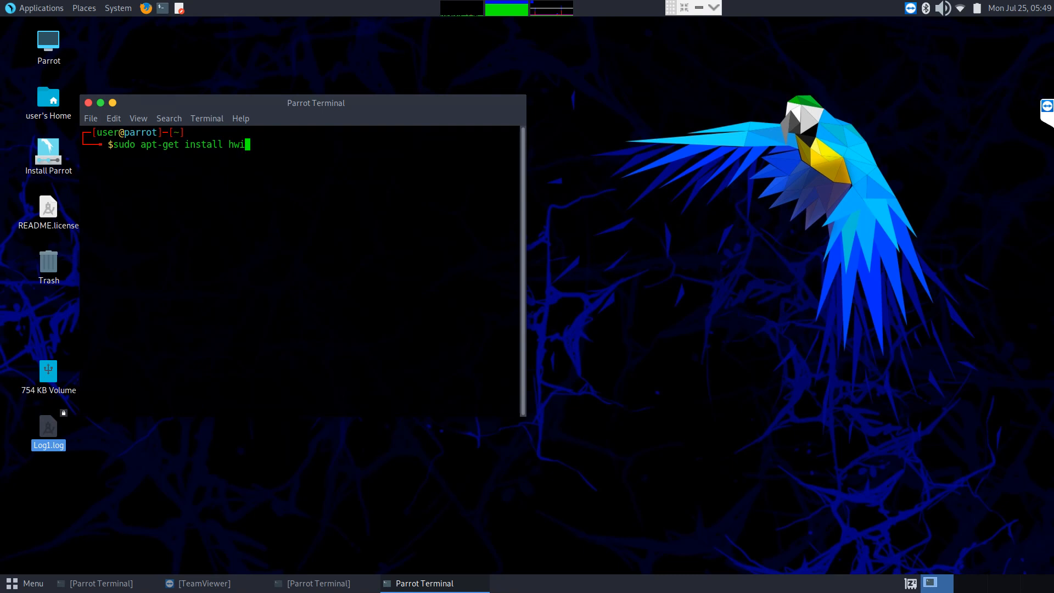
{"action": "type", "text": "nfo"}
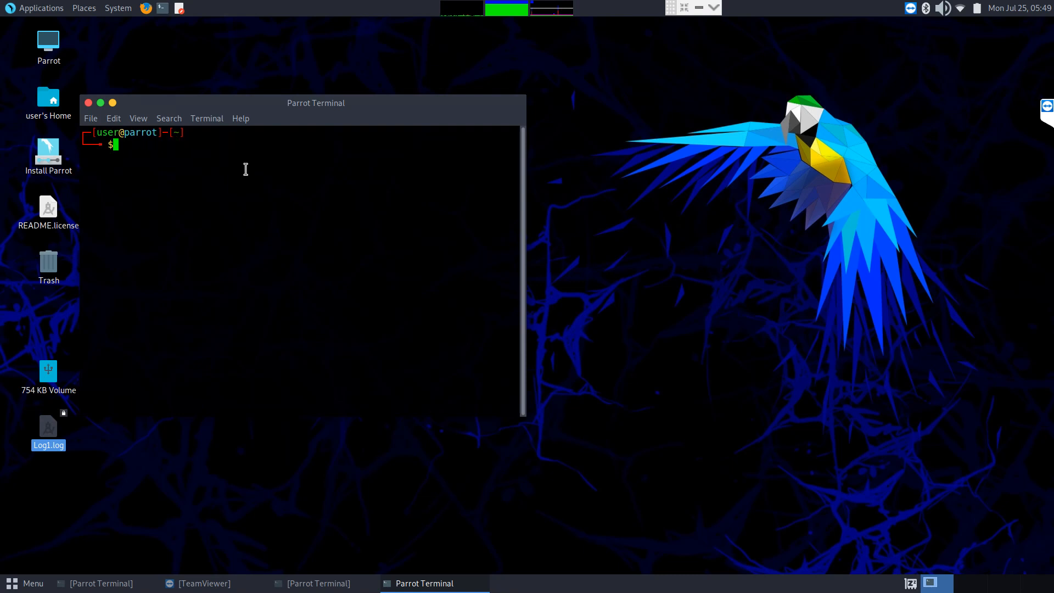
Step: Run 'hwinfo --short' to review disks including /dev/sdc, then close the terminal
{"action": "type", "text": "hw"}
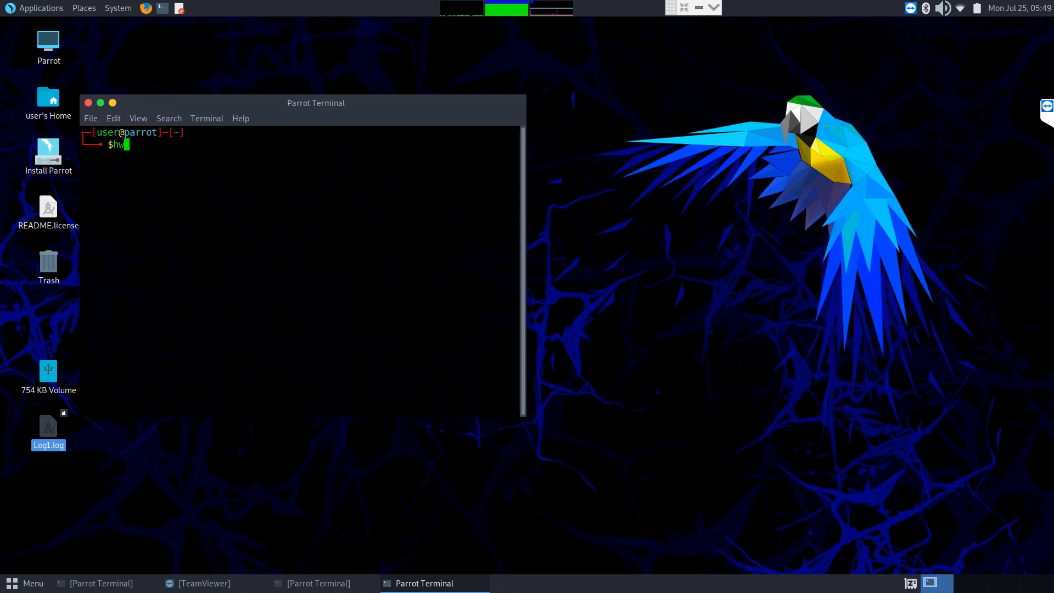
{"action": "type", "text": "winfo --"}
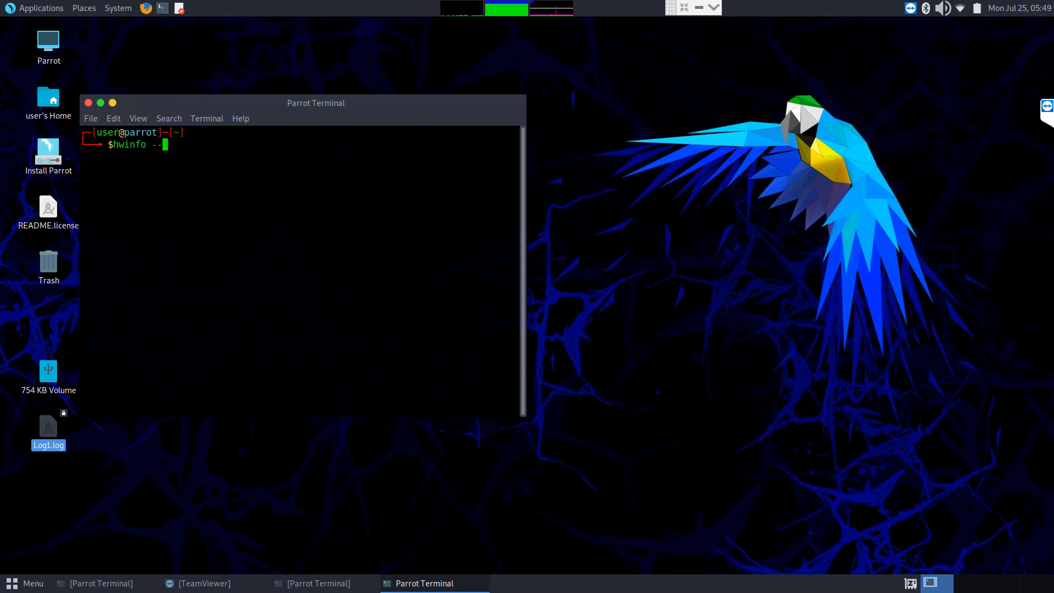
{"action": "key", "text": "Return"}
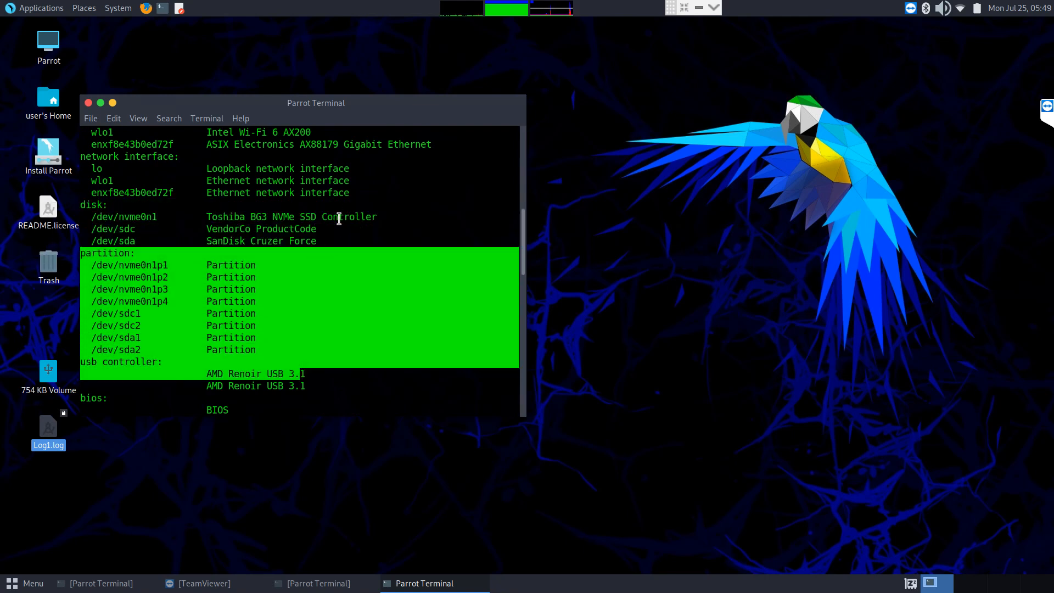
{"action": "left_click", "coordinate": [289, 325]}
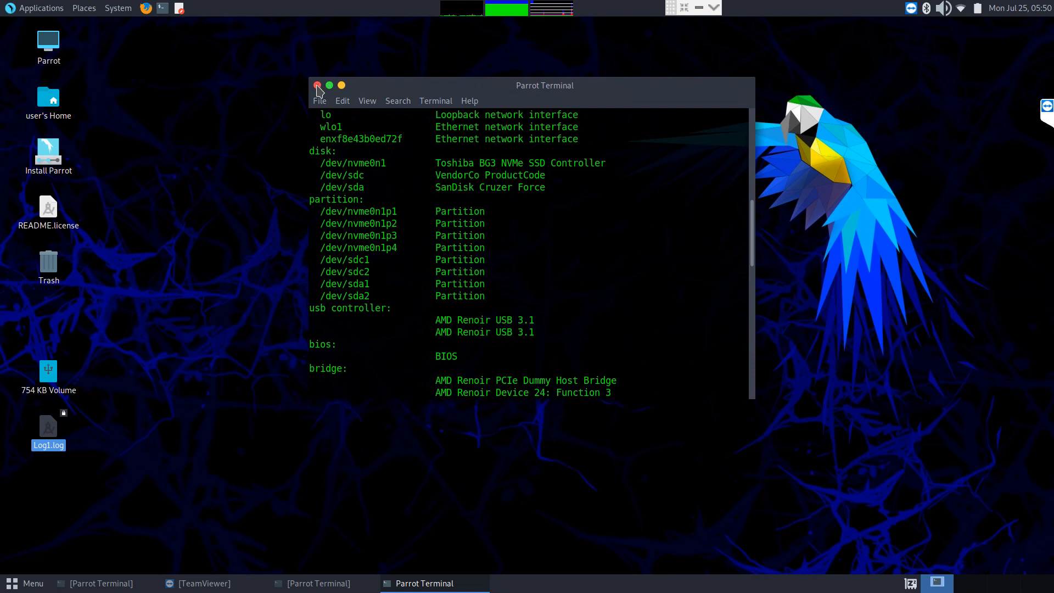
{"action": "mouse_move", "coordinate": [317, 87]}
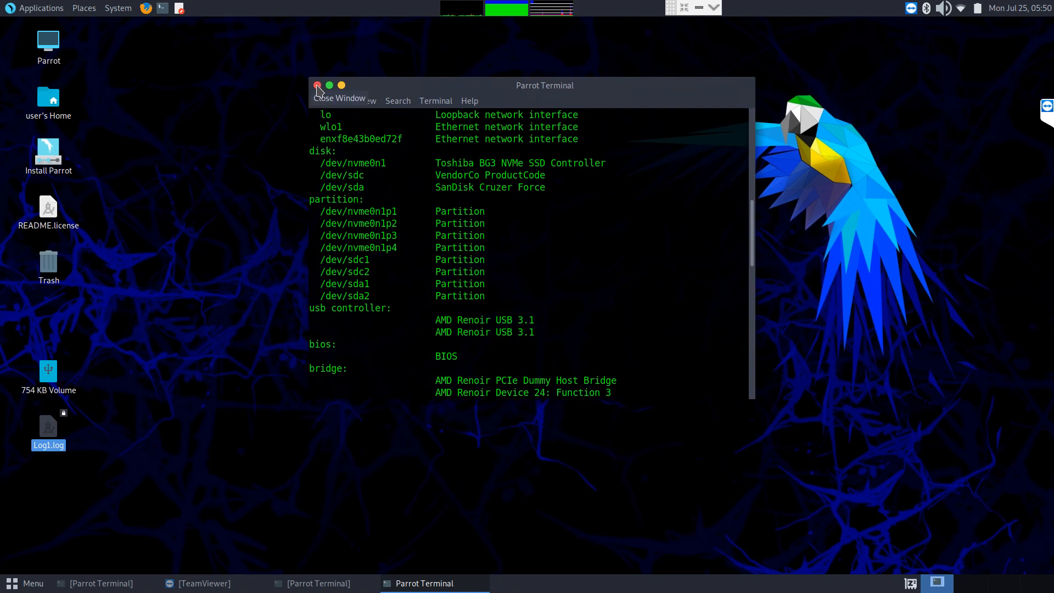
{"action": "left_click", "coordinate": [318, 85]}
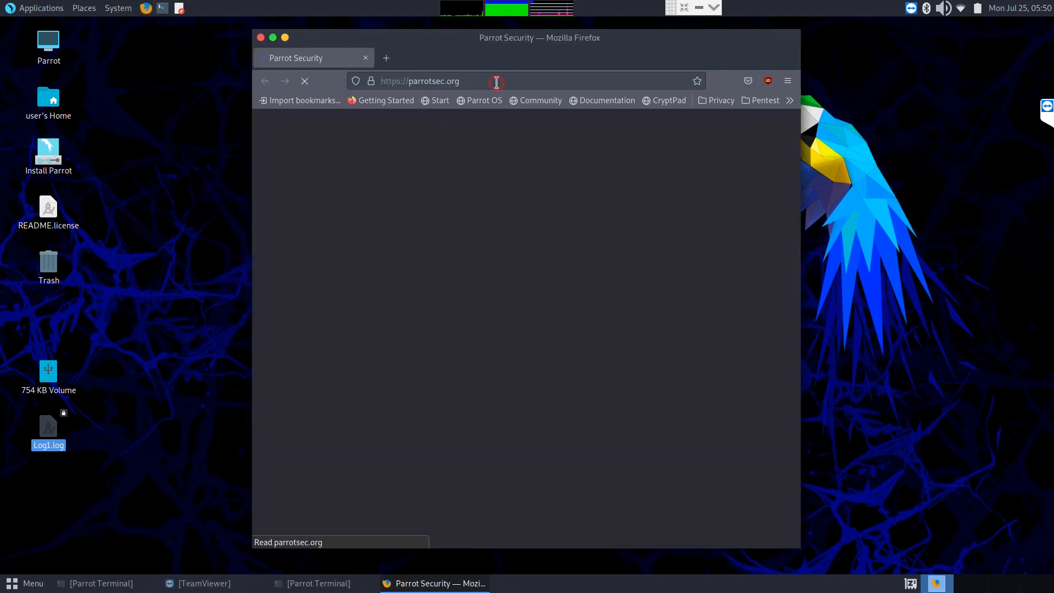
Step: Search Google for hddsuperclone and open the HDDSuperClone home page
{"action": "left_click", "coordinate": [496, 81]}
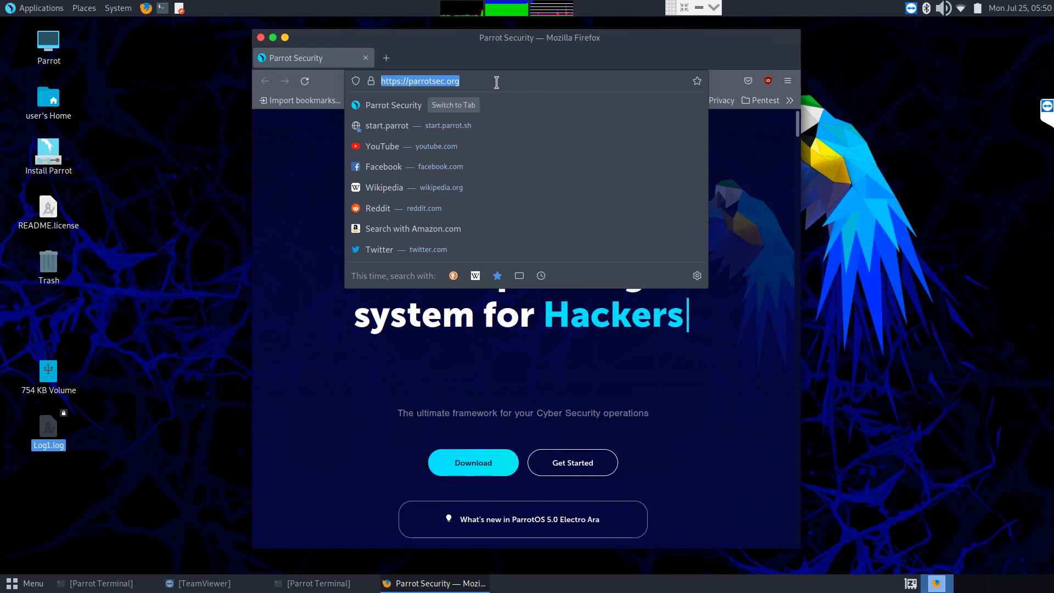
{"action": "type", "text": "www.google.com"}
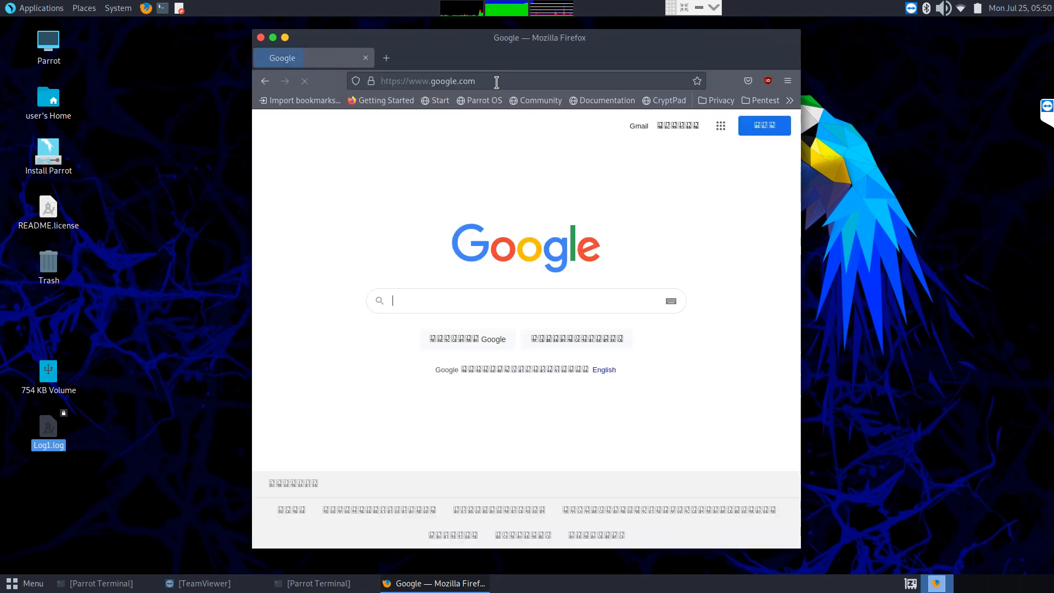
{"action": "type", "text": "hddsuperclone"}
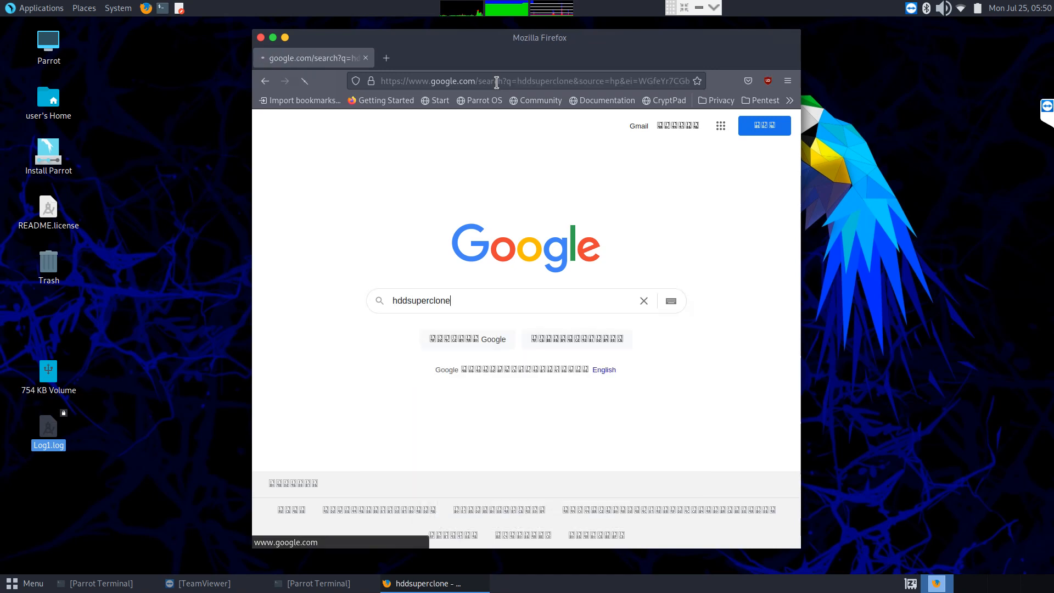
{"action": "key", "text": "Return"}
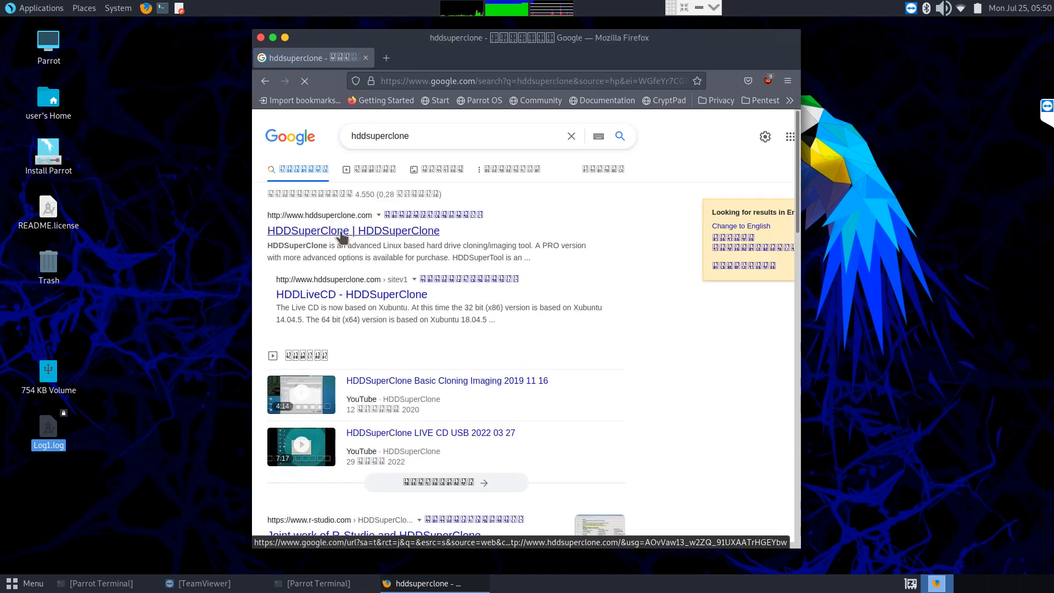
{"action": "left_click", "coordinate": [353, 230]}
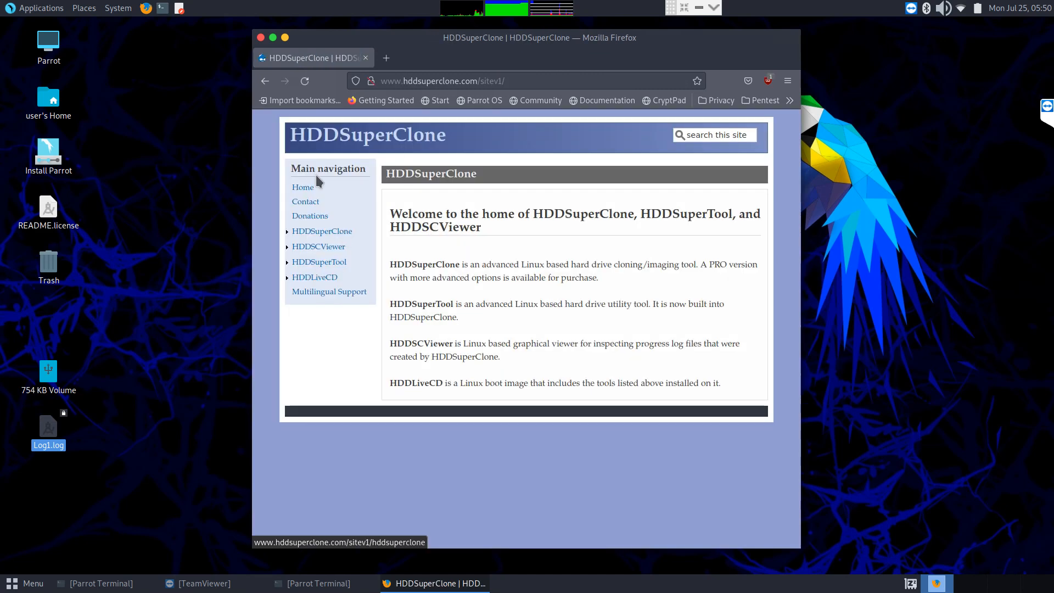
{"action": "mouse_move", "coordinate": [326, 253]}
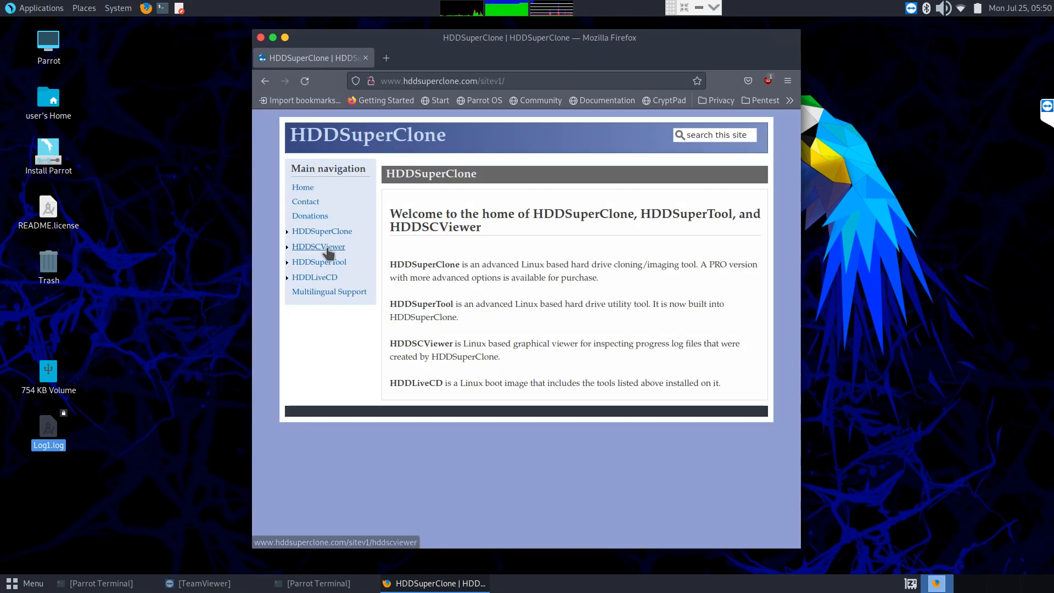
Step: Navigate through the HDDSuperClone download page to the Downloads Area listing
{"action": "left_click", "coordinate": [321, 231]}
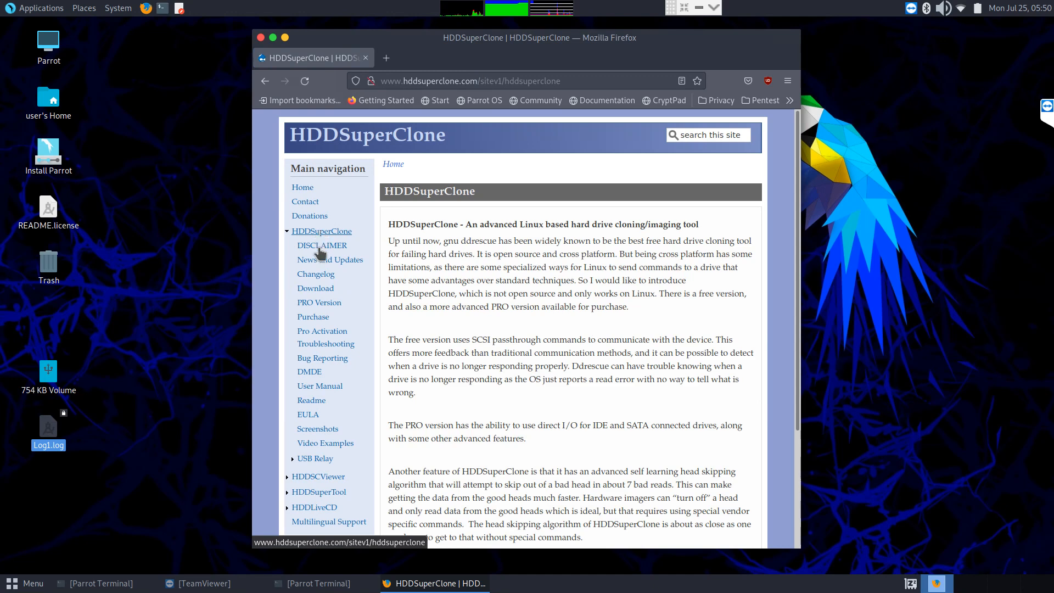
{"action": "left_click", "coordinate": [315, 288]}
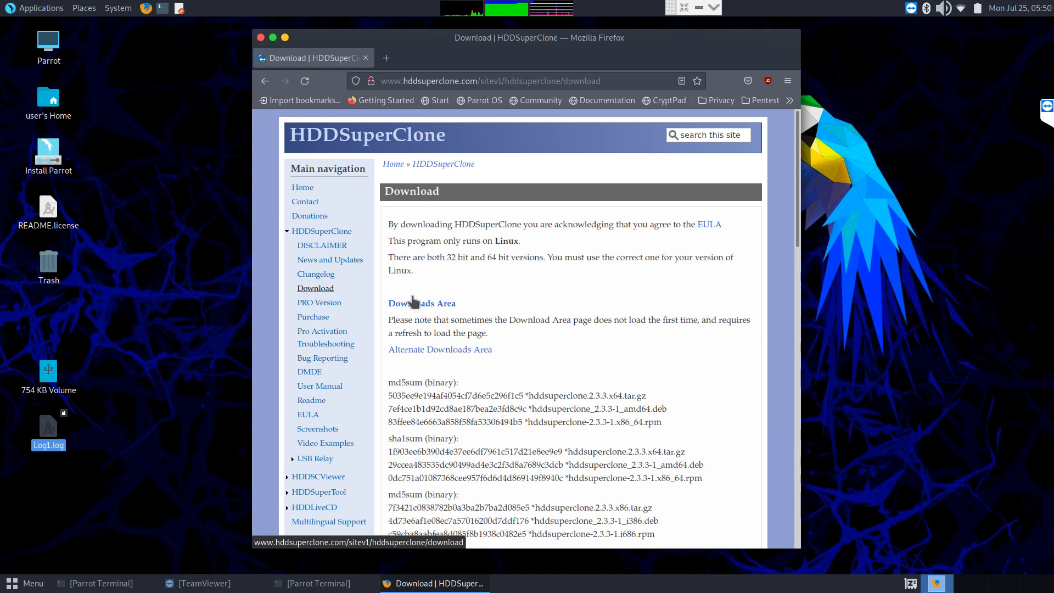
{"action": "left_click", "coordinate": [422, 303]}
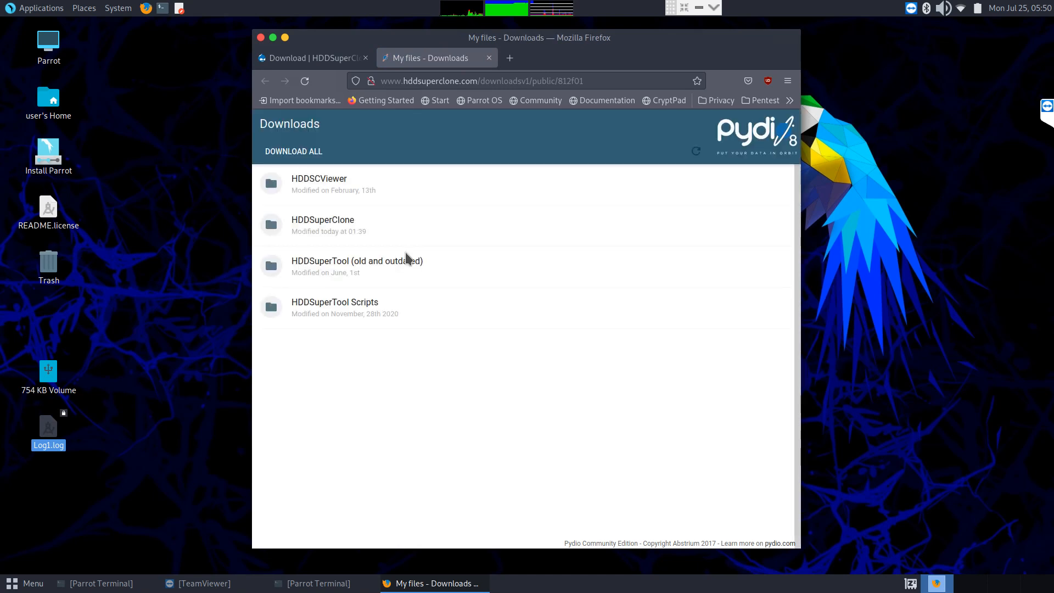
Step: Open the HDDSuperClone folder and download hddsuperclone_2.3.3.pro-1_amd64.deb, choosing Save File
{"action": "left_click", "coordinate": [322, 225]}
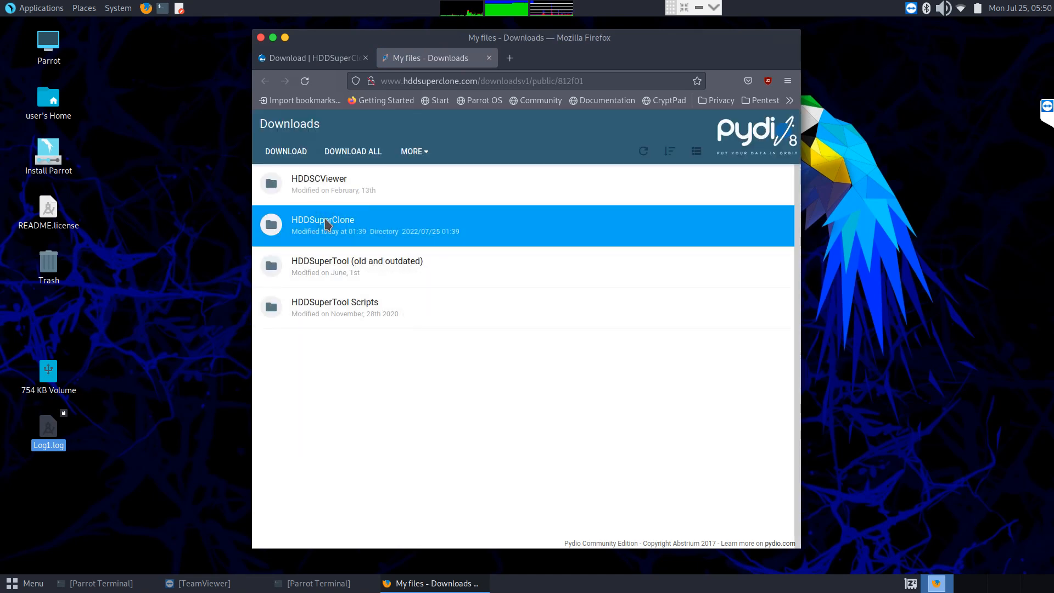
{"action": "double_click", "coordinate": [323, 222]}
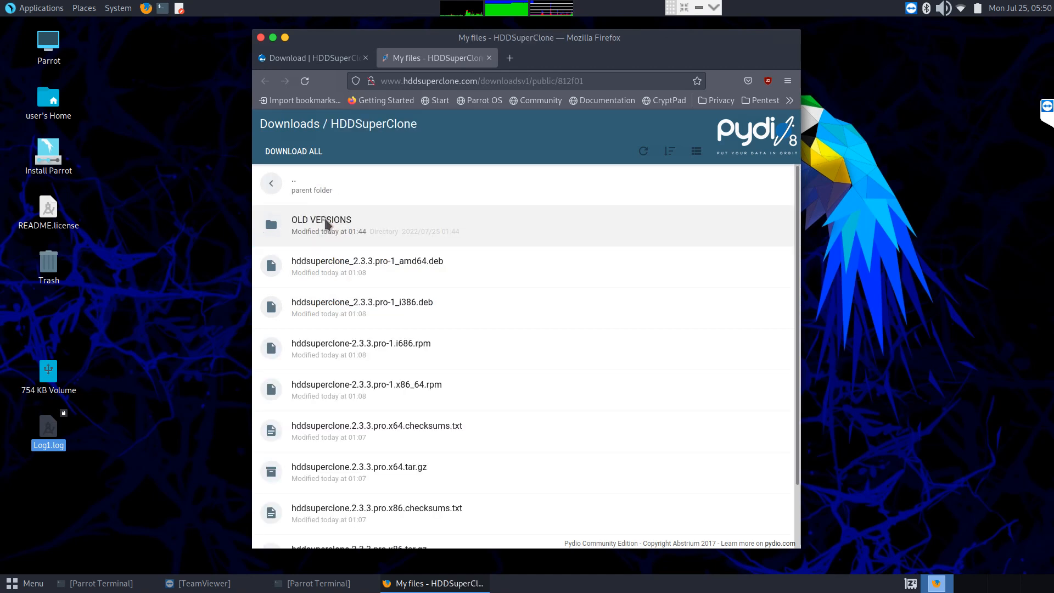
{"action": "mouse_move", "coordinate": [376, 269]}
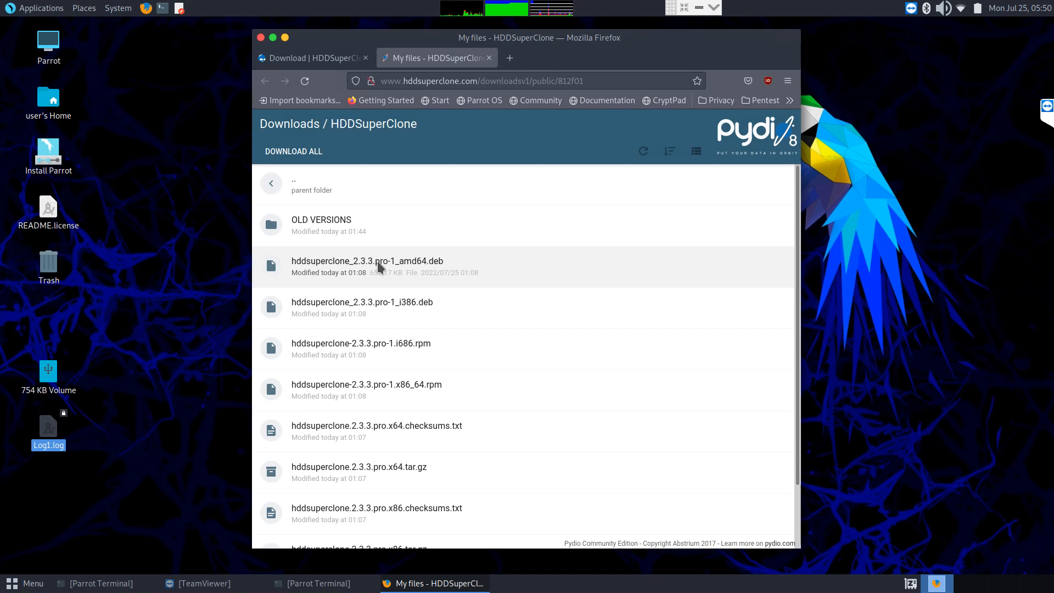
{"action": "mouse_move", "coordinate": [415, 276]}
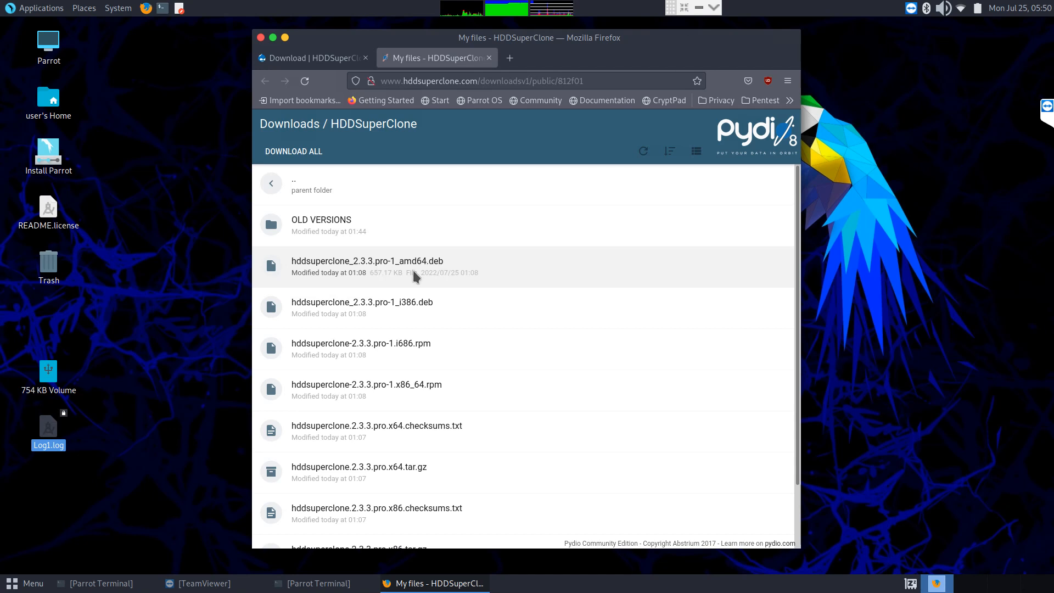
{"action": "mouse_move", "coordinate": [447, 367]}
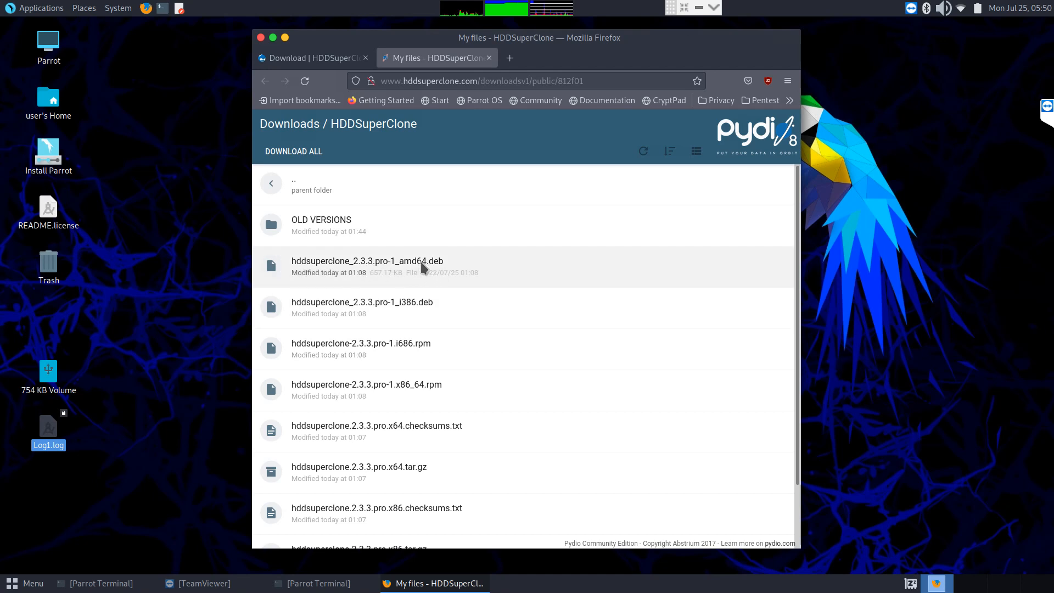
{"action": "mouse_move", "coordinate": [376, 273]}
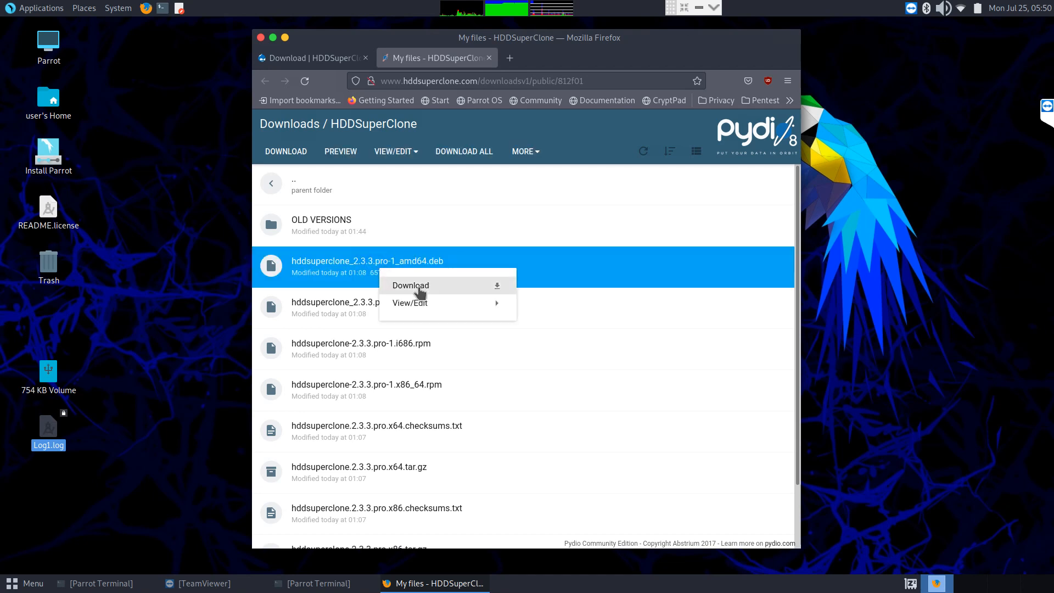
{"action": "left_click", "coordinate": [411, 286]}
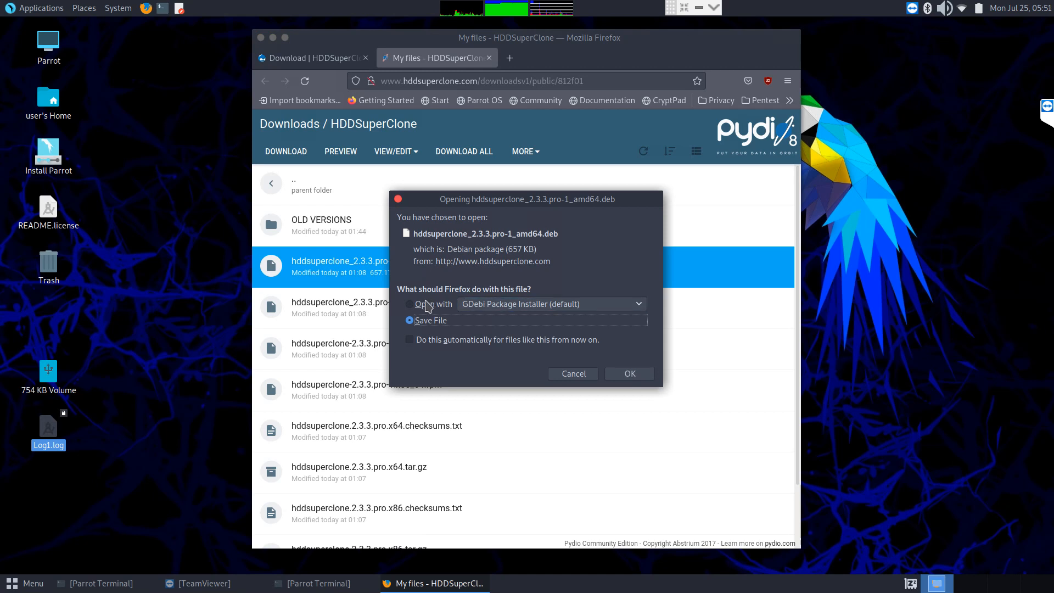
{"action": "left_click", "coordinate": [410, 304]}
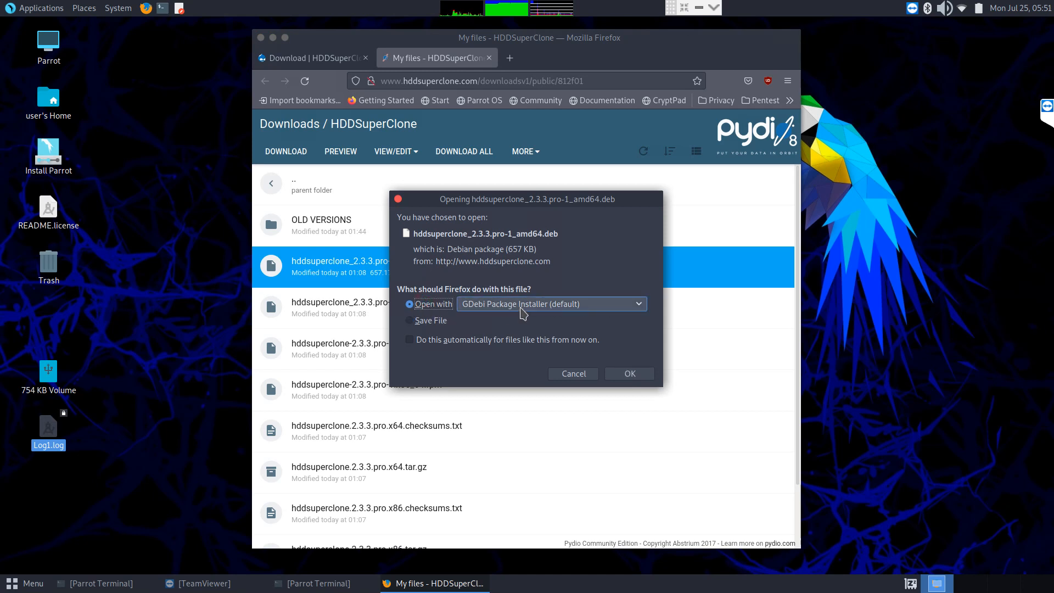
{"action": "mouse_move", "coordinate": [604, 157]}
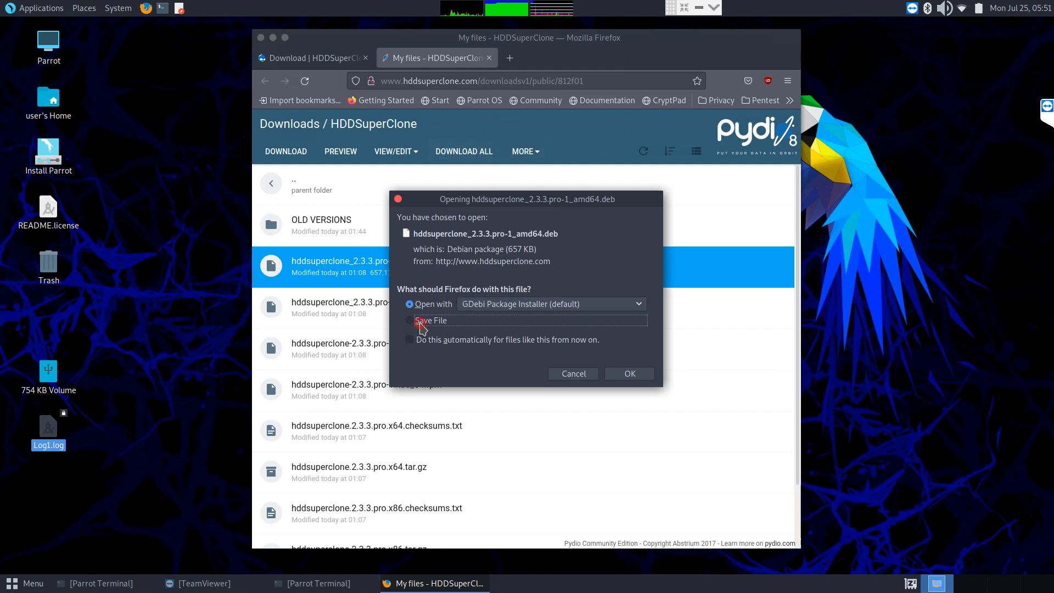
{"action": "left_click", "coordinate": [410, 320]}
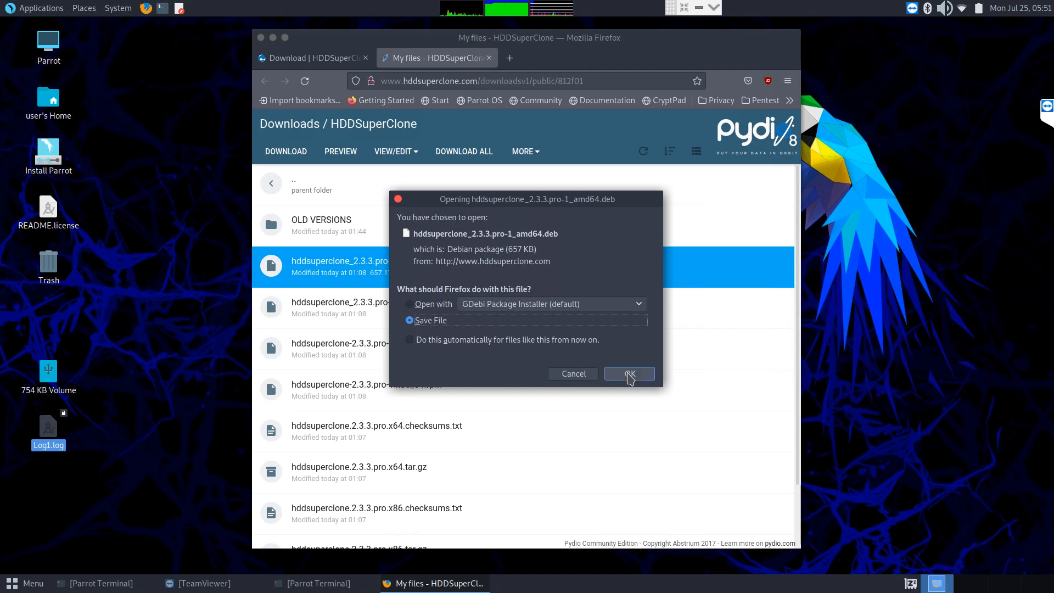
Step: Confirm saving the .deb, then open its Downloads folder from Firefox's download list
{"action": "left_click", "coordinate": [629, 374]}
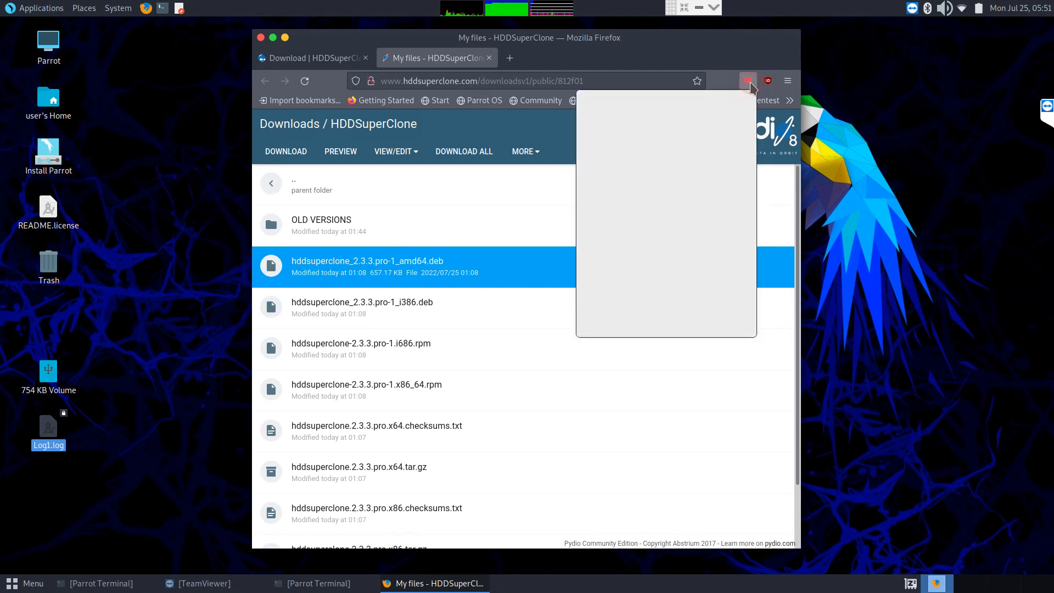
{"action": "left_click", "coordinate": [747, 81]}
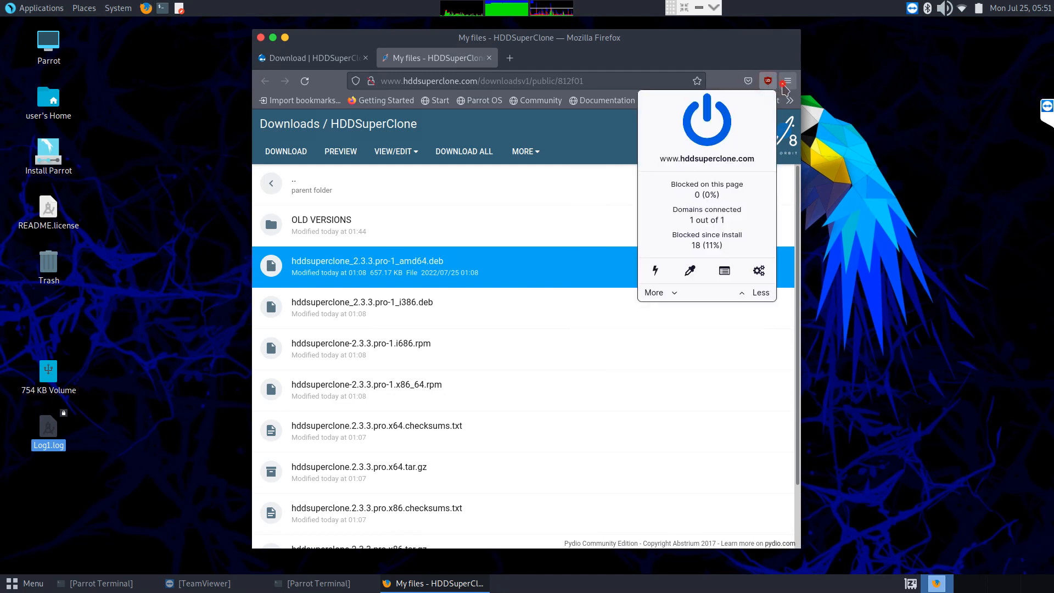
{"action": "left_click", "coordinate": [787, 80]}
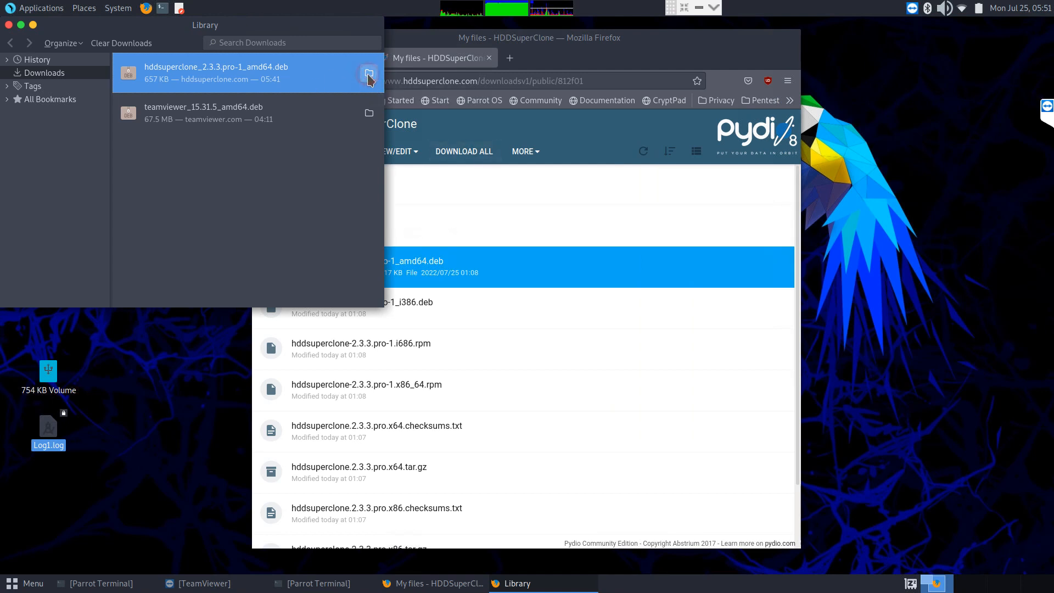
{"action": "left_click", "coordinate": [368, 73]}
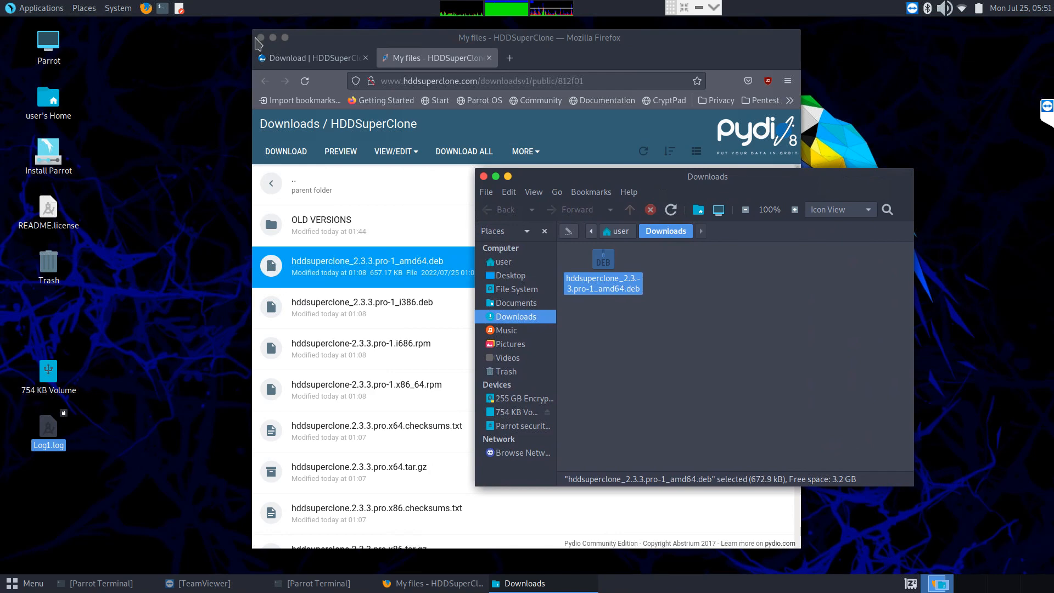
Step: Close Firefox and confirm closing both tabs
{"action": "left_click", "coordinate": [260, 38]}
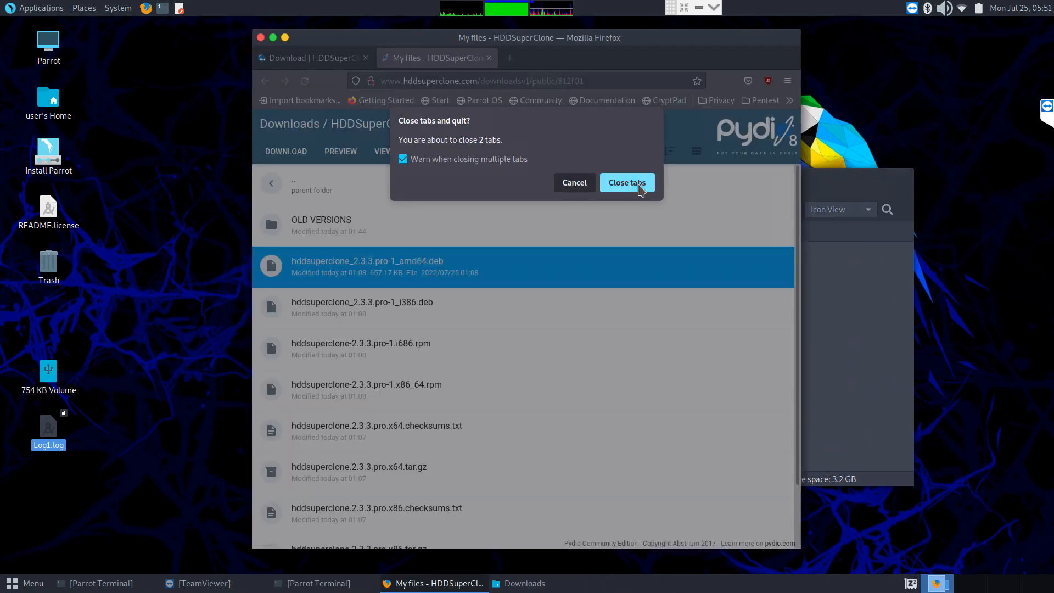
{"action": "left_click", "coordinate": [627, 182]}
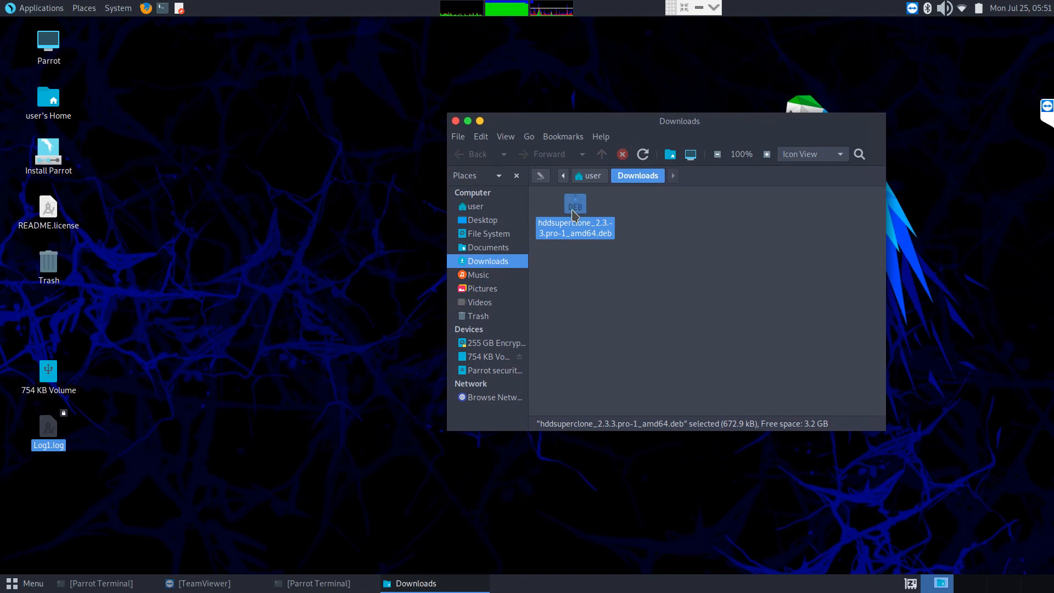
Step: Open the amd64 .deb in GDebi, see it's already installed, and close GDebi
{"action": "right_click", "coordinate": [575, 206]}
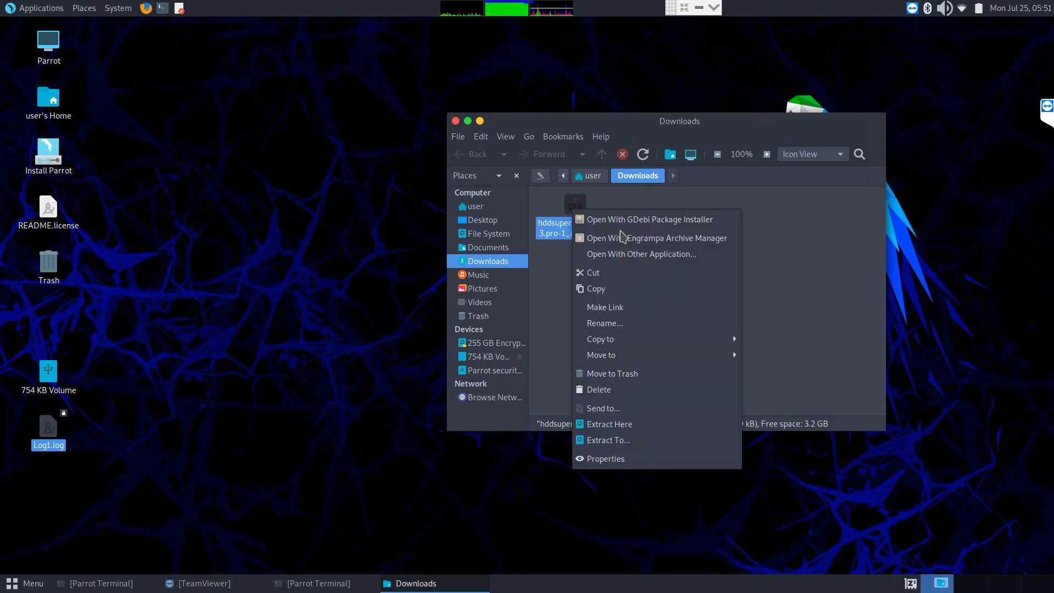
{"action": "left_click", "coordinate": [650, 219]}
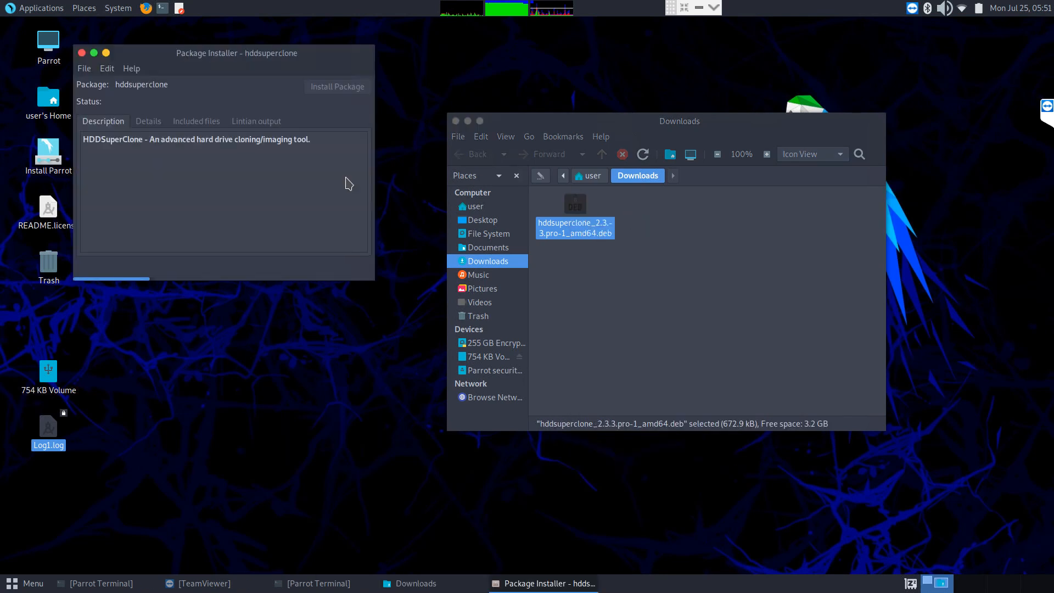
{"action": "left_click", "coordinate": [337, 86]}
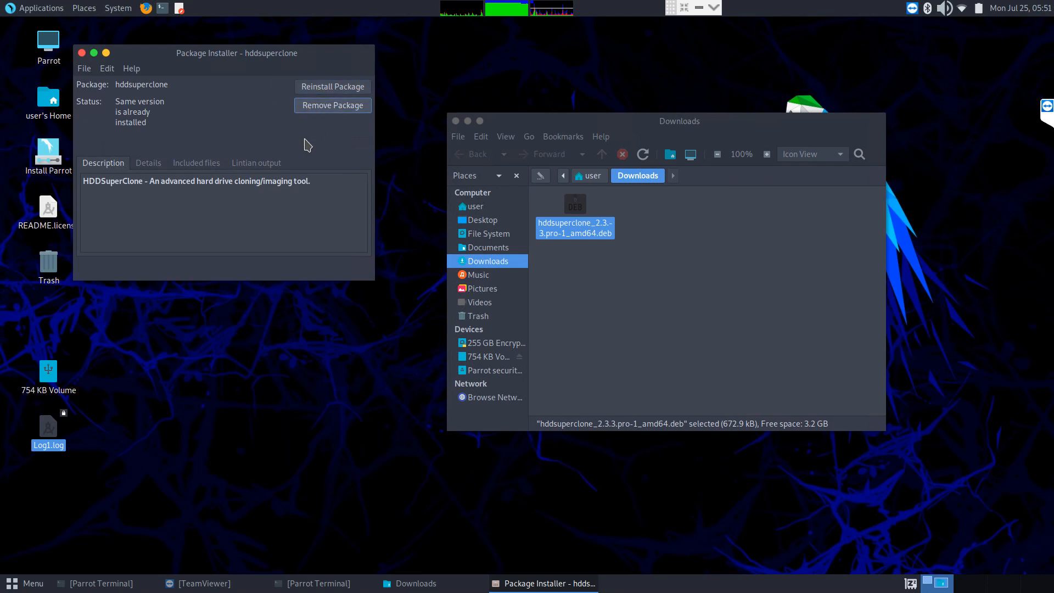
{"action": "mouse_move", "coordinate": [332, 101]}
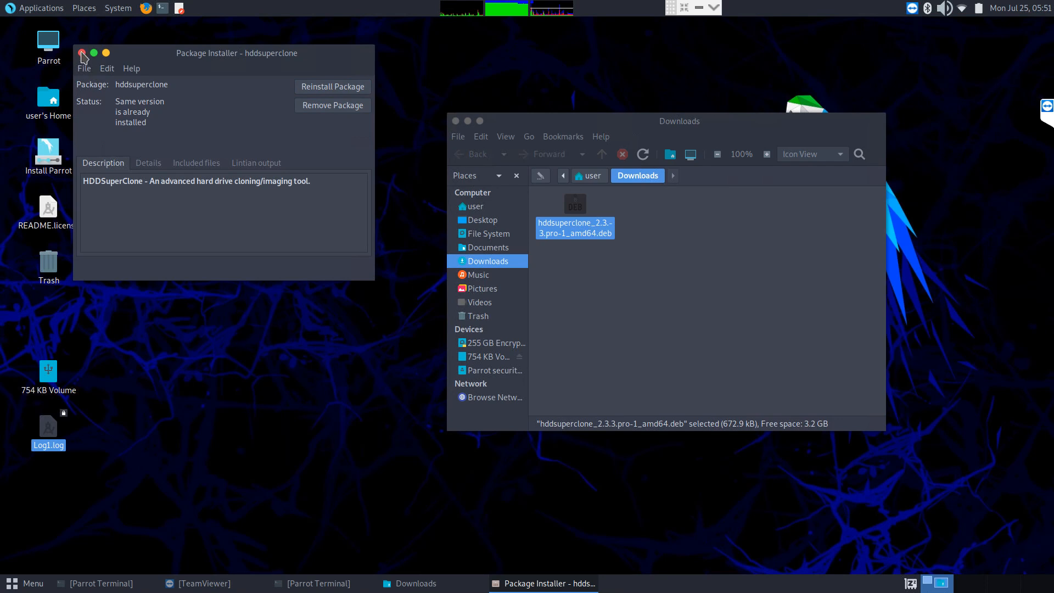
{"action": "left_click", "coordinate": [82, 53]}
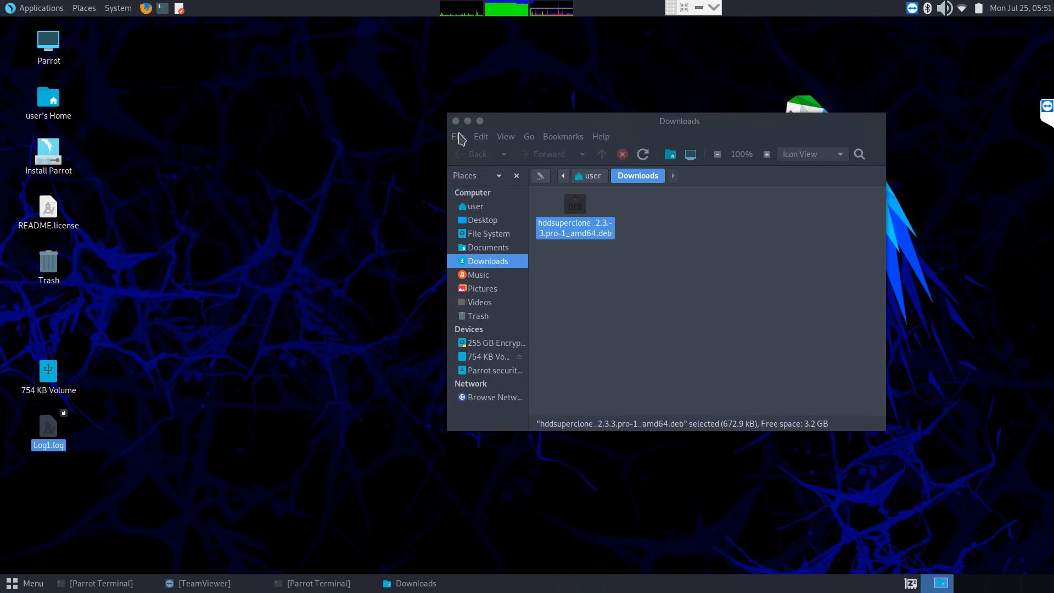
Step: Close the Downloads window, move the terminal, and run 'sudo hddsuperclone'
{"action": "left_click", "coordinate": [456, 136]}
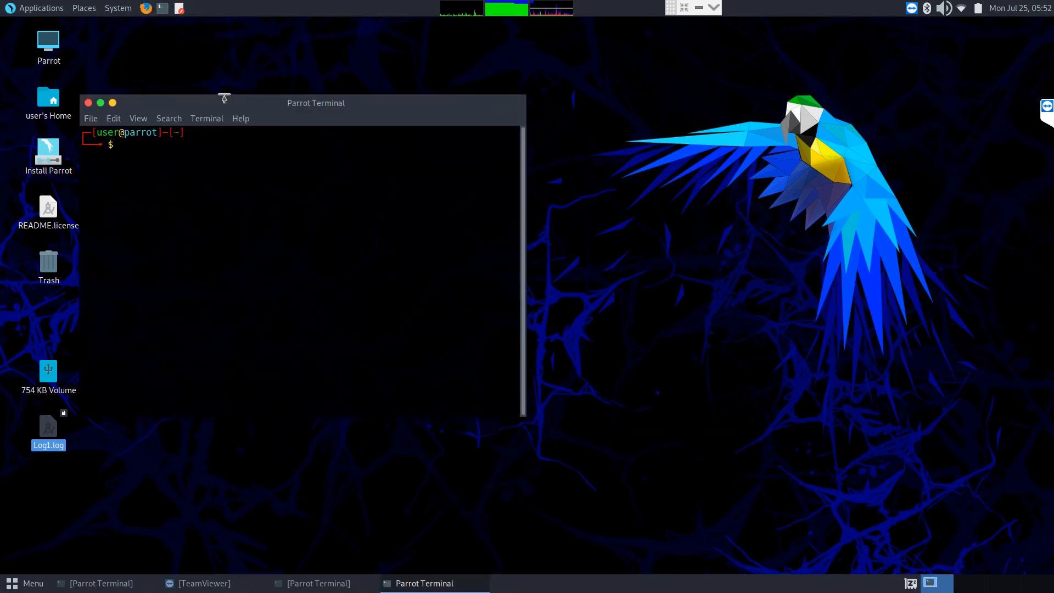
{"action": "left_click_drag", "start_coordinate": [224, 98], "coordinate": [321, 120]}
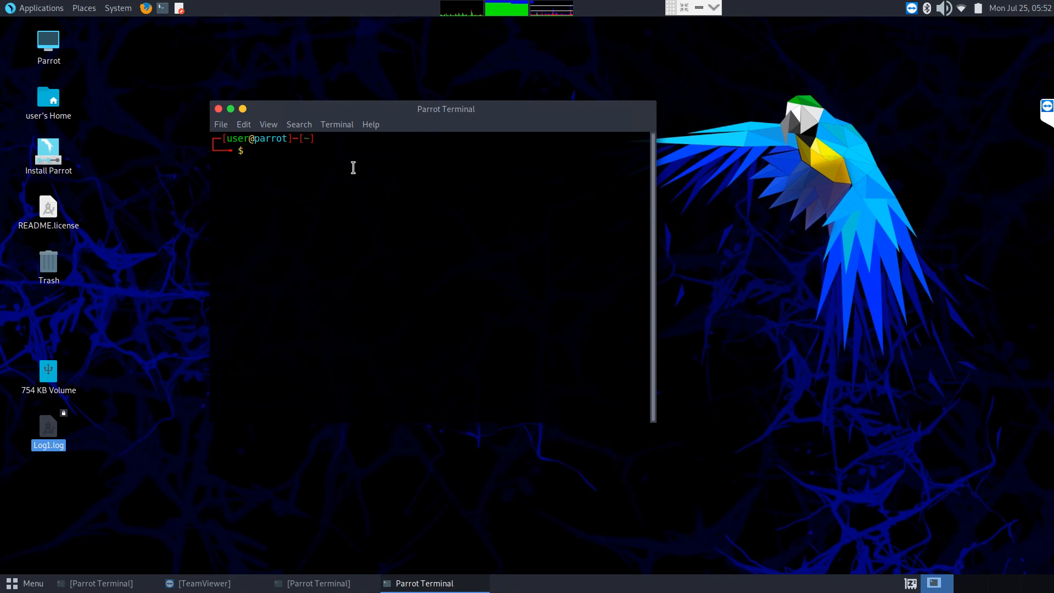
{"action": "type", "text": "sudo"}
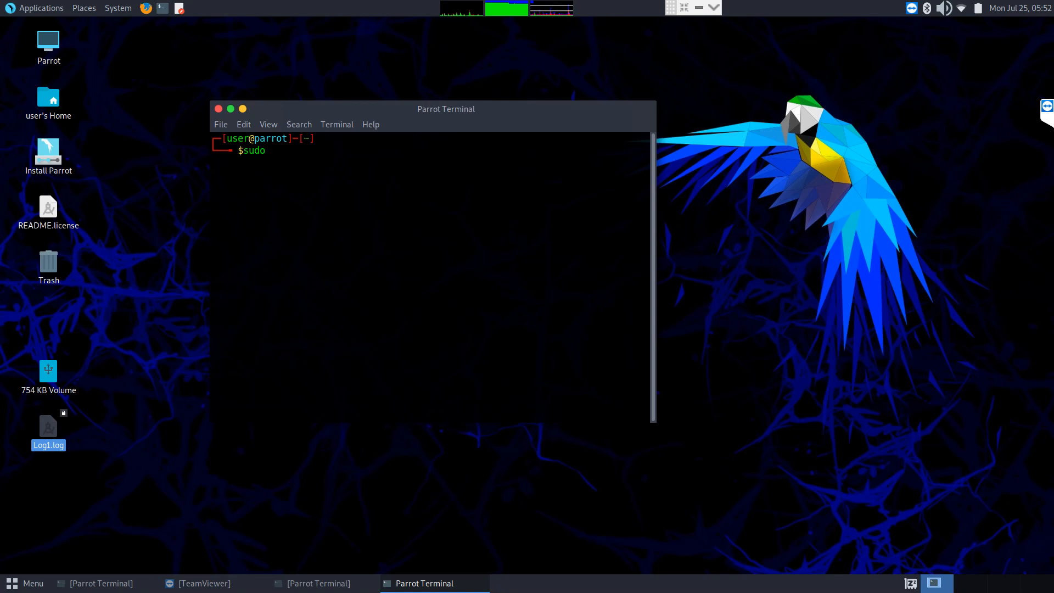
{"action": "type", "text": "h"}
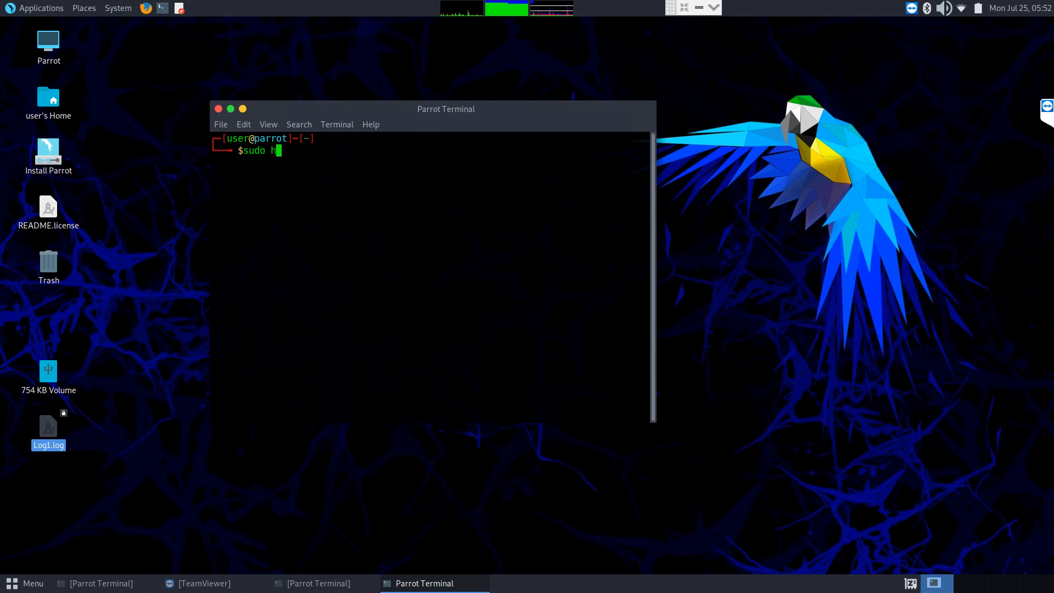
{"action": "type", "text": "ddsuperclone"}
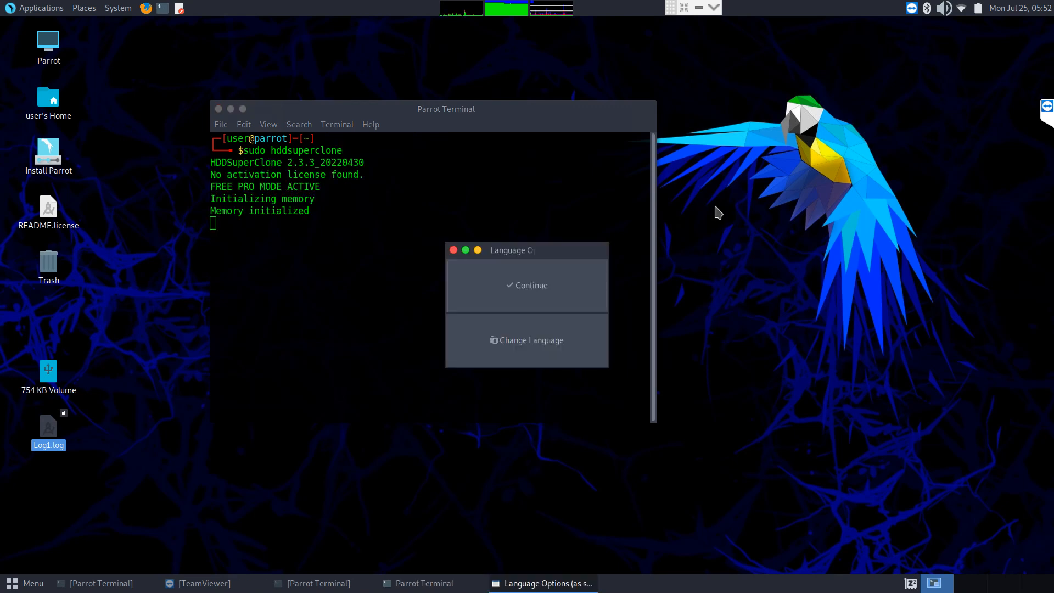
{"action": "mouse_move", "coordinate": [515, 357]}
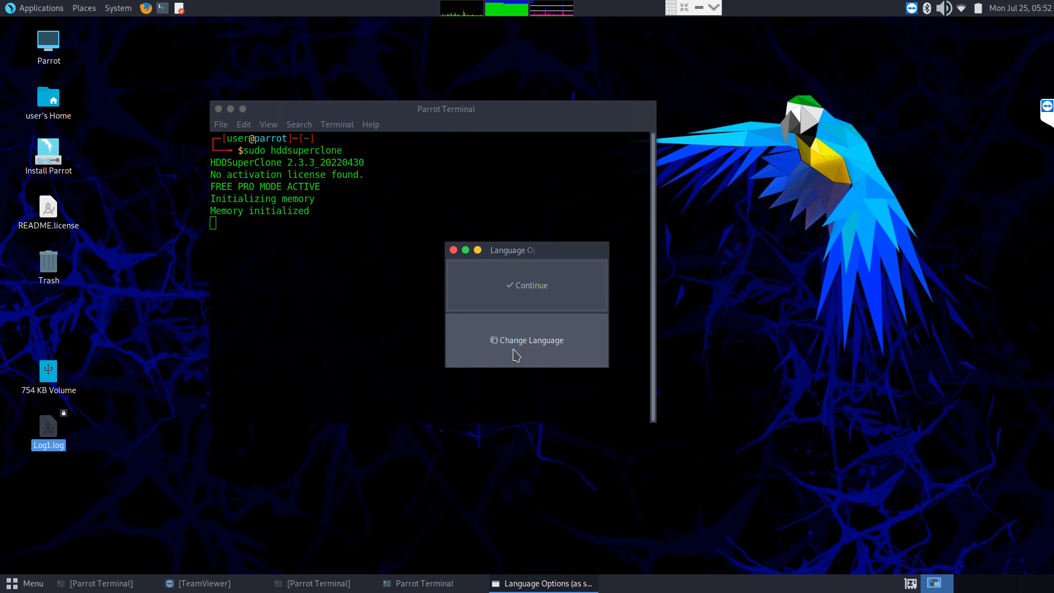
{"action": "mouse_move", "coordinate": [541, 297]}
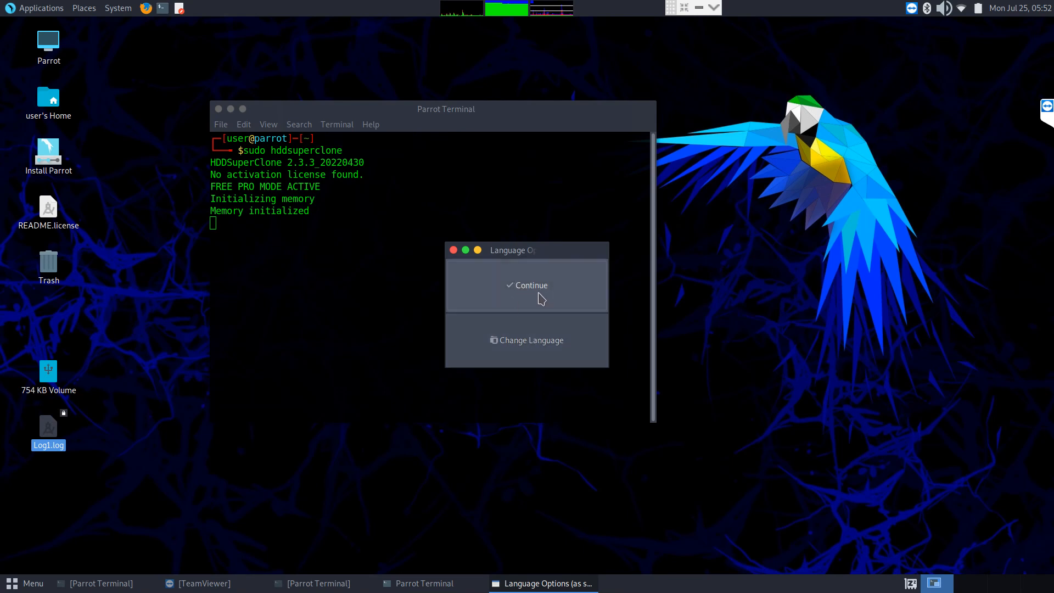
{"action": "mouse_move", "coordinate": [526, 310]}
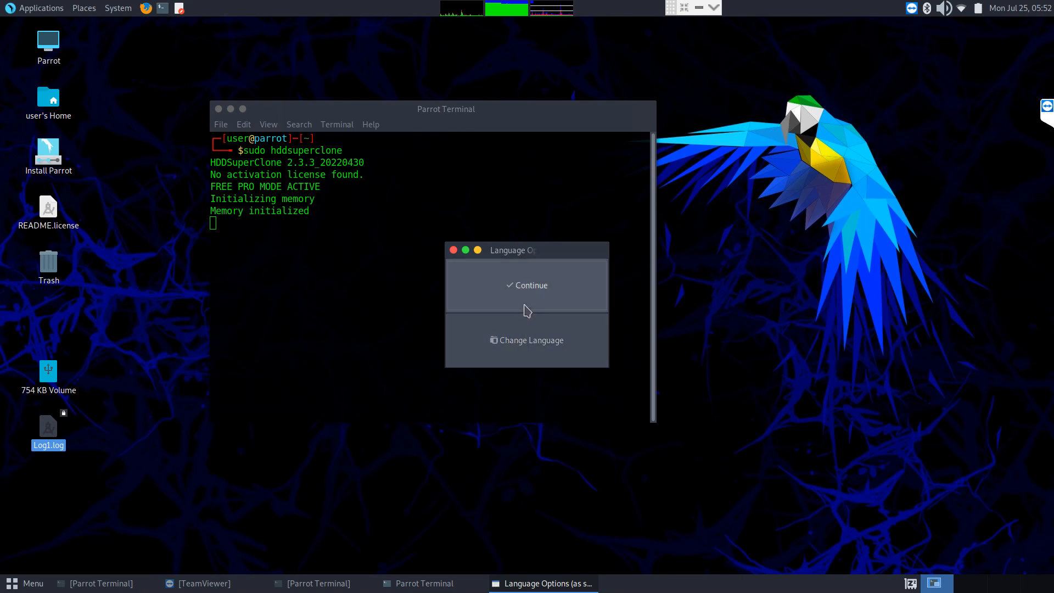
Step: Continue with the default language and move the main window higher
{"action": "left_click", "coordinate": [526, 286]}
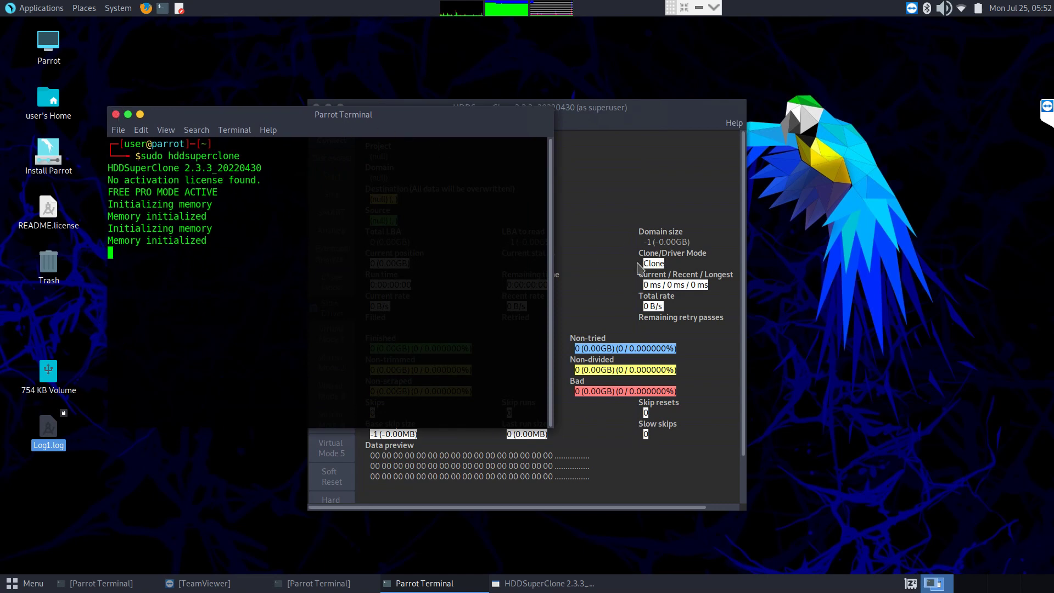
{"action": "mouse_move", "coordinate": [203, 121]}
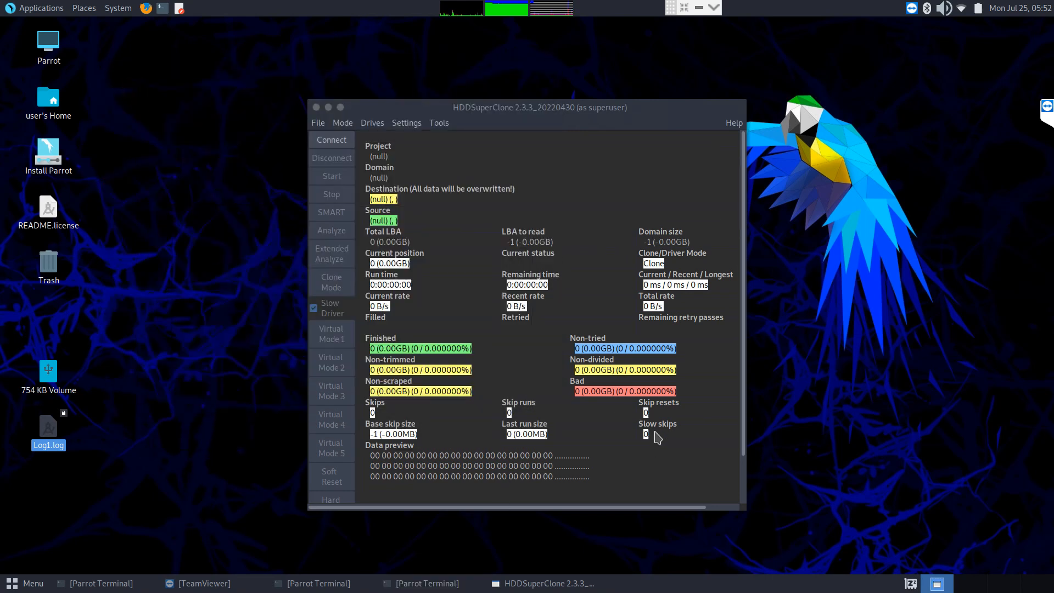
{"action": "left_click_drag", "start_coordinate": [538, 107], "coordinate": [511, 91]}
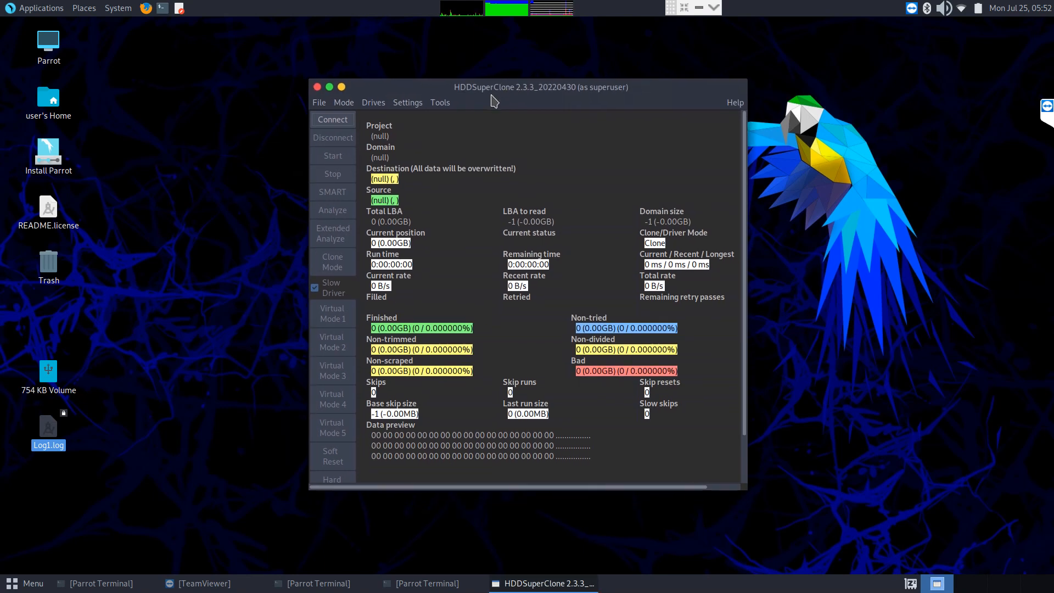
{"action": "mouse_move", "coordinate": [318, 106]}
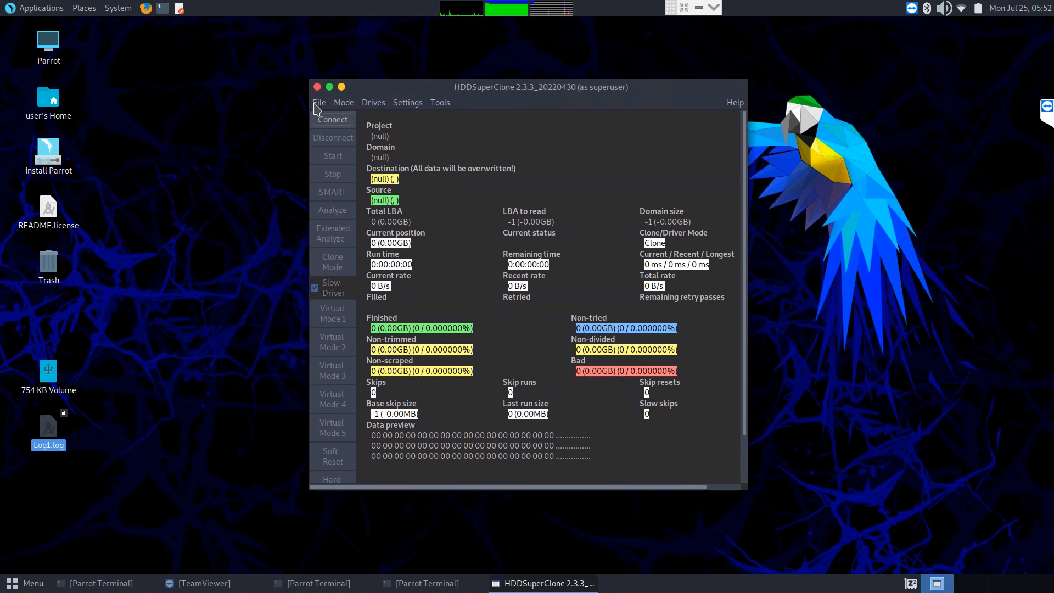
Step: Create a new project named Project1 in the Desktop folder via File > New Project
{"action": "left_click", "coordinate": [318, 103]}
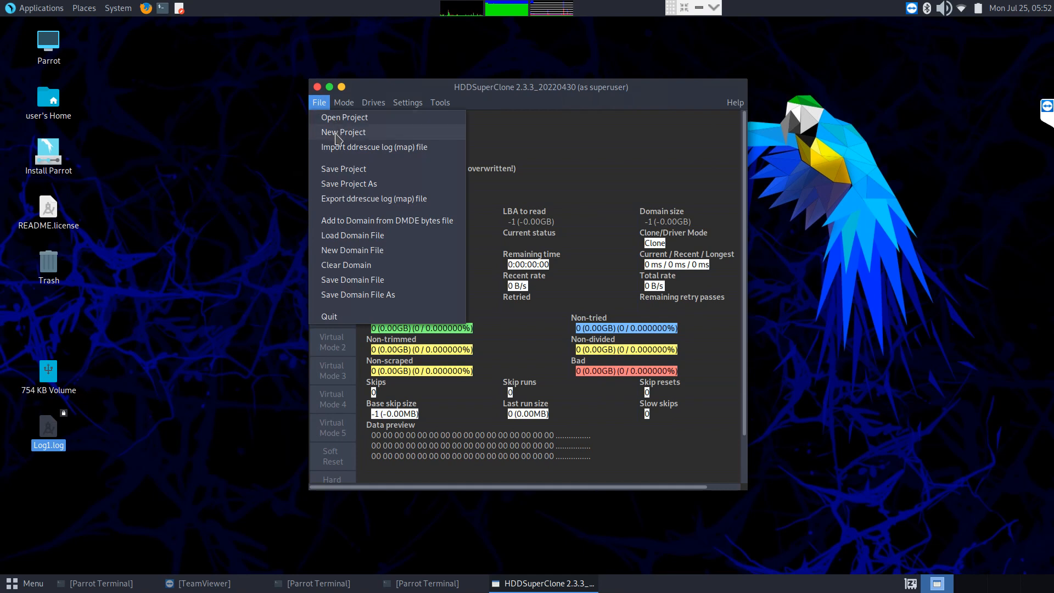
{"action": "left_click", "coordinate": [343, 131]}
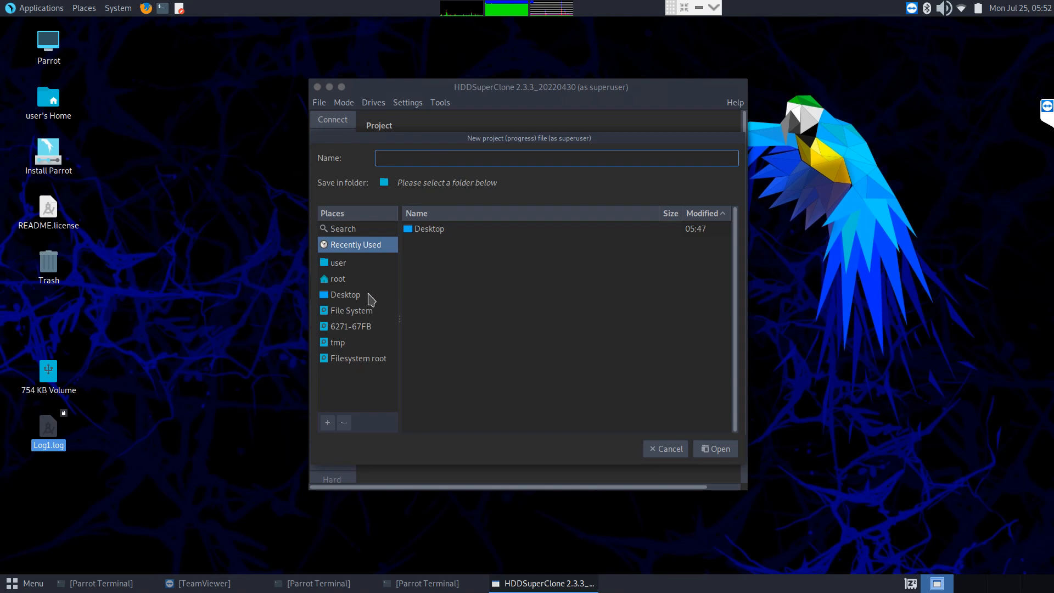
{"action": "left_click", "coordinate": [337, 279]}
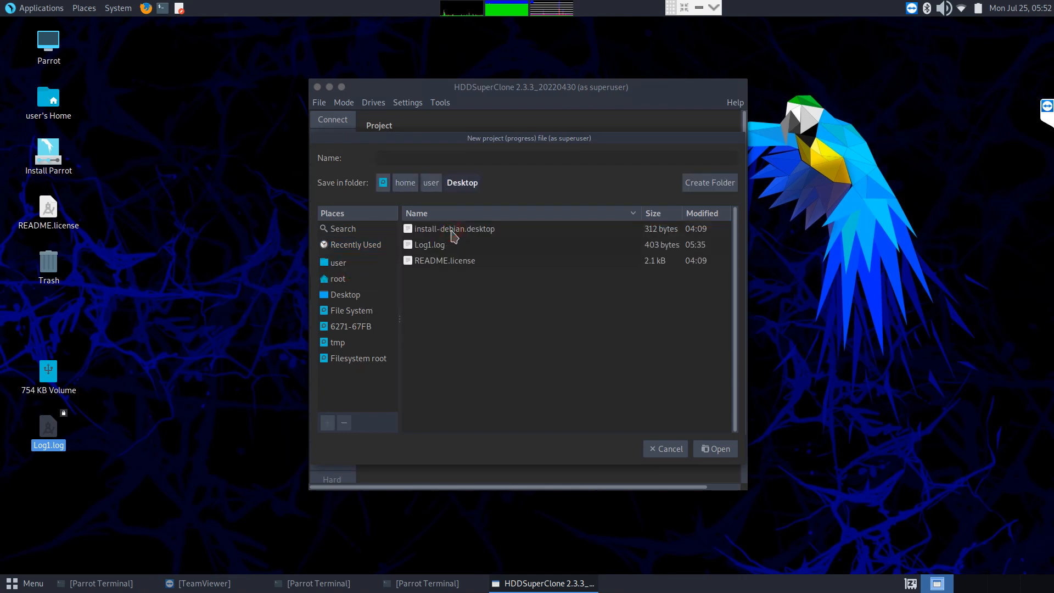
{"action": "left_click", "coordinate": [421, 158]}
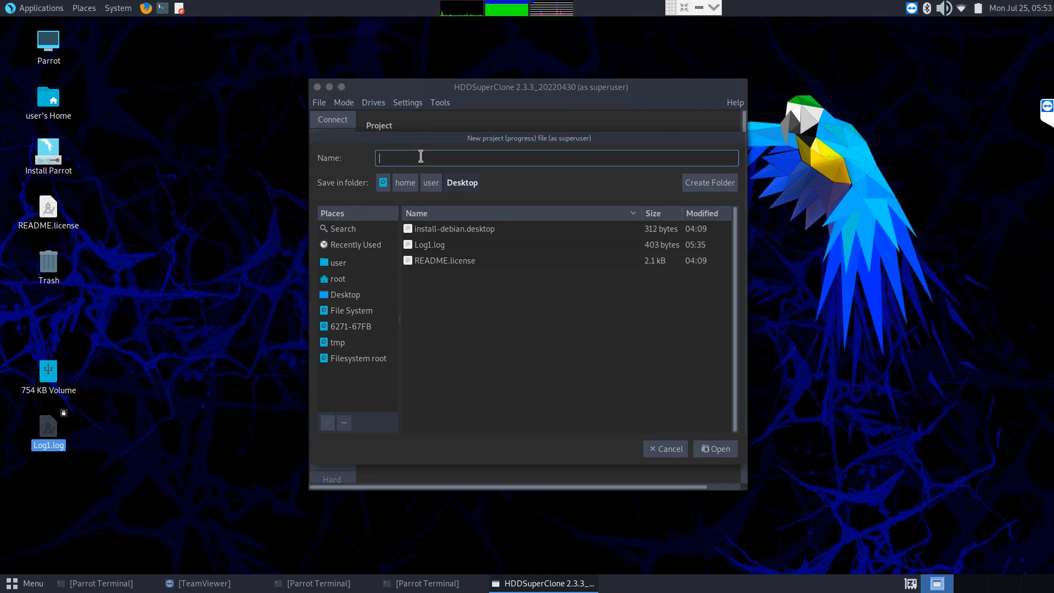
{"action": "type", "text": "Project1"}
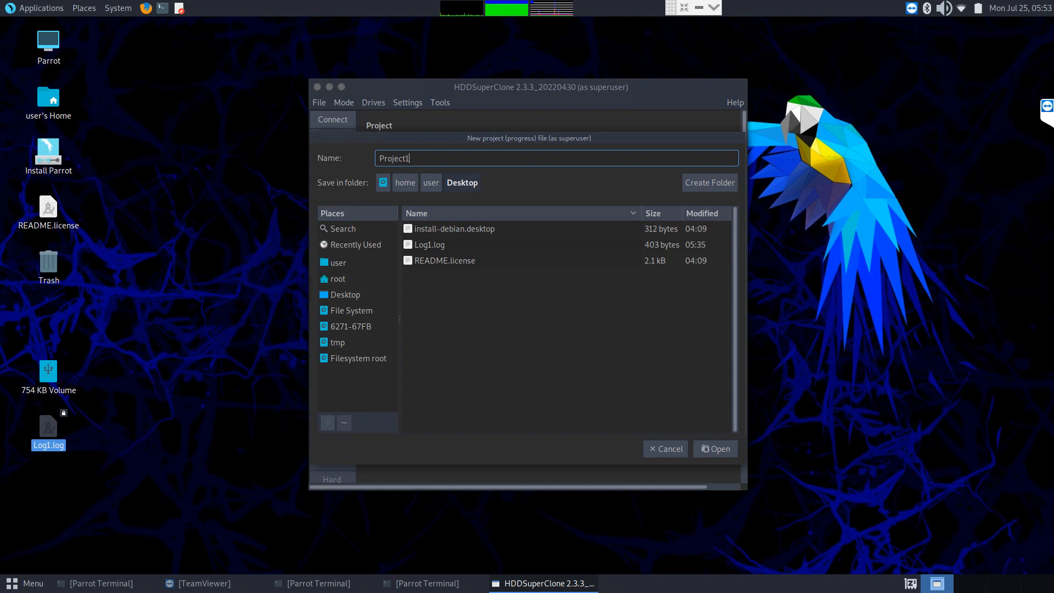
{"action": "mouse_move", "coordinate": [301, 191]}
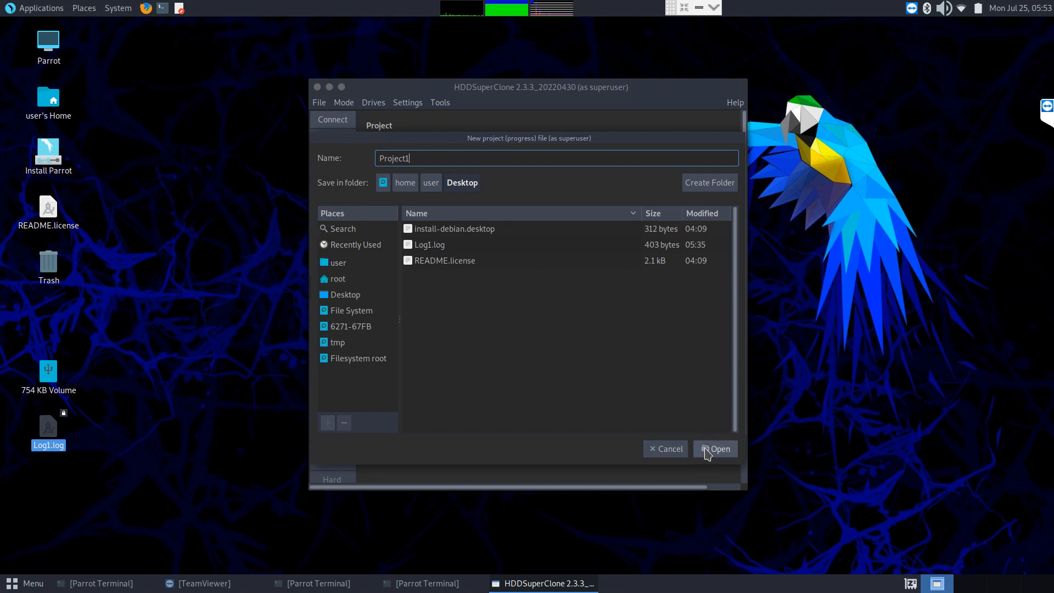
{"action": "mouse_move", "coordinate": [647, 396]}
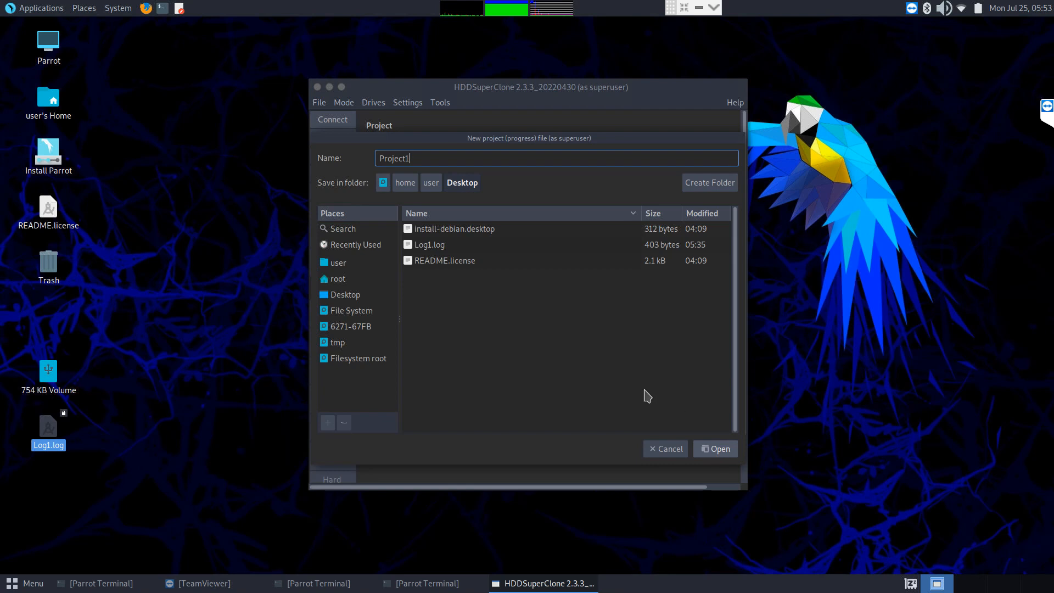
{"action": "mouse_move", "coordinate": [721, 456]}
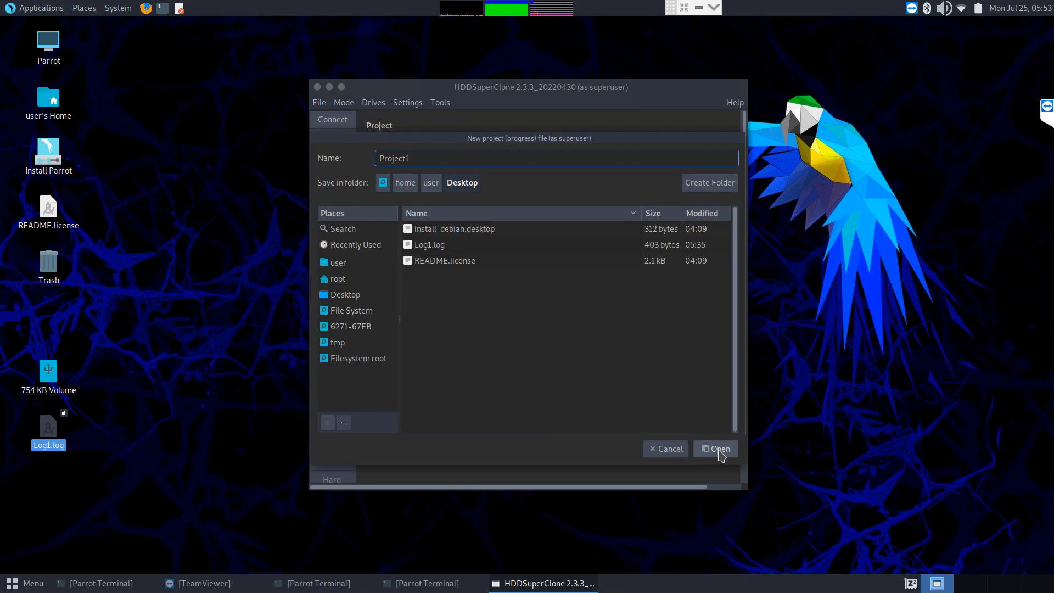
{"action": "left_click", "coordinate": [715, 448]}
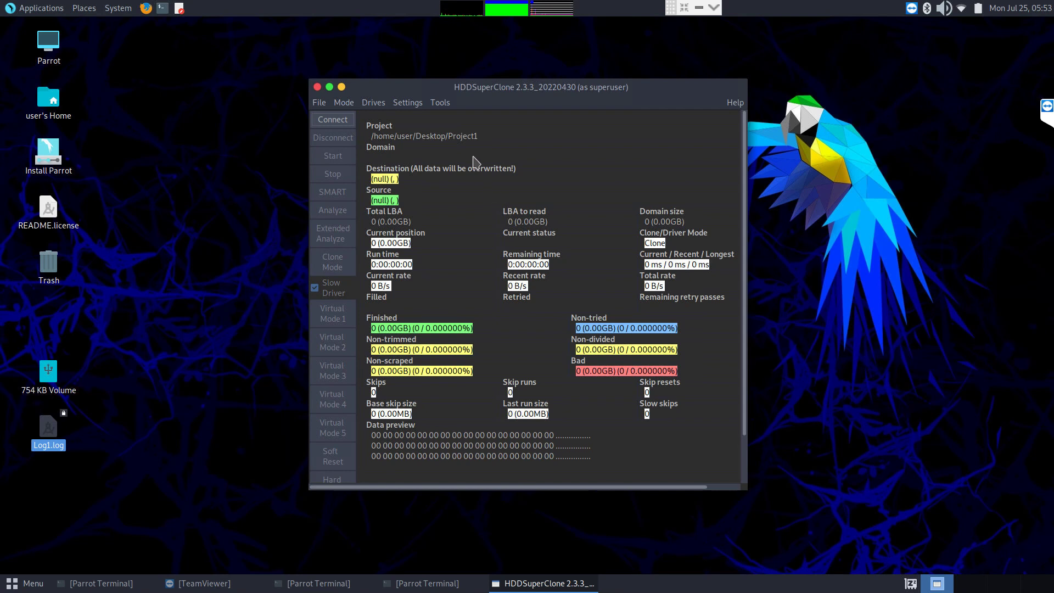
Step: Select /dev/sdc (8.05GB VendorCoProductCode) as the source drive, dismissing the input device error
{"action": "left_click", "coordinate": [374, 103]}
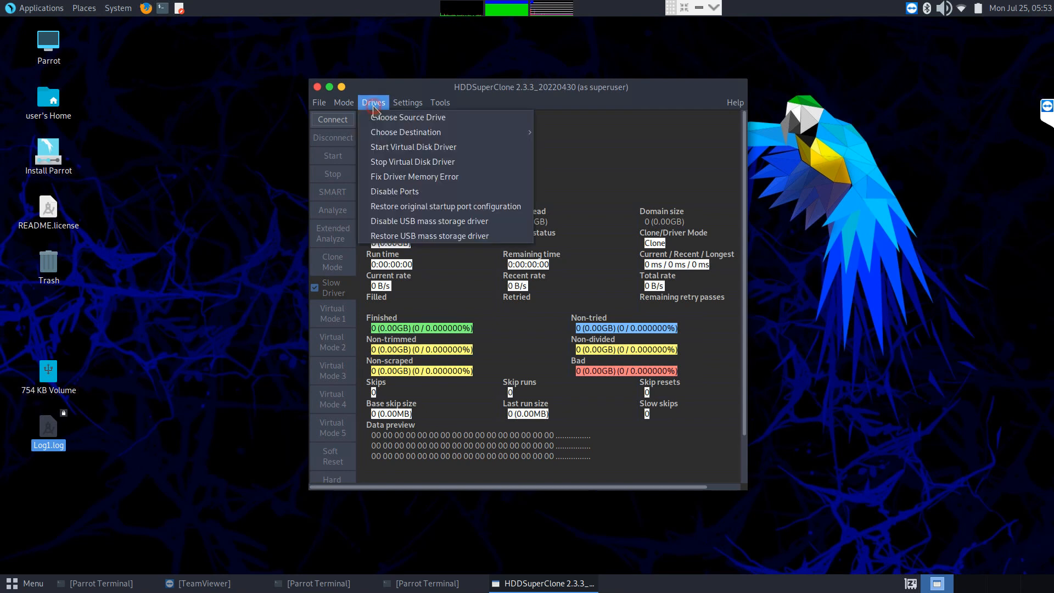
{"action": "mouse_move", "coordinate": [383, 121]}
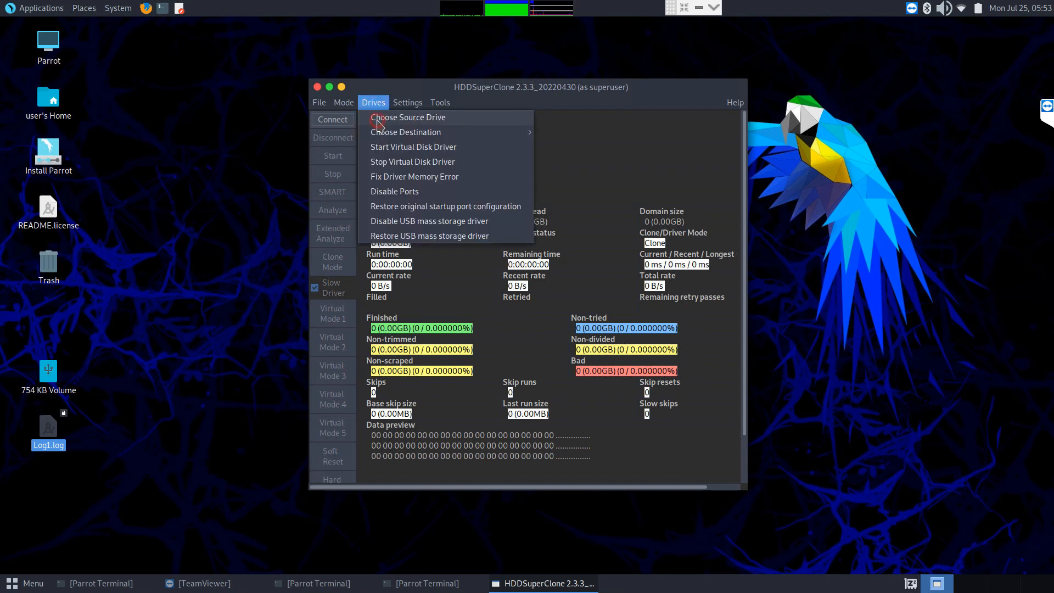
{"action": "left_click", "coordinate": [408, 117]}
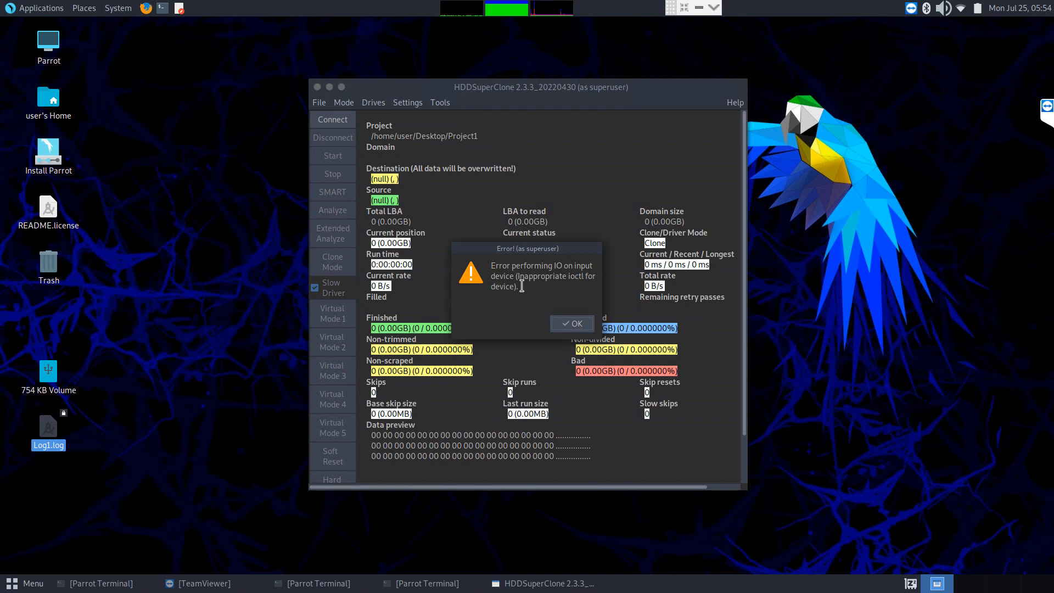
{"action": "left_click", "coordinate": [571, 323]}
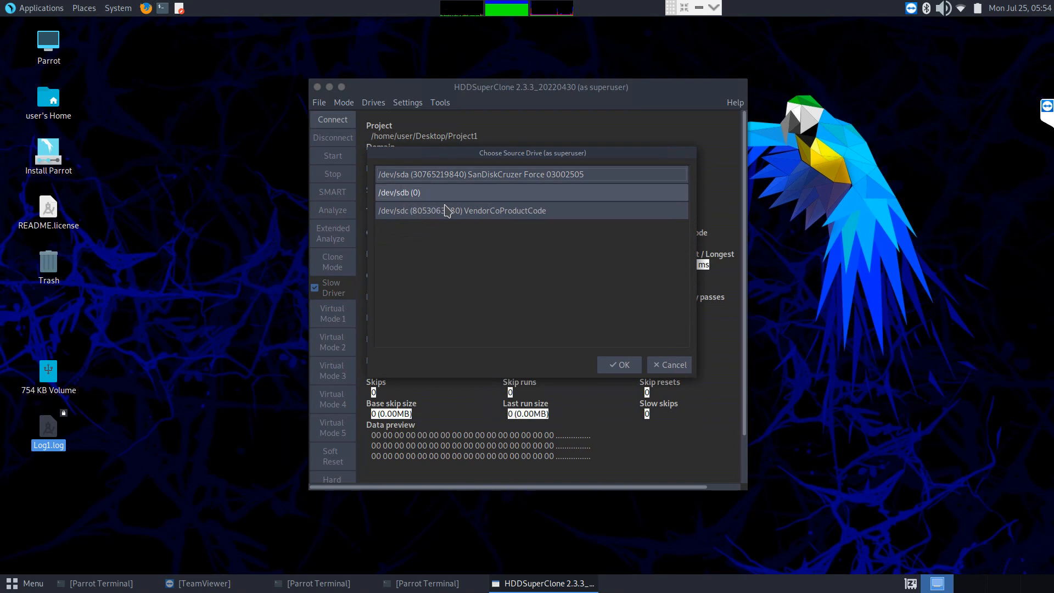
{"action": "mouse_move", "coordinate": [481, 237]}
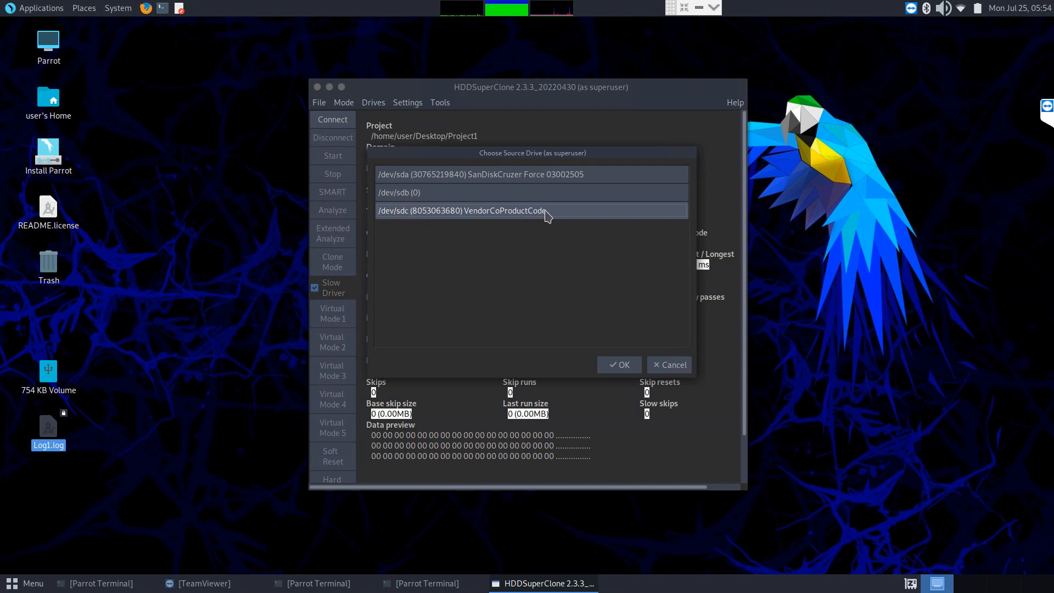
{"action": "mouse_move", "coordinate": [536, 294]}
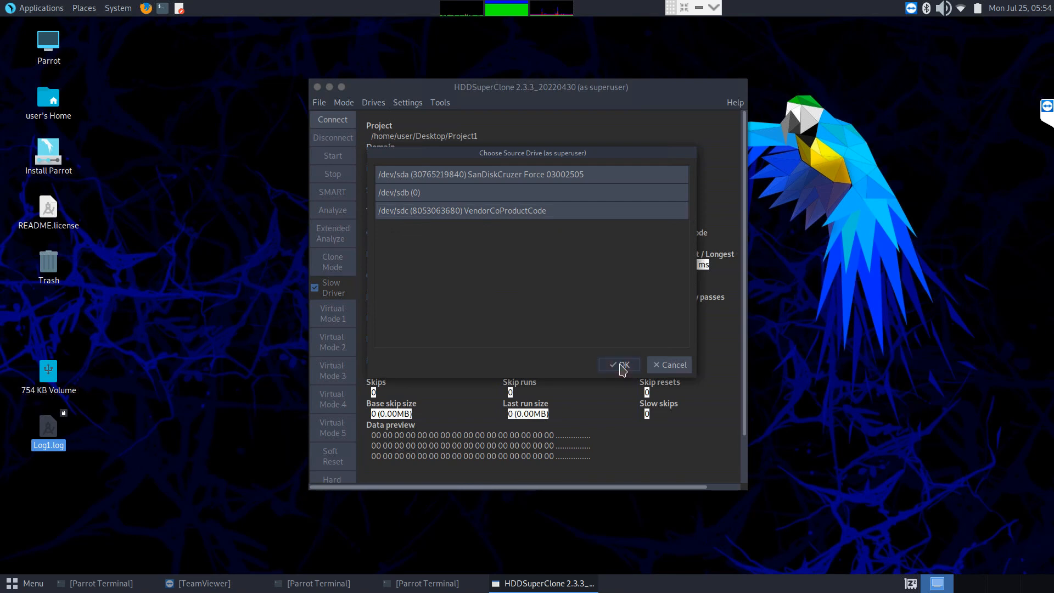
{"action": "left_click", "coordinate": [622, 365]}
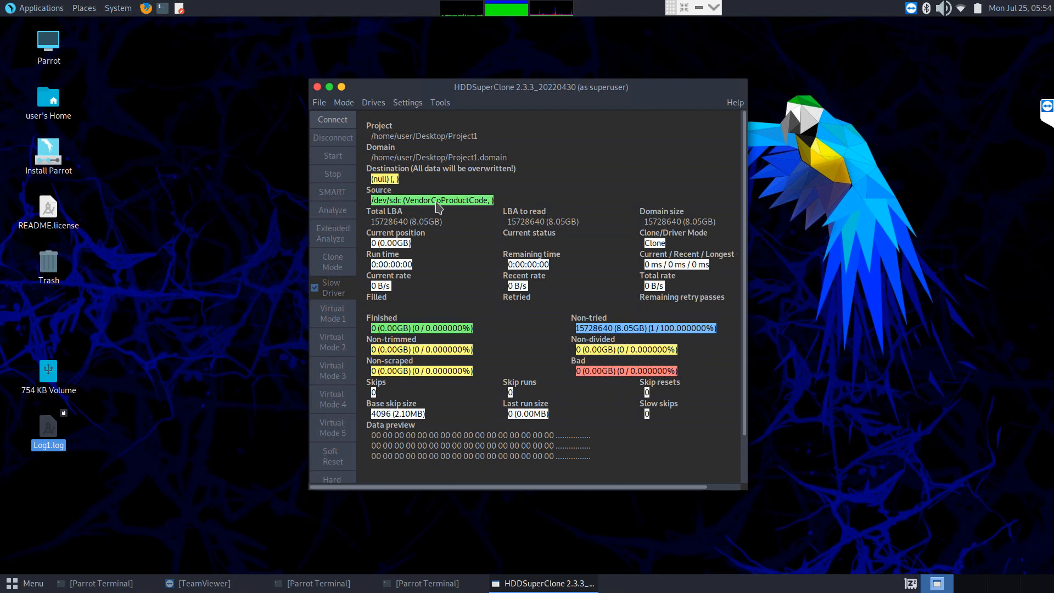
{"action": "mouse_move", "coordinate": [418, 207]}
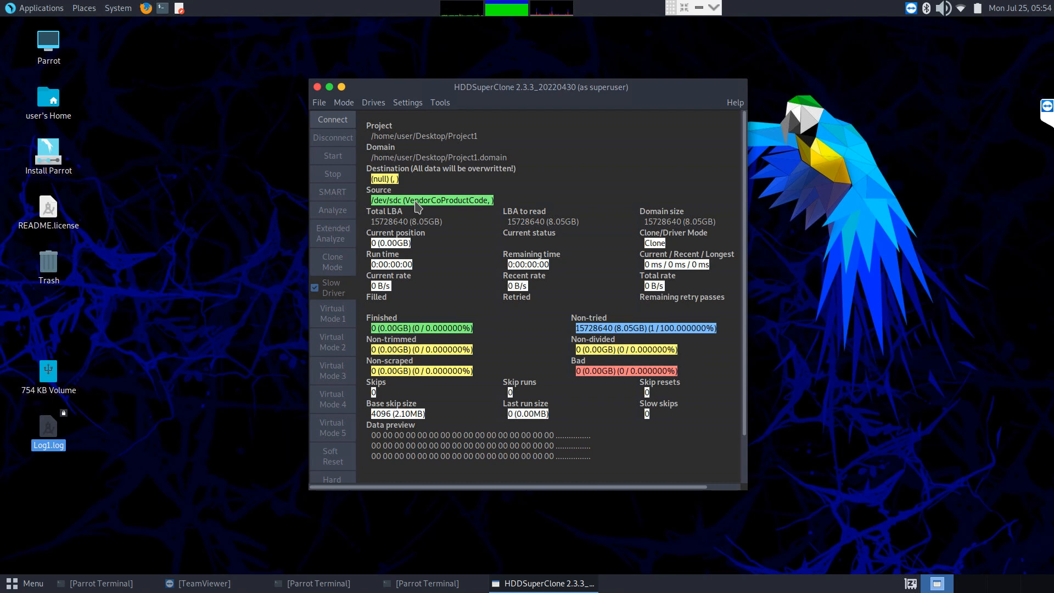
{"action": "mouse_move", "coordinate": [387, 166]}
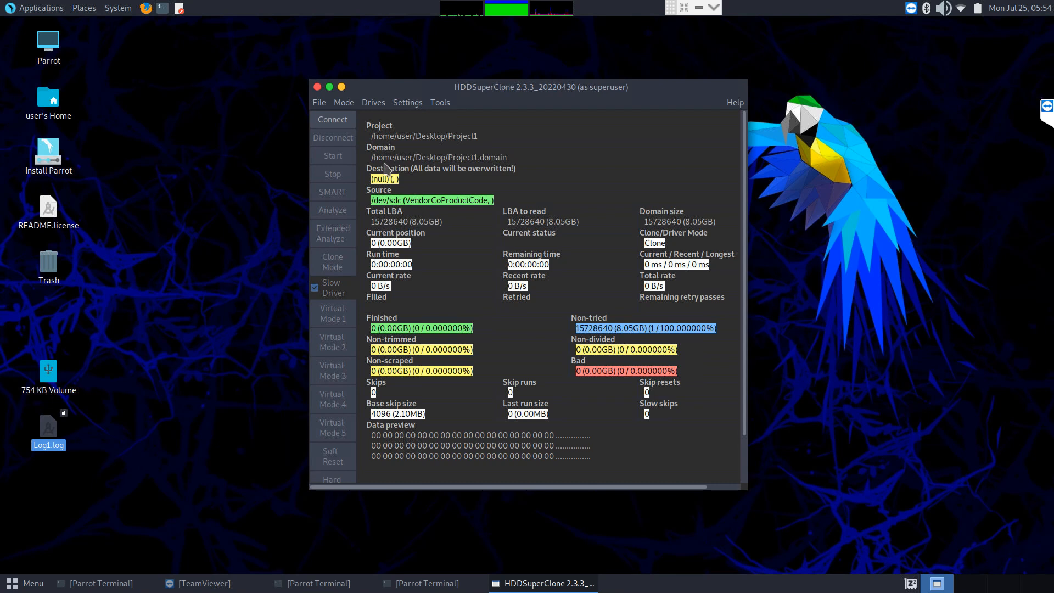
{"action": "mouse_move", "coordinate": [376, 190]}
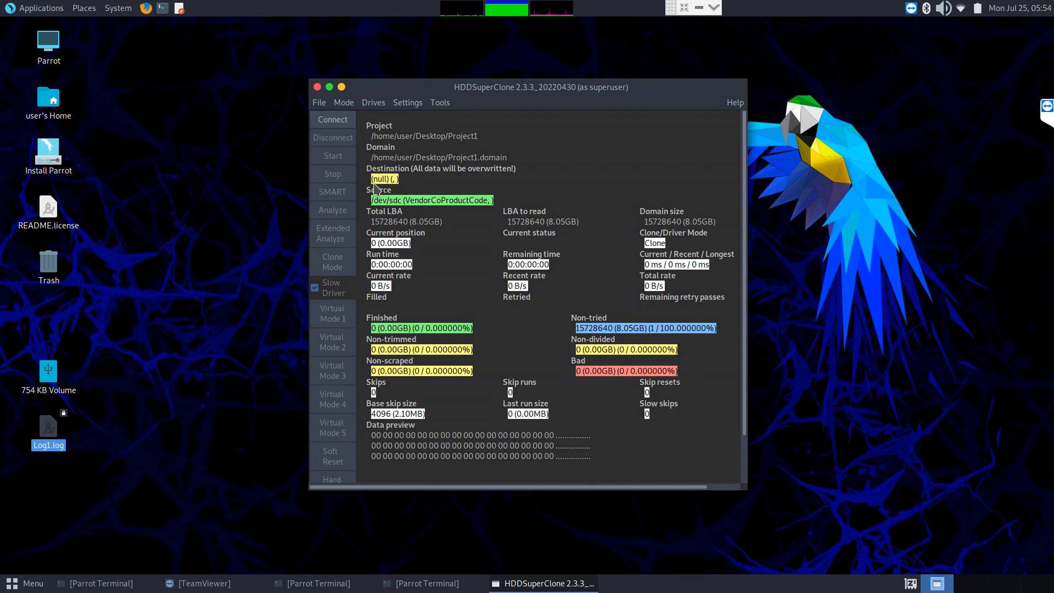
{"action": "mouse_move", "coordinate": [374, 108]}
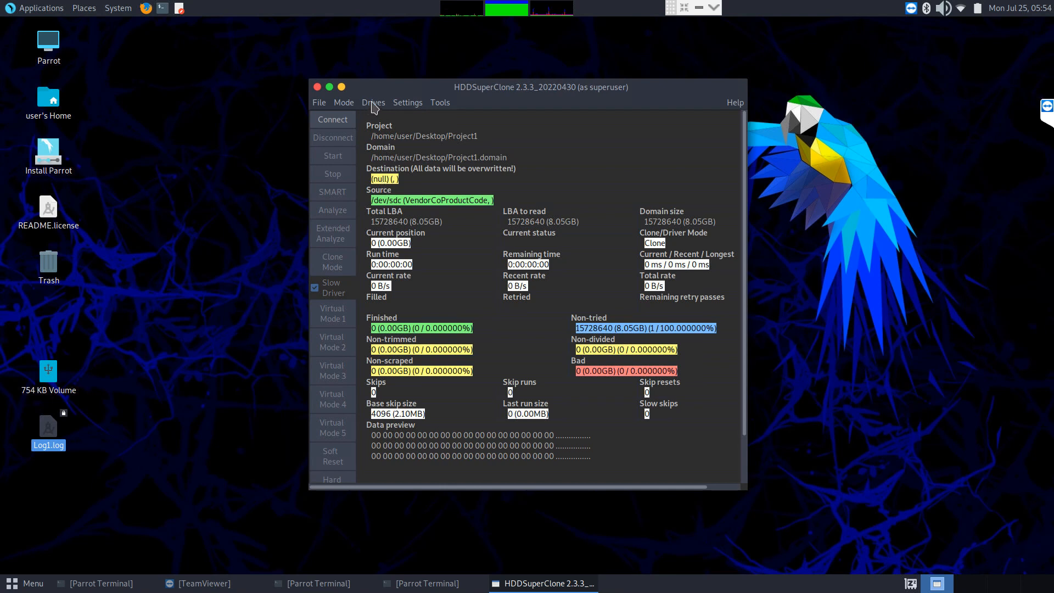
Step: Cancel the generic block device destination list and choose Image file as the destination instead
{"action": "left_click", "coordinate": [373, 103]}
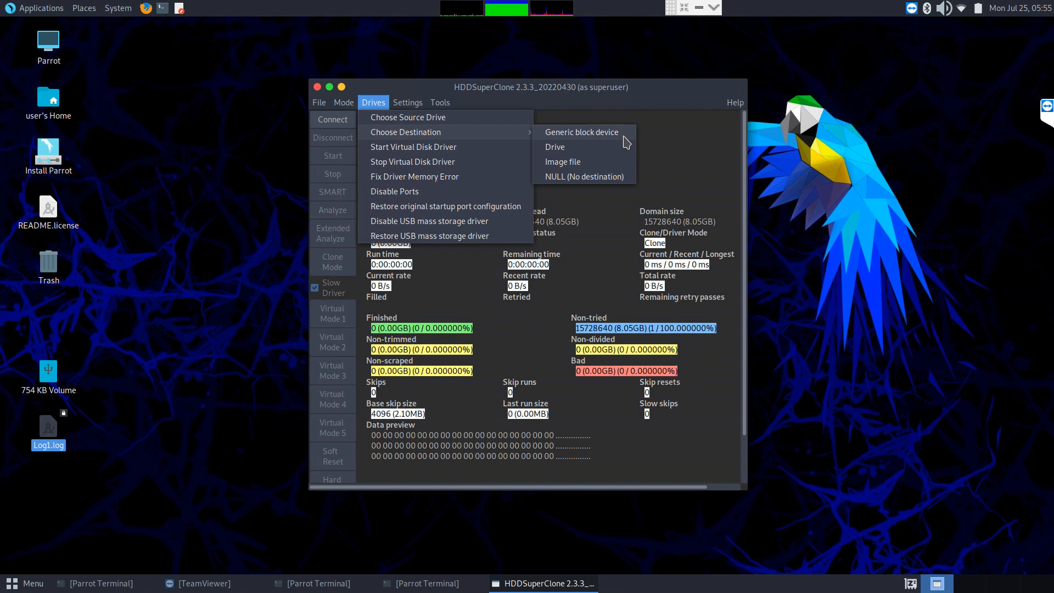
{"action": "left_click", "coordinate": [581, 132]}
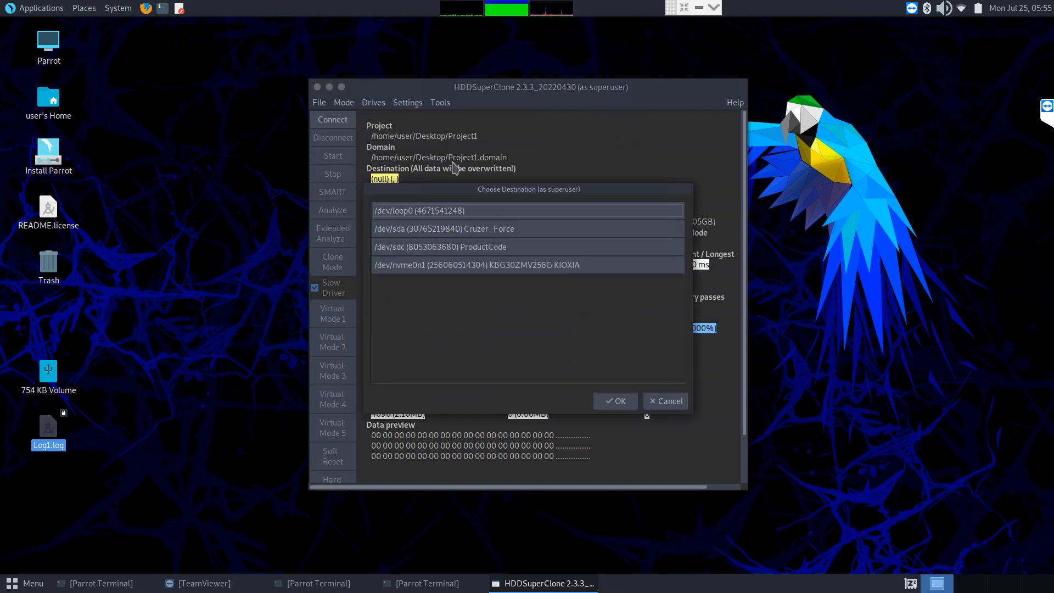
{"action": "mouse_move", "coordinate": [511, 292]}
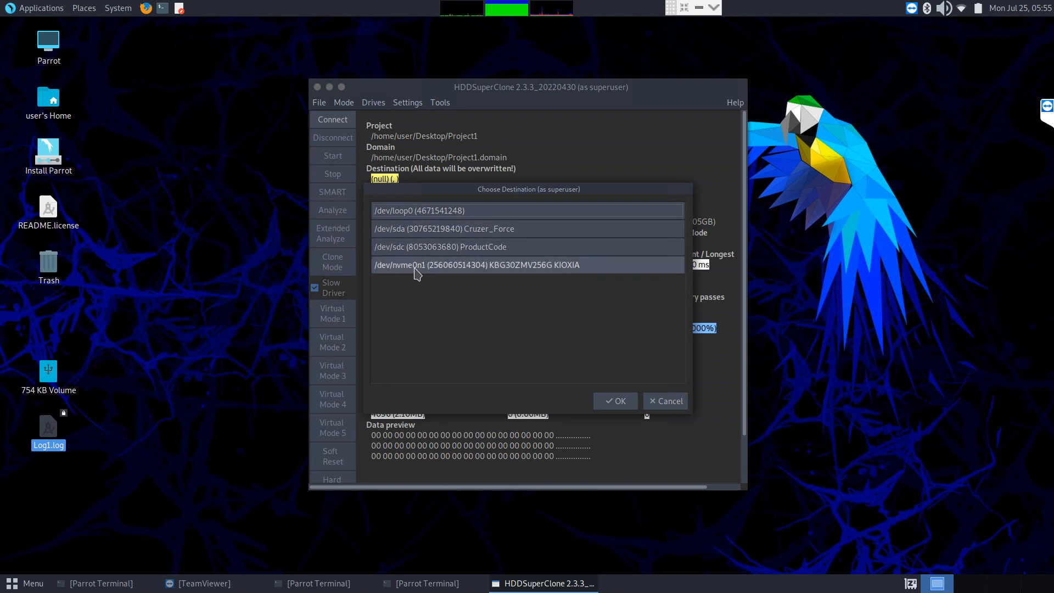
{"action": "mouse_move", "coordinate": [406, 272]}
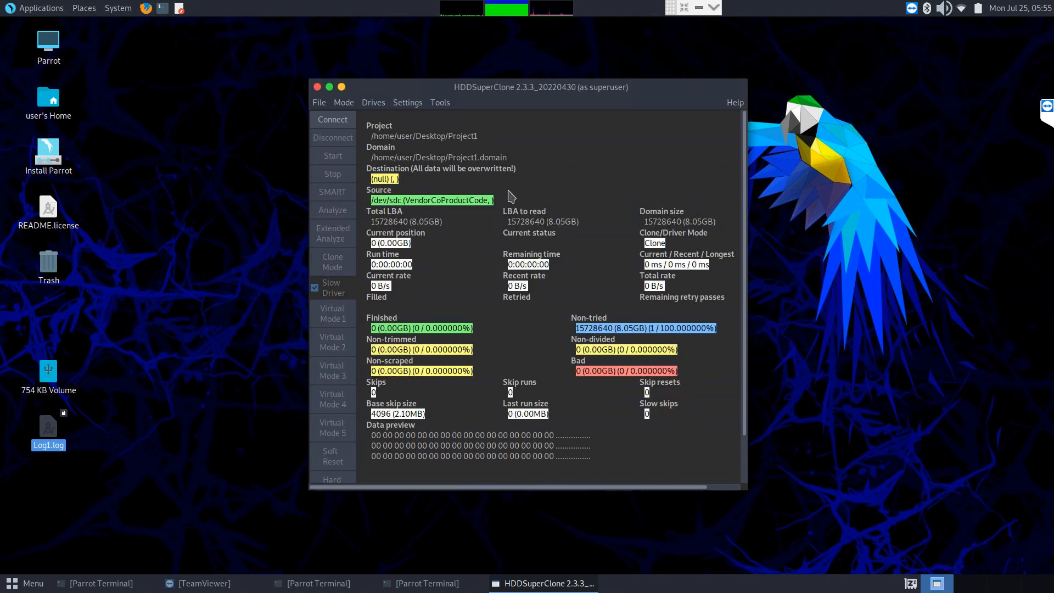
{"action": "mouse_move", "coordinate": [381, 108]}
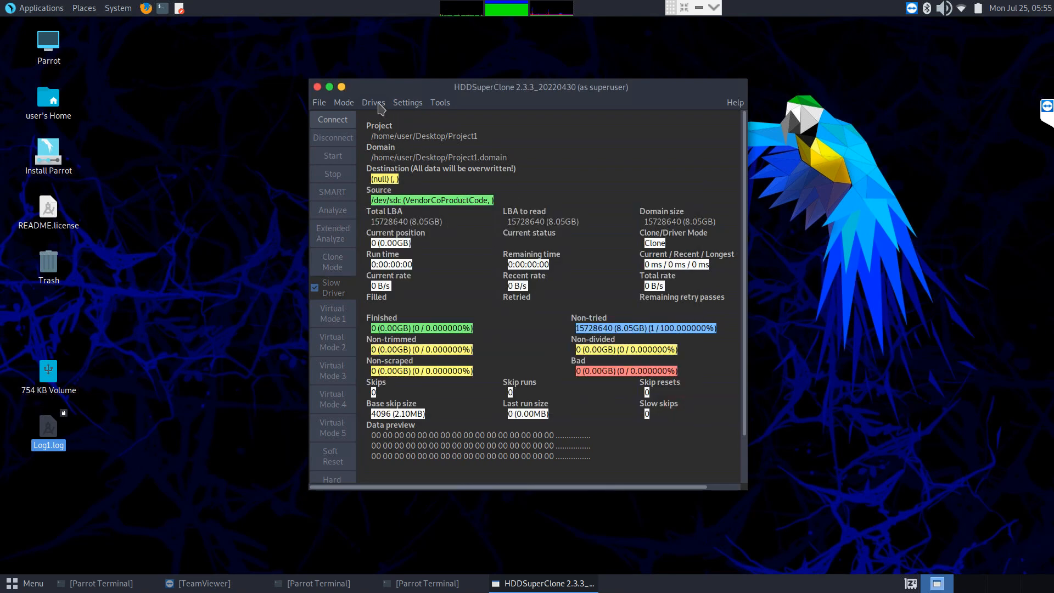
{"action": "left_click", "coordinate": [374, 102]}
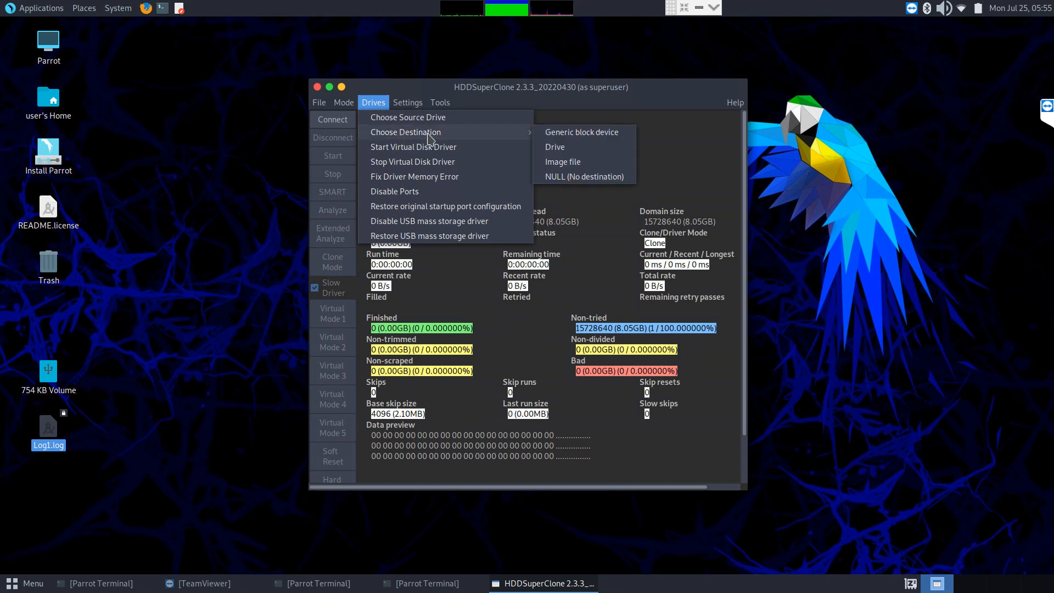
{"action": "mouse_move", "coordinate": [563, 161]}
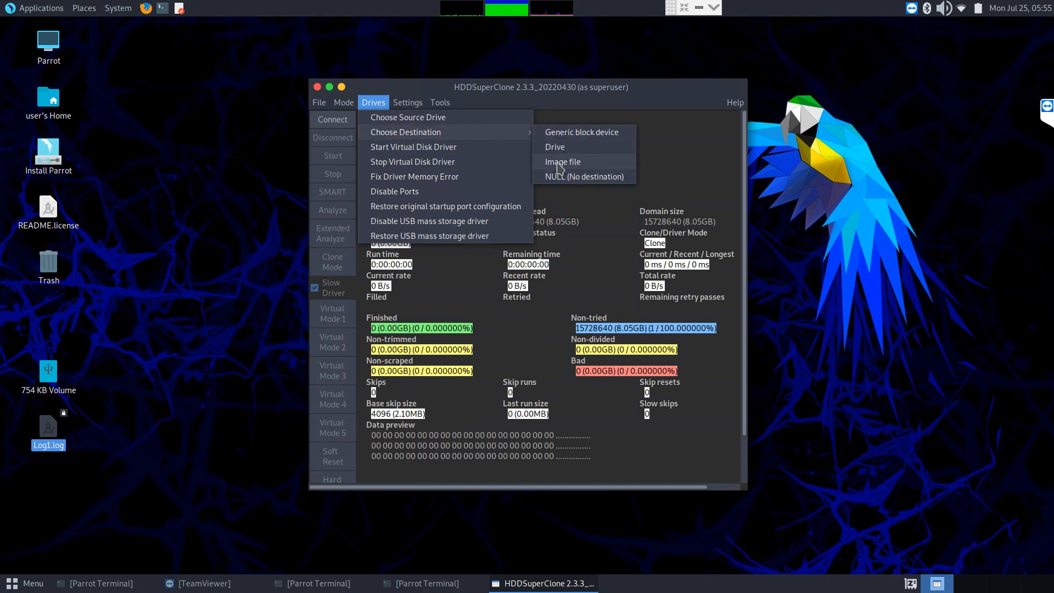
{"action": "mouse_move", "coordinate": [570, 167]}
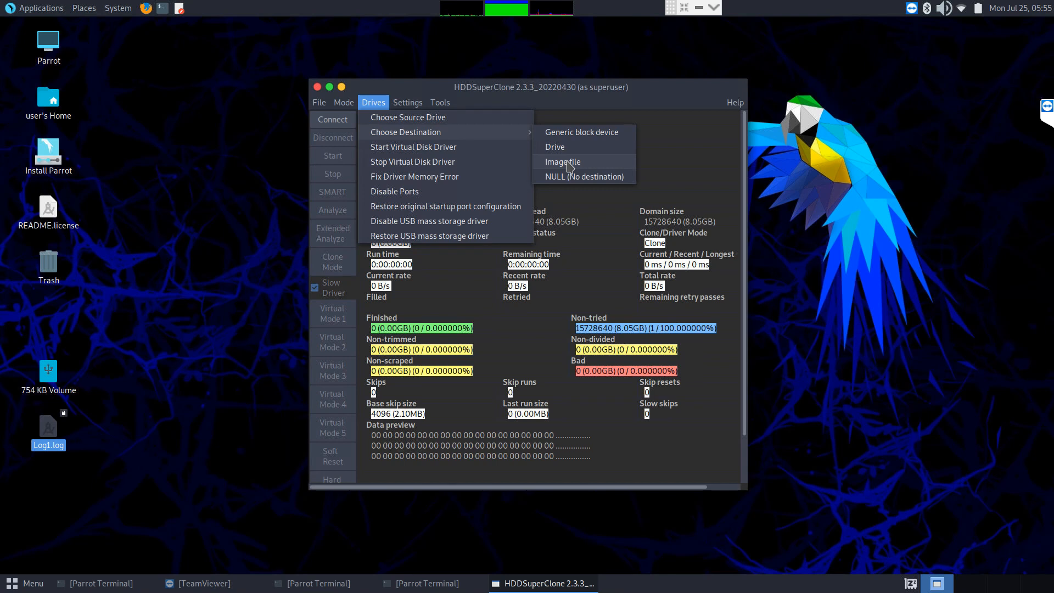
{"action": "left_click", "coordinate": [562, 162]}
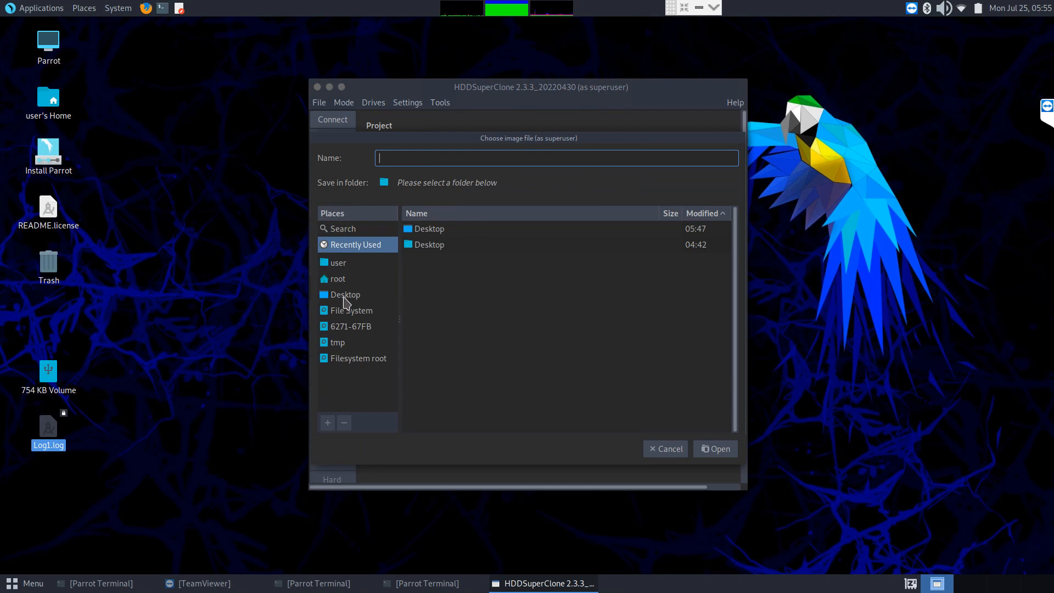
Step: Pick the Desktop folder and enter USB_Image.bin as the image file name
{"action": "left_click", "coordinate": [339, 262]}
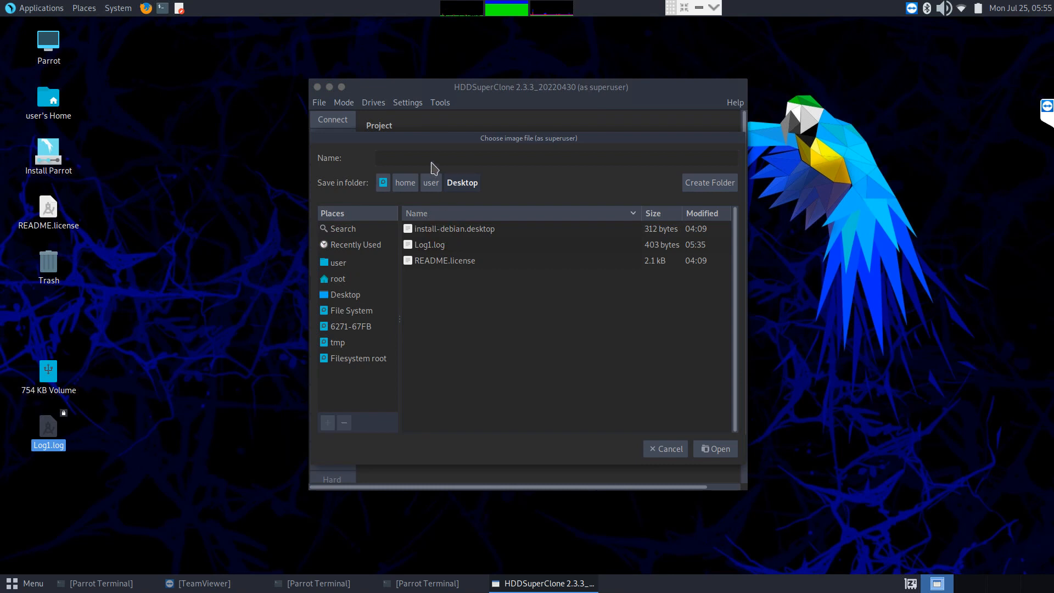
{"action": "left_click", "coordinate": [437, 158]}
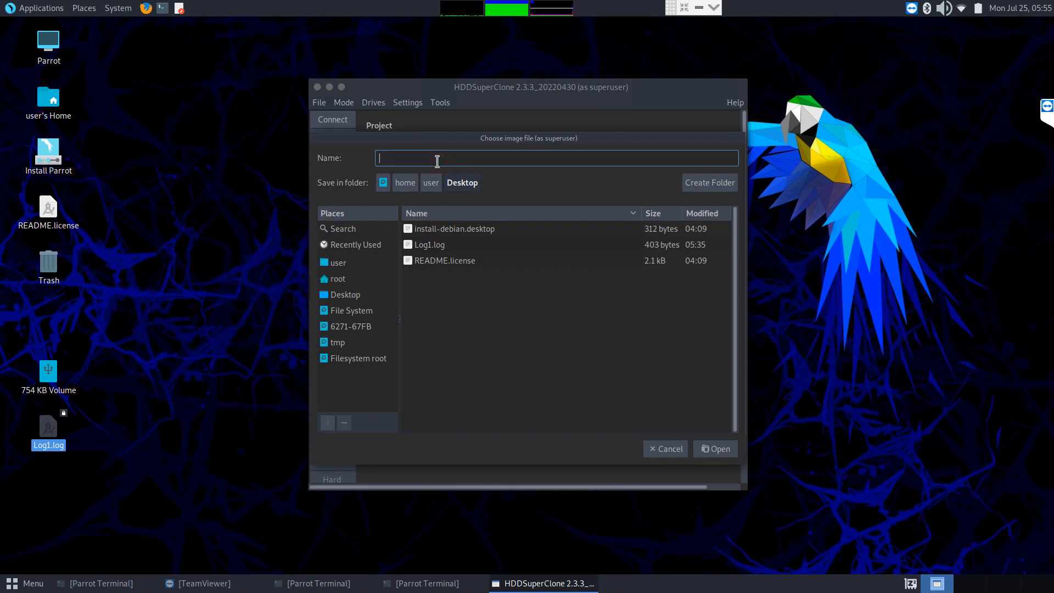
{"action": "type", "text": "USB_Image."}
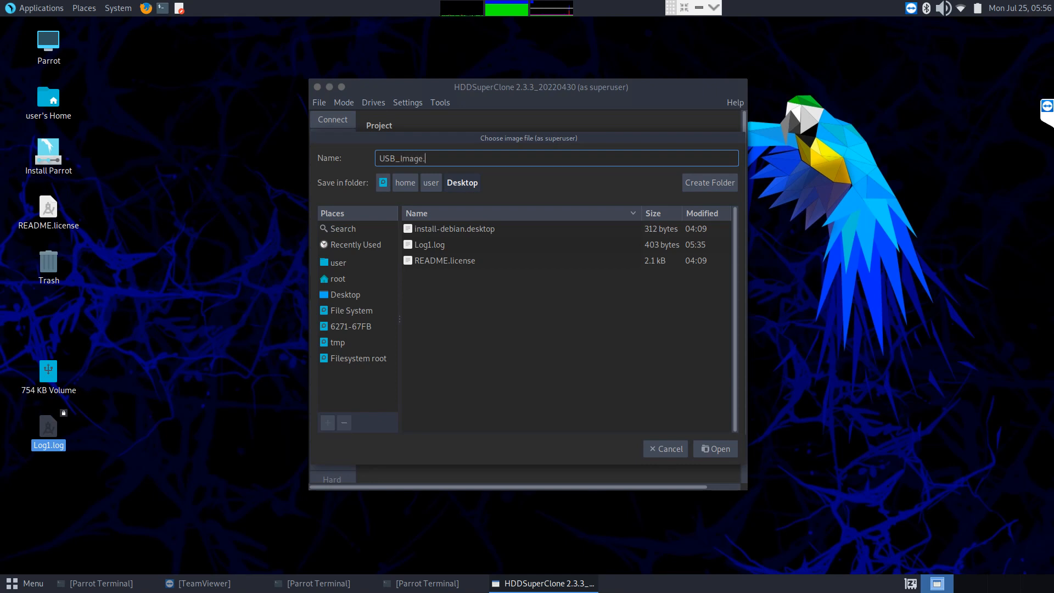
{"action": "type", "text": "bin"}
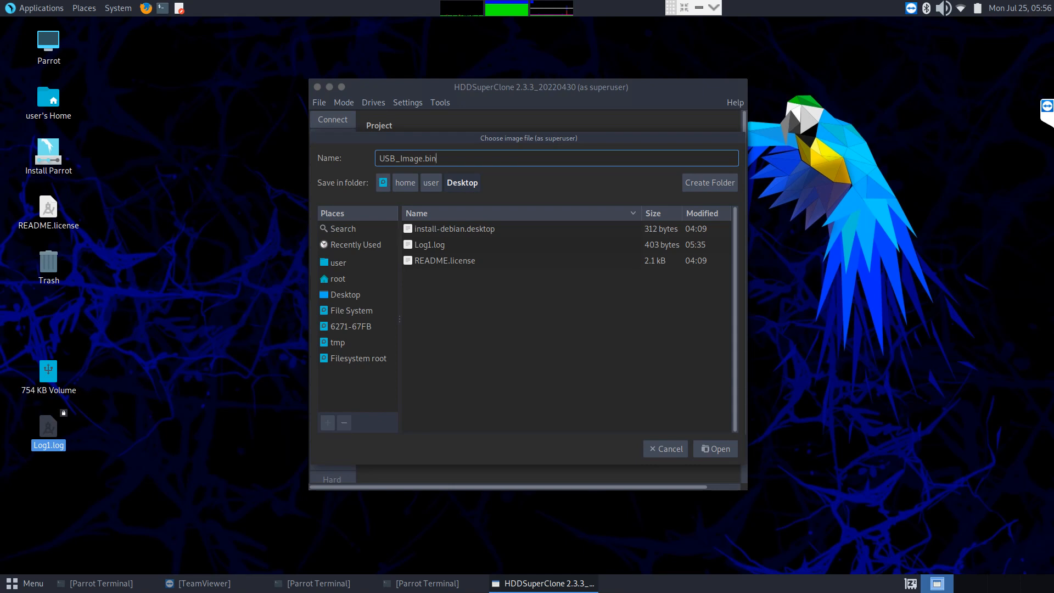
{"action": "mouse_move", "coordinate": [418, 177]}
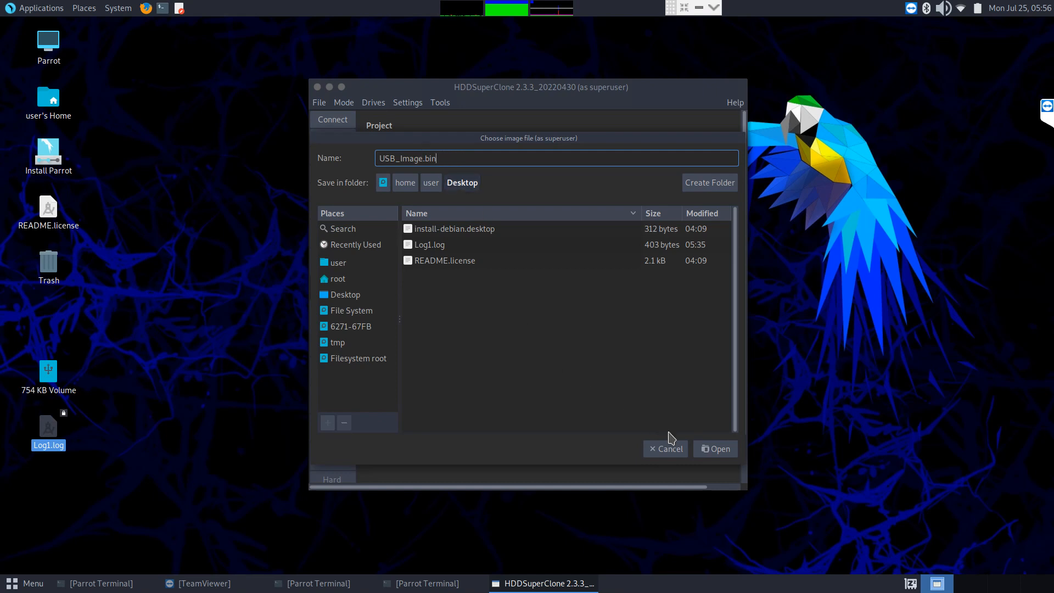
Step: Confirm /home/user/Desktop/USB_Image.bin as the destination
{"action": "left_click", "coordinate": [715, 448]}
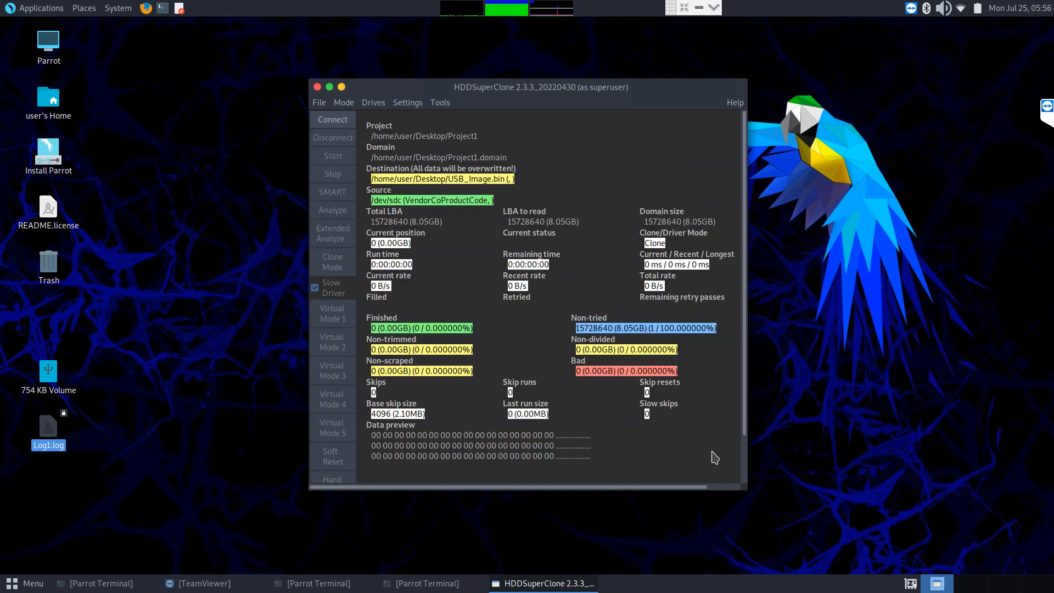
{"action": "mouse_move", "coordinate": [430, 181]}
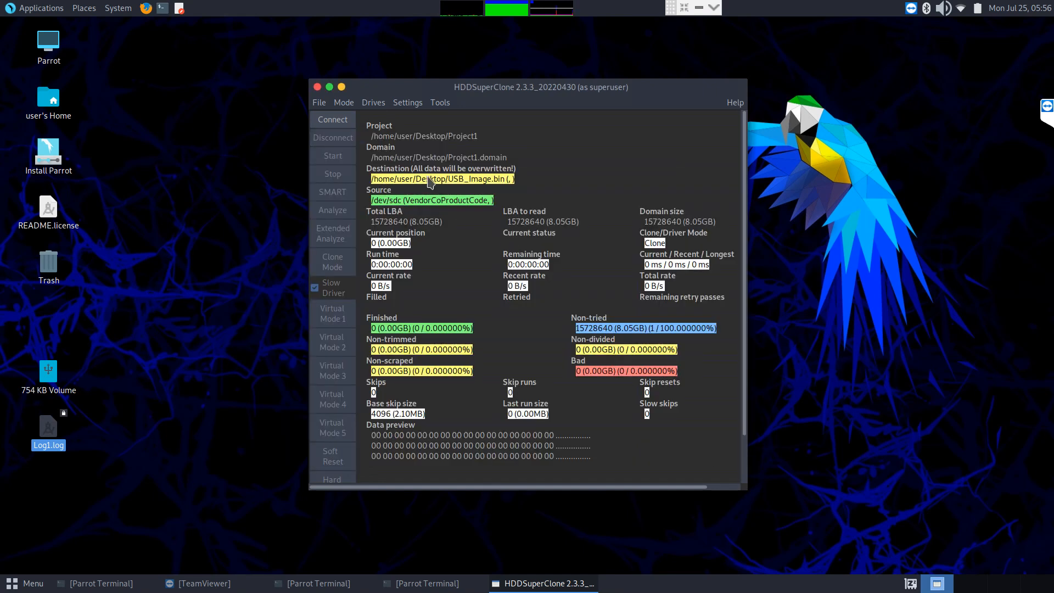
{"action": "mouse_move", "coordinate": [469, 185]}
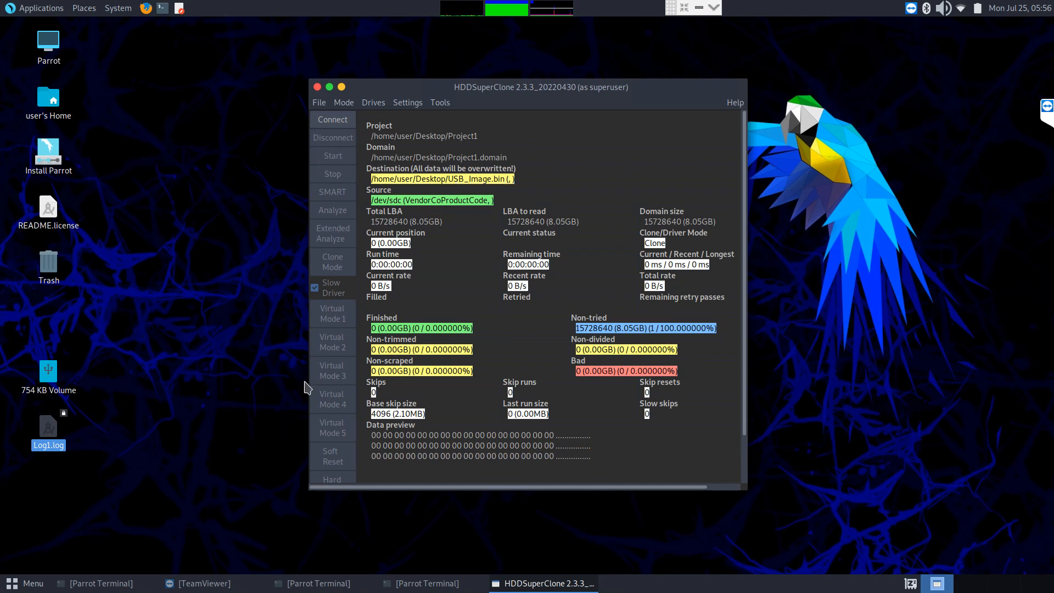
{"action": "mouse_move", "coordinate": [457, 166]}
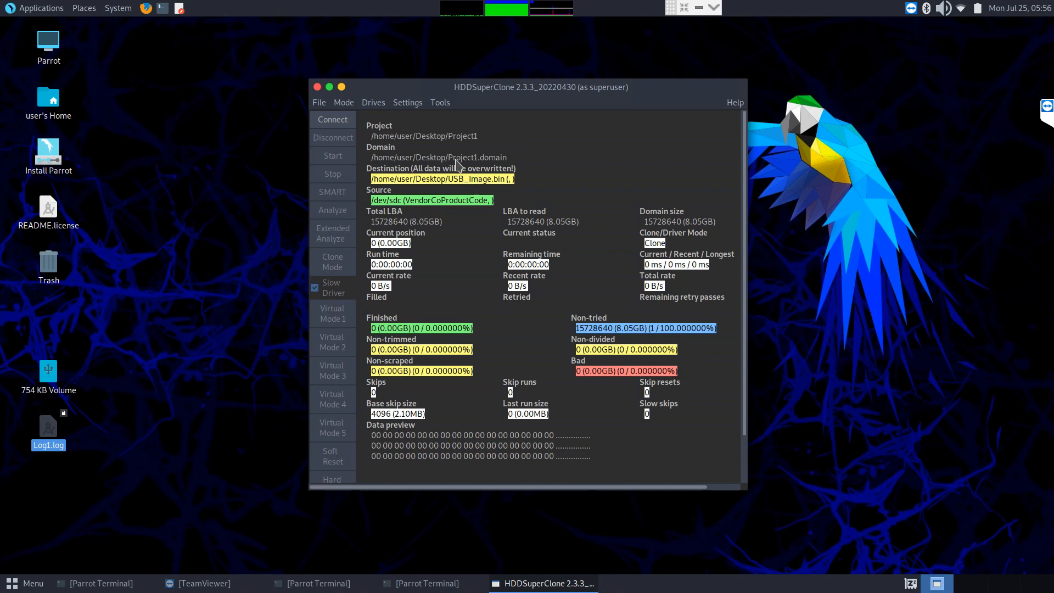
{"action": "mouse_move", "coordinate": [463, 192]}
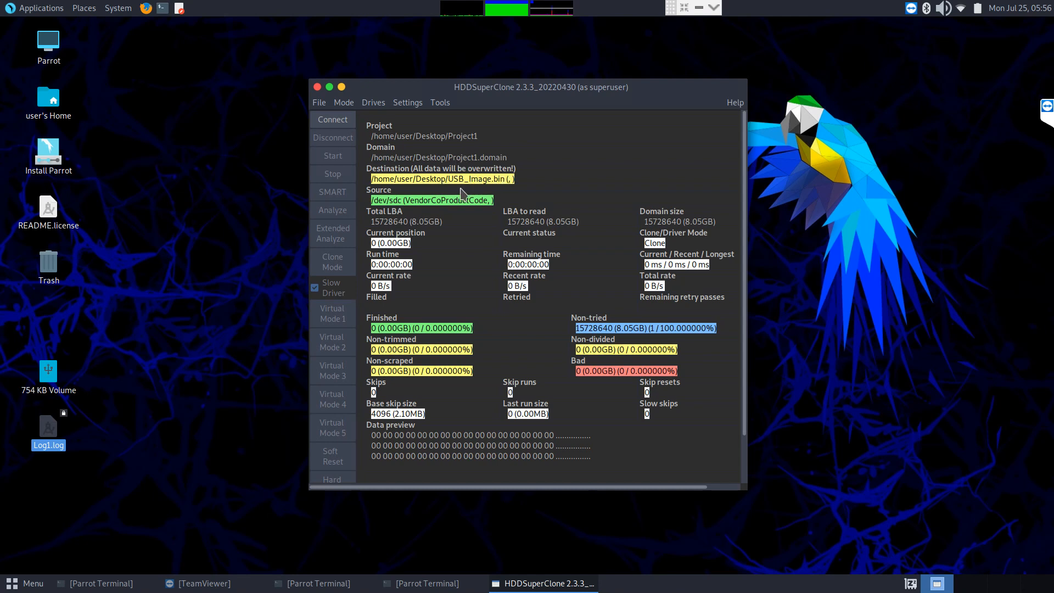
{"action": "mouse_move", "coordinate": [454, 211]}
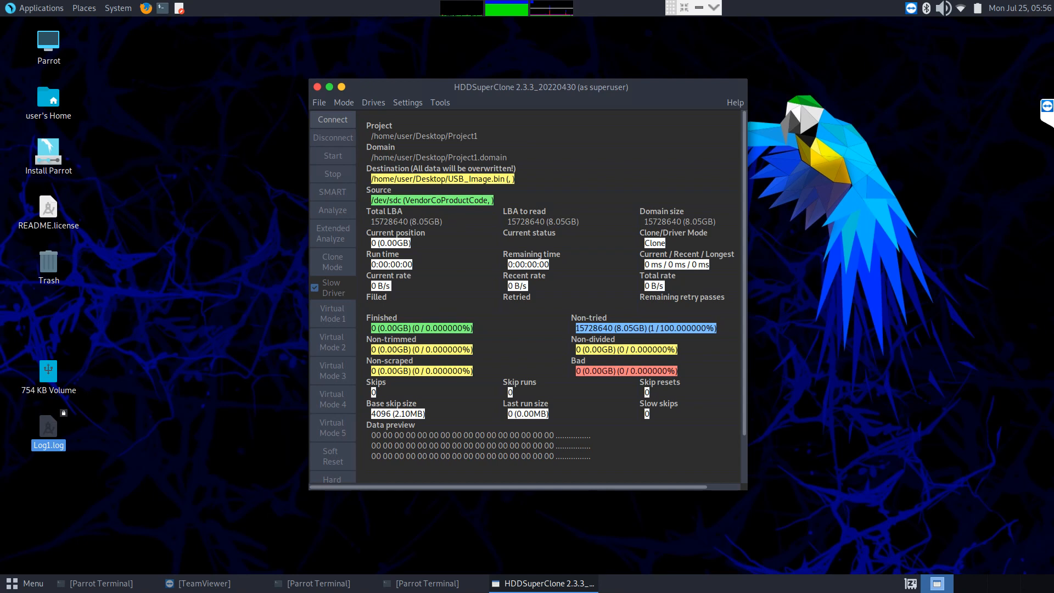
{"action": "mouse_move", "coordinate": [348, 129]}
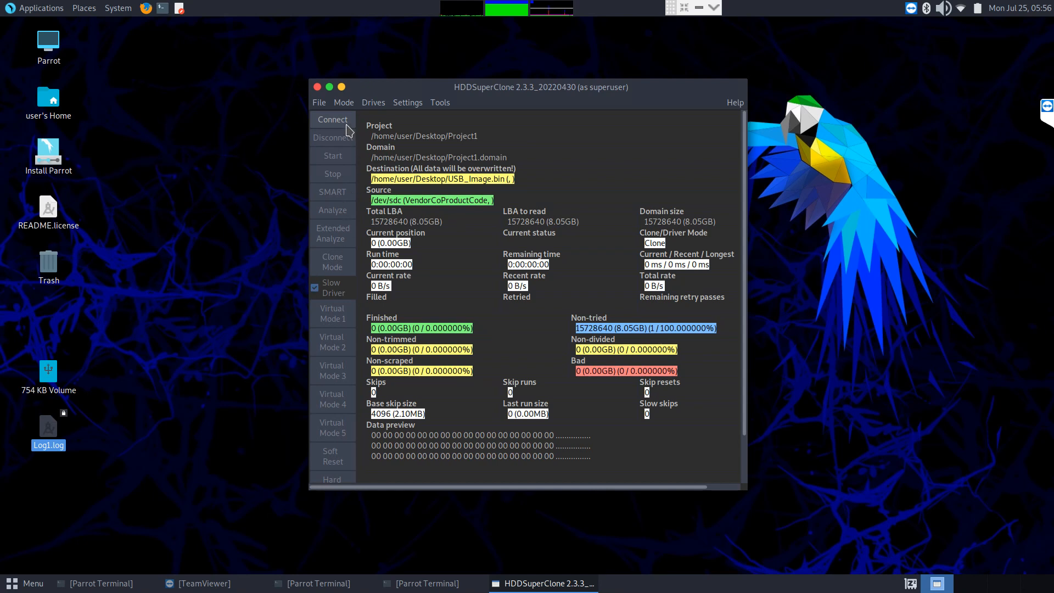
{"action": "left_click", "coordinate": [333, 119]}
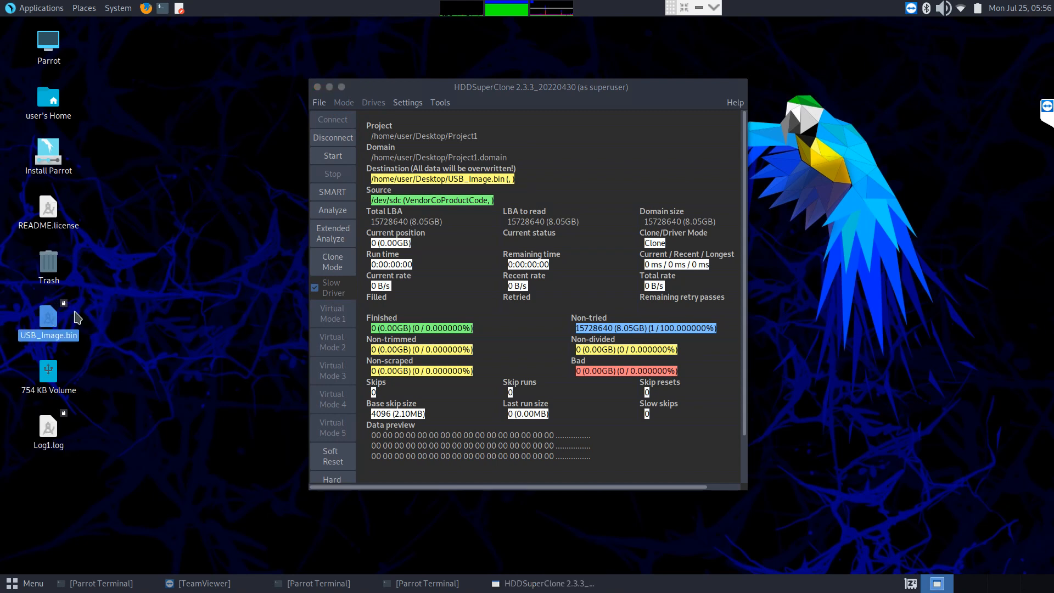
{"action": "mouse_move", "coordinate": [140, 63]}
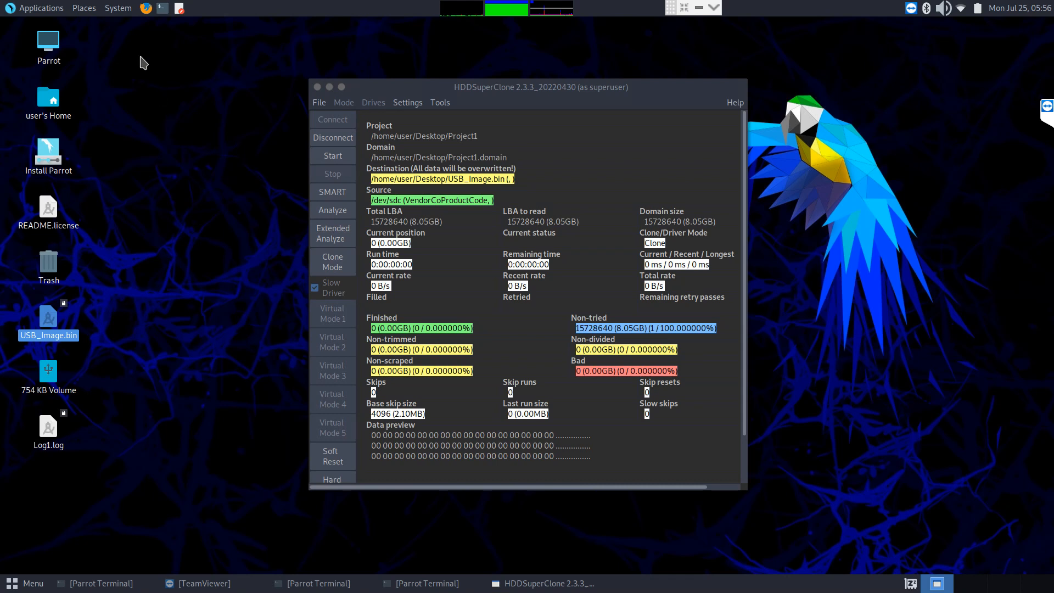
{"action": "mouse_move", "coordinate": [156, 324]}
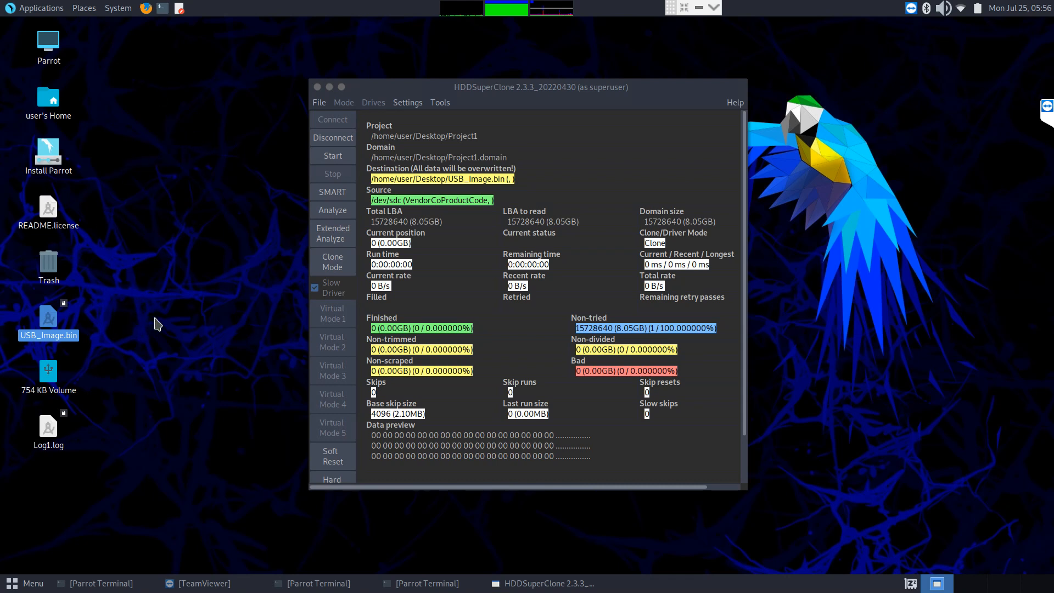
{"action": "mouse_move", "coordinate": [115, 329]}
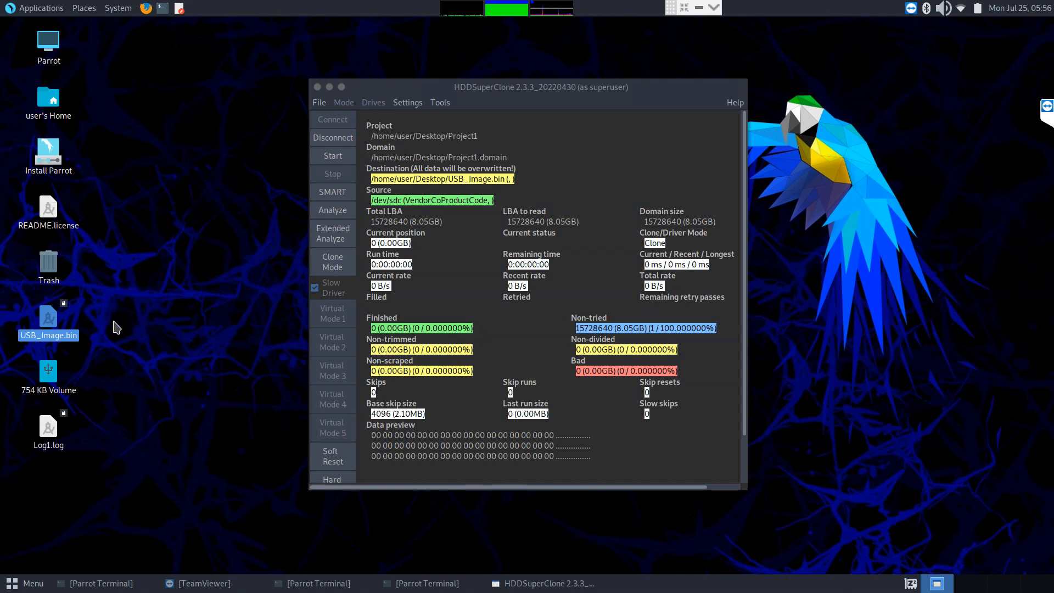
{"action": "mouse_move", "coordinate": [465, 158]}
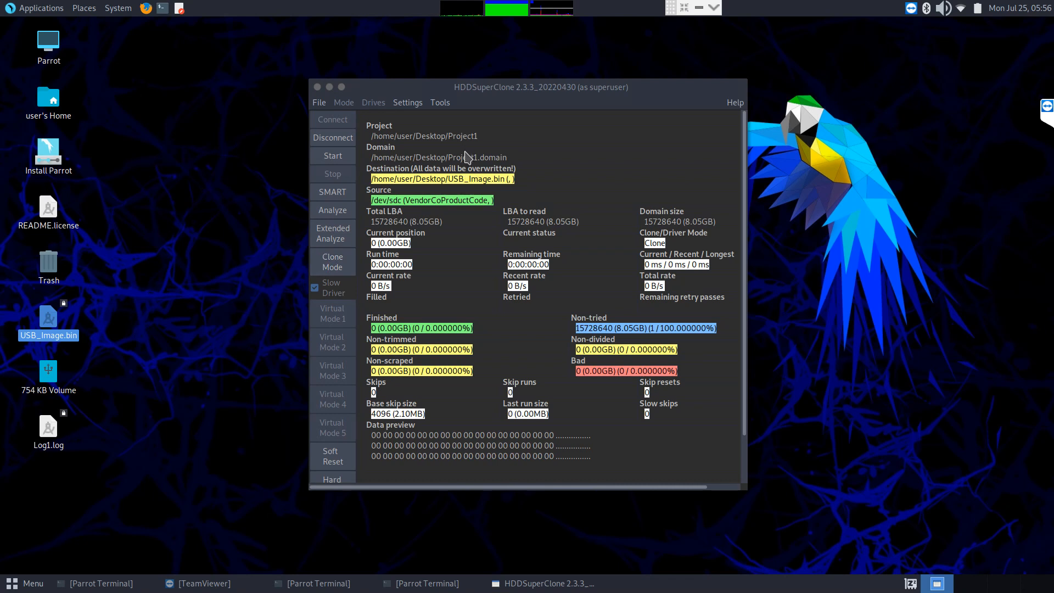
{"action": "mouse_move", "coordinate": [413, 213]}
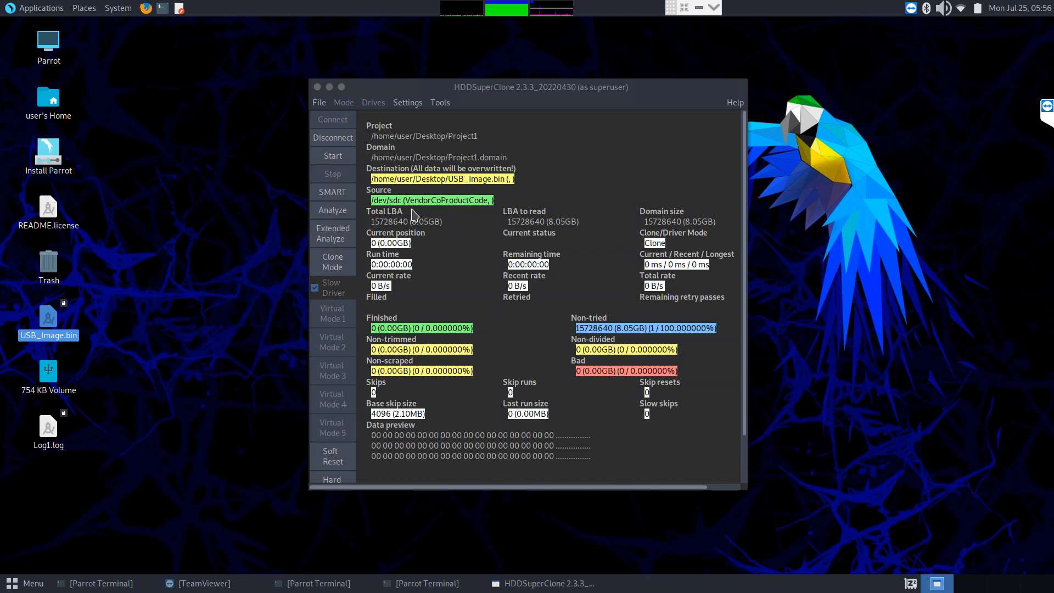
{"action": "mouse_move", "coordinate": [426, 219]}
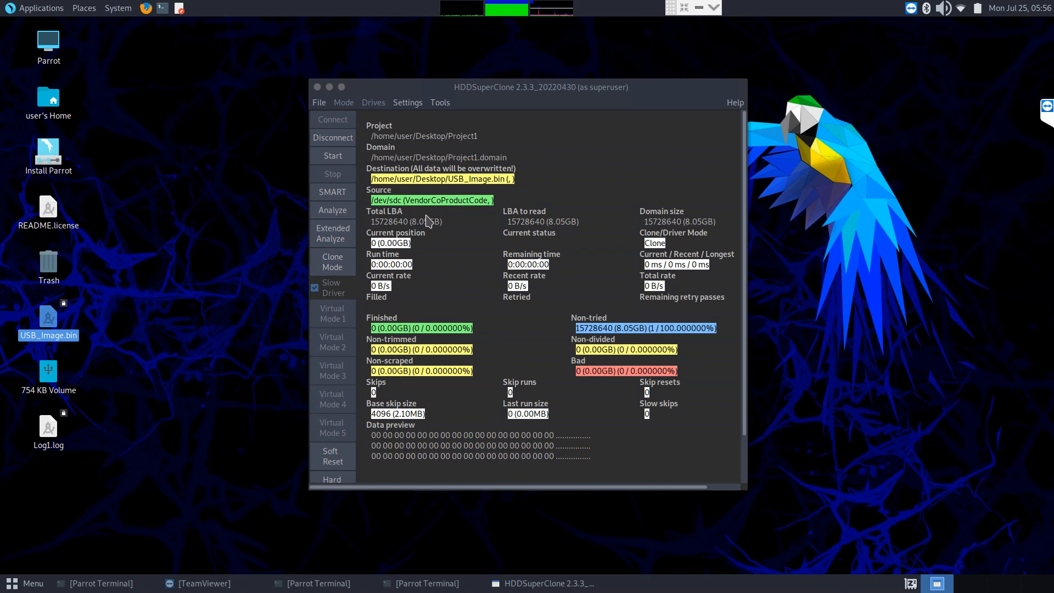
{"action": "mouse_move", "coordinate": [335, 119]}
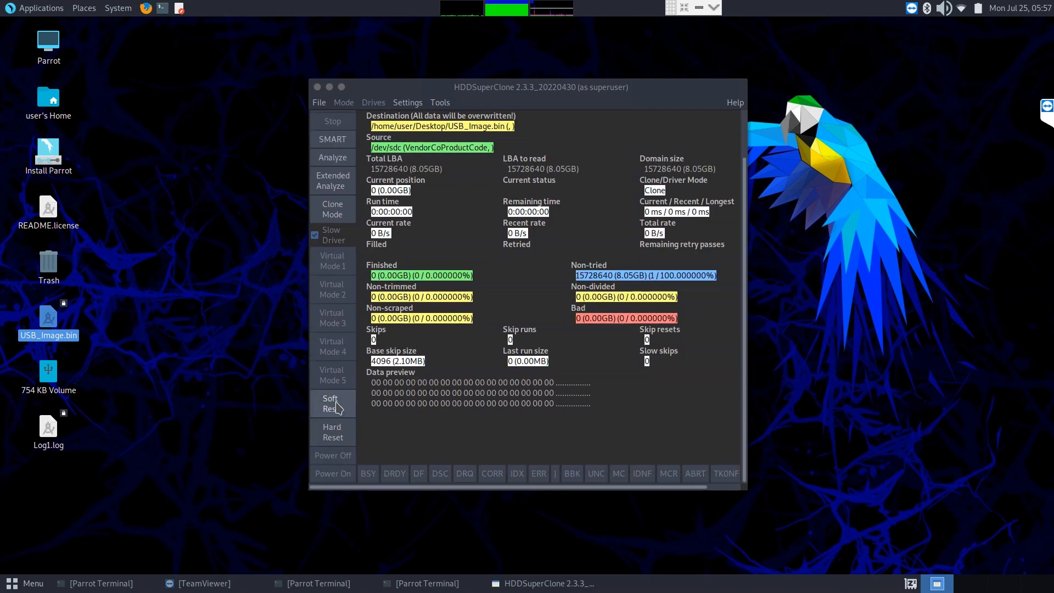
{"action": "mouse_move", "coordinate": [333, 438]}
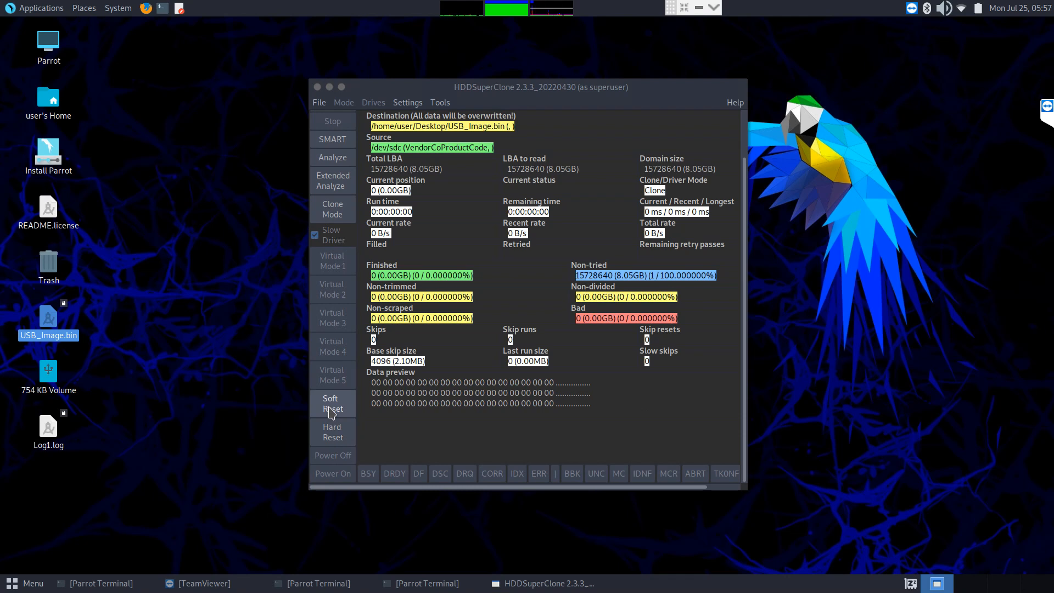
{"action": "mouse_move", "coordinate": [332, 452]}
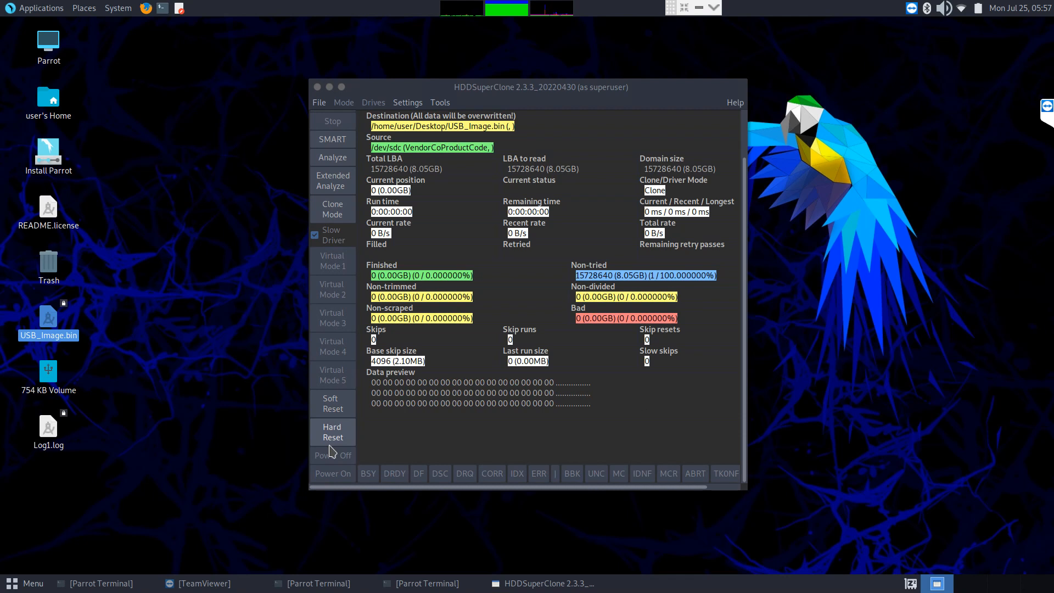
{"action": "mouse_move", "coordinate": [339, 408]}
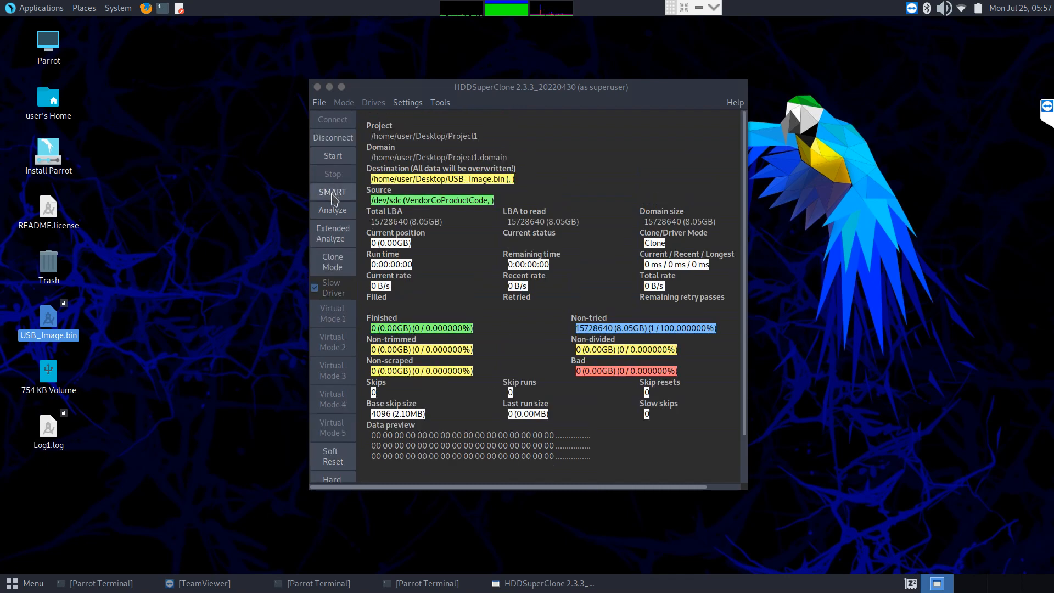
{"action": "left_click", "coordinate": [332, 192]}
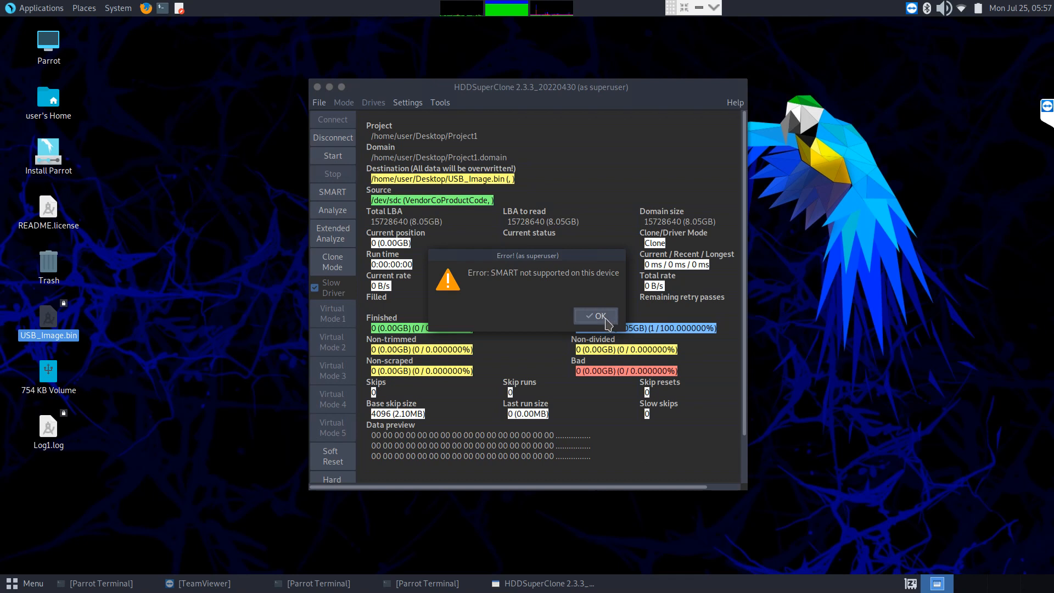
{"action": "left_click", "coordinate": [595, 316]}
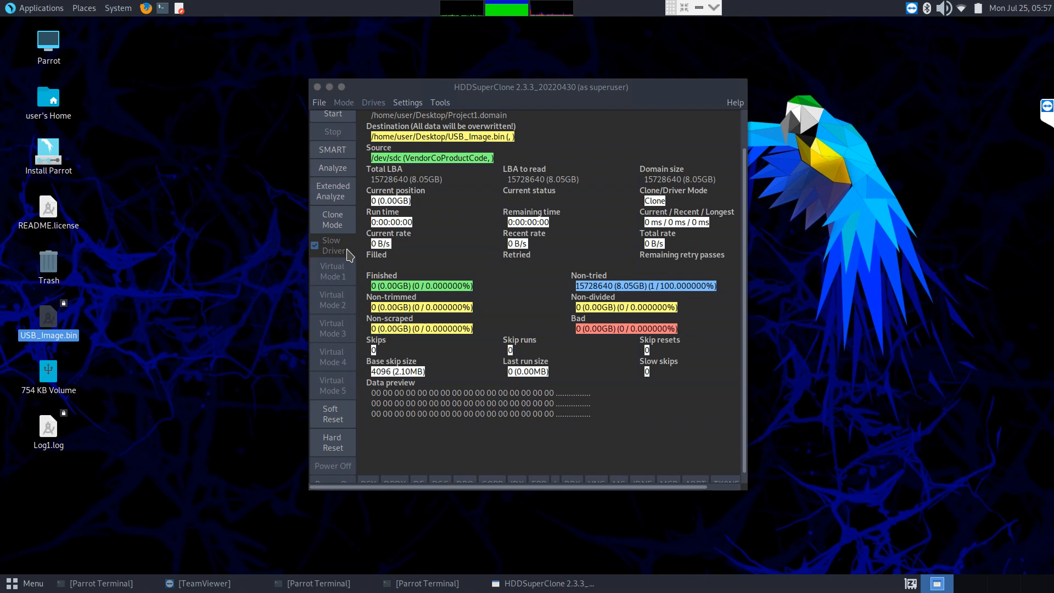
{"action": "mouse_move", "coordinate": [332, 262]}
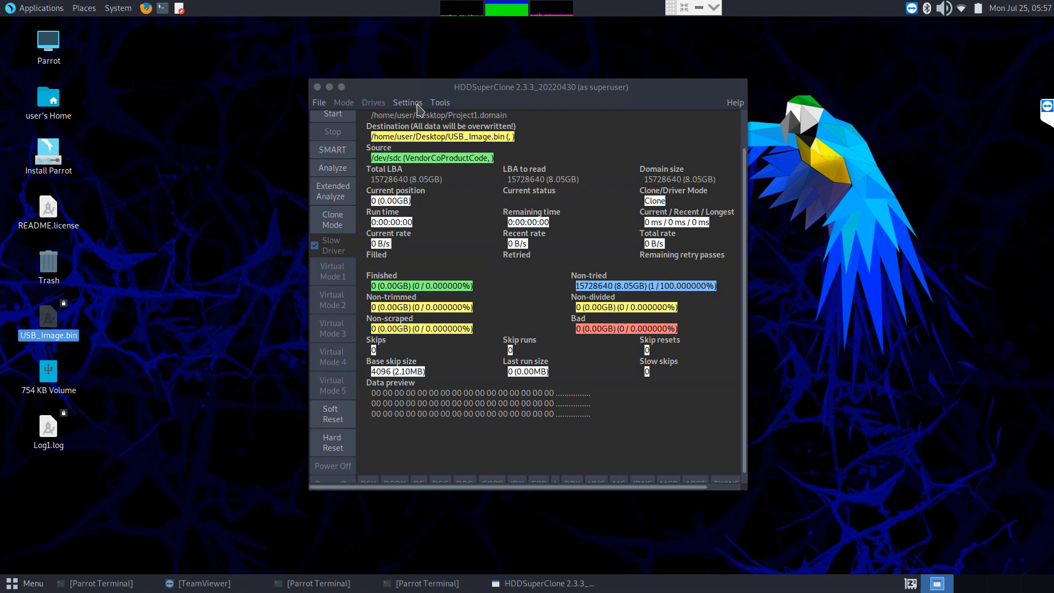
{"action": "left_click", "coordinate": [407, 102]}
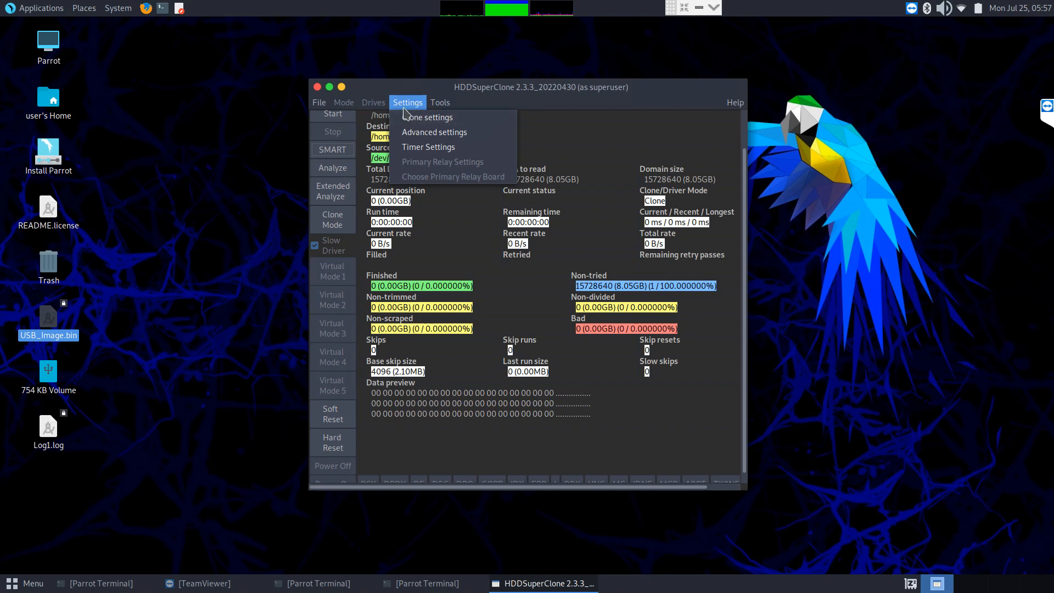
{"action": "left_click", "coordinate": [426, 117]}
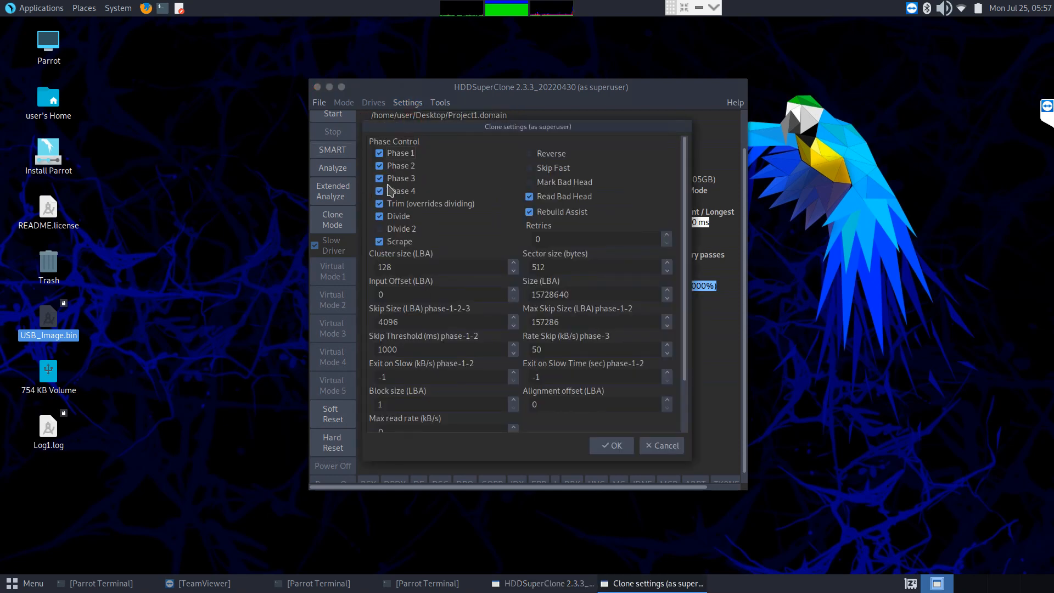
{"action": "mouse_move", "coordinate": [443, 258]}
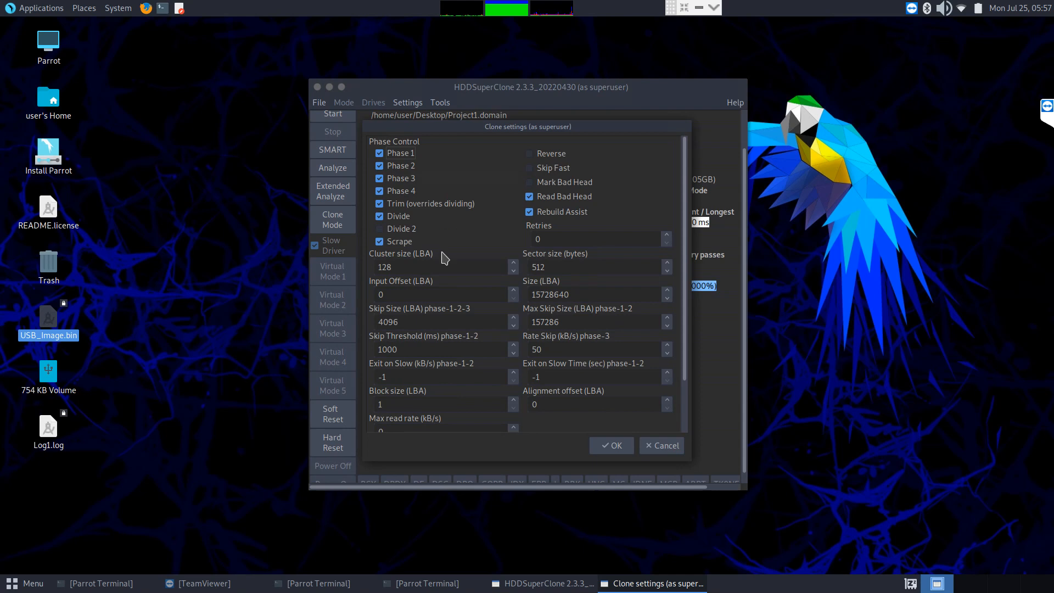
{"action": "left_click", "coordinate": [593, 377]}
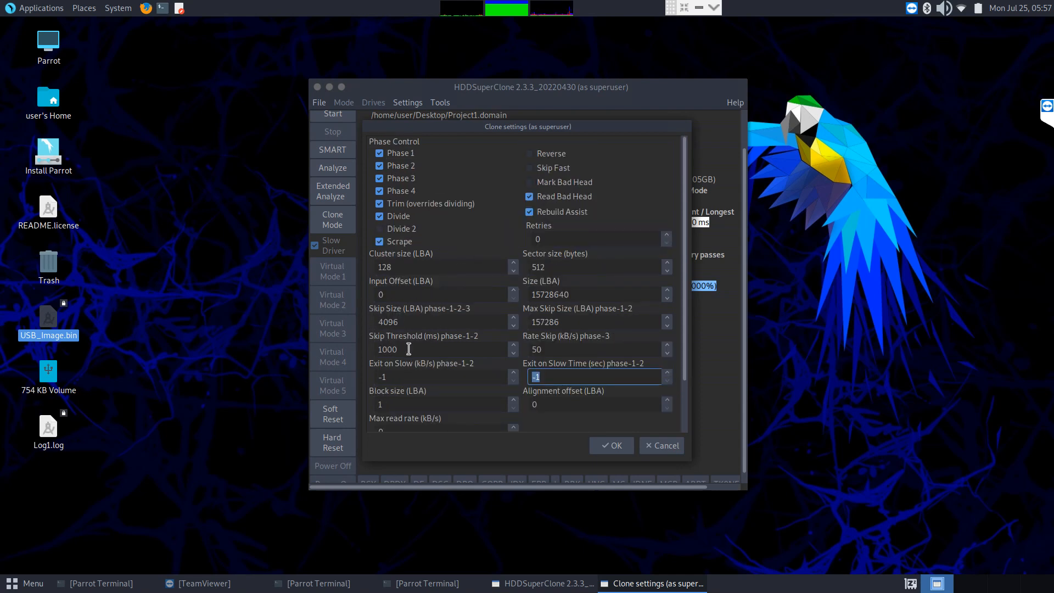
{"action": "mouse_move", "coordinate": [420, 371]}
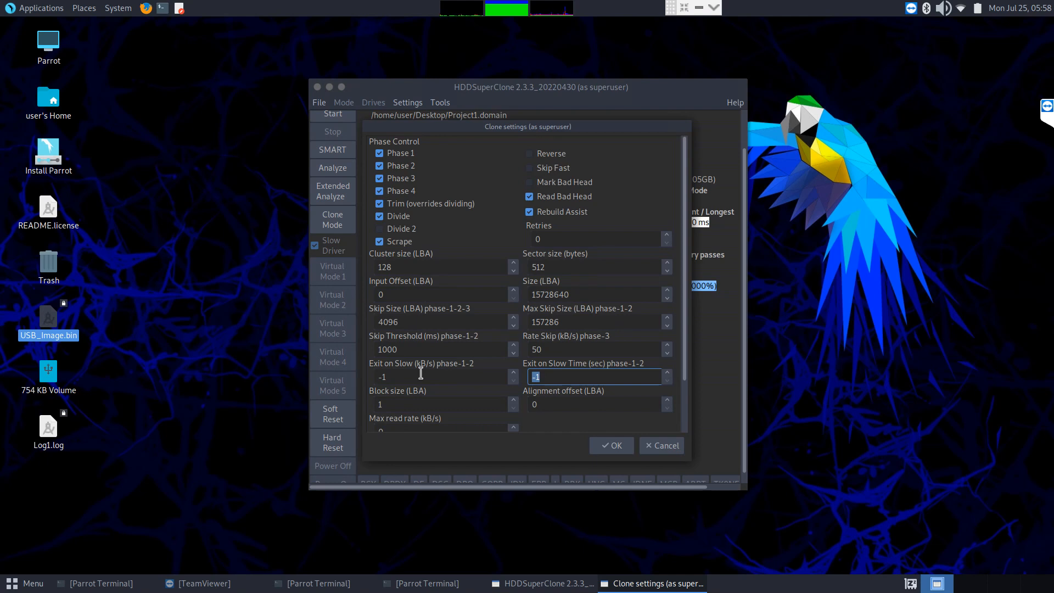
{"action": "left_click", "coordinate": [611, 445]}
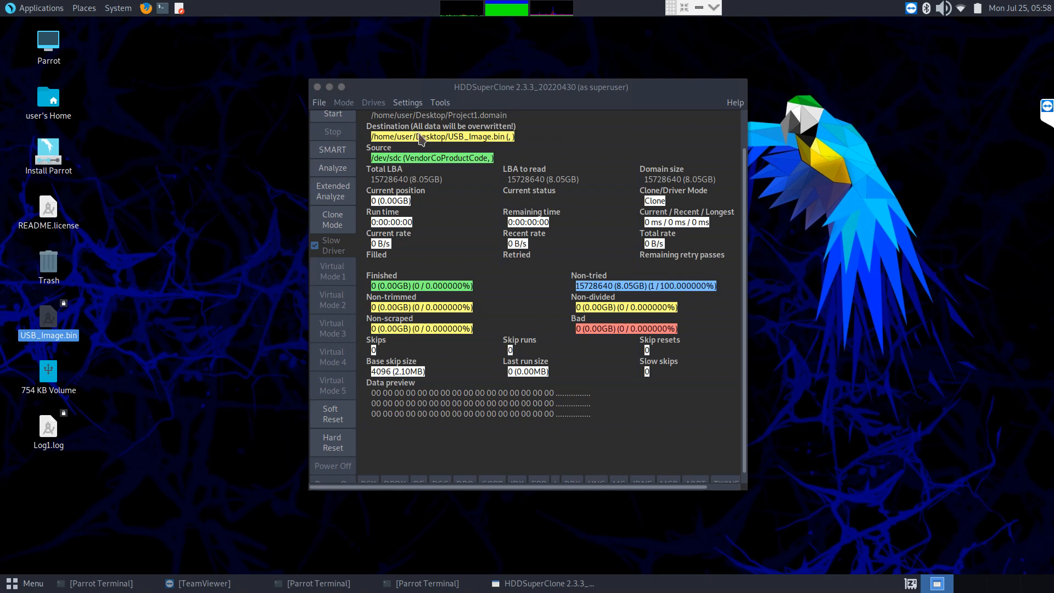
{"action": "left_click", "coordinate": [408, 102]}
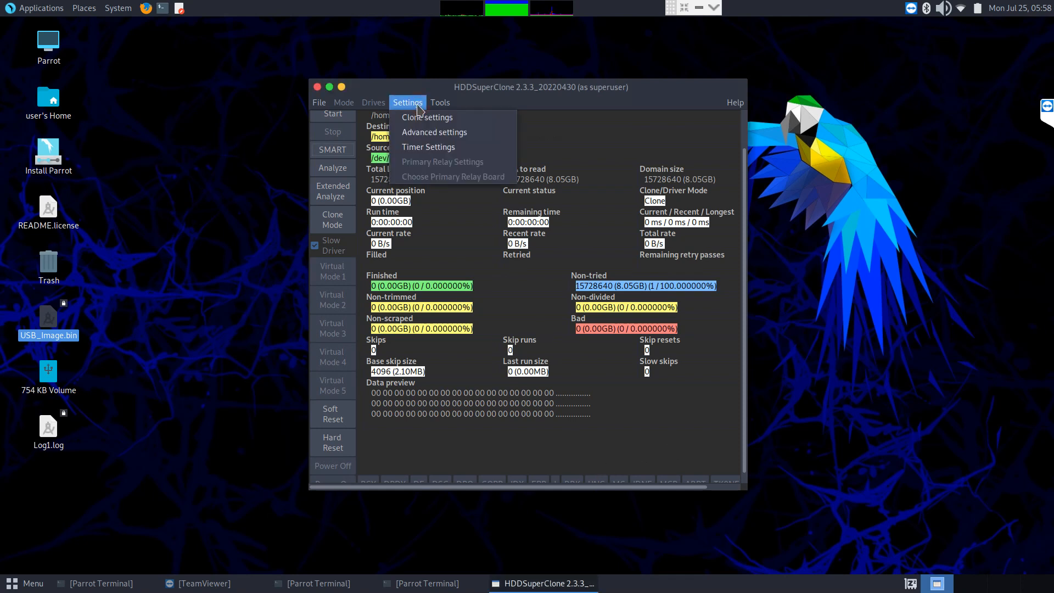
{"action": "mouse_move", "coordinate": [411, 105]}
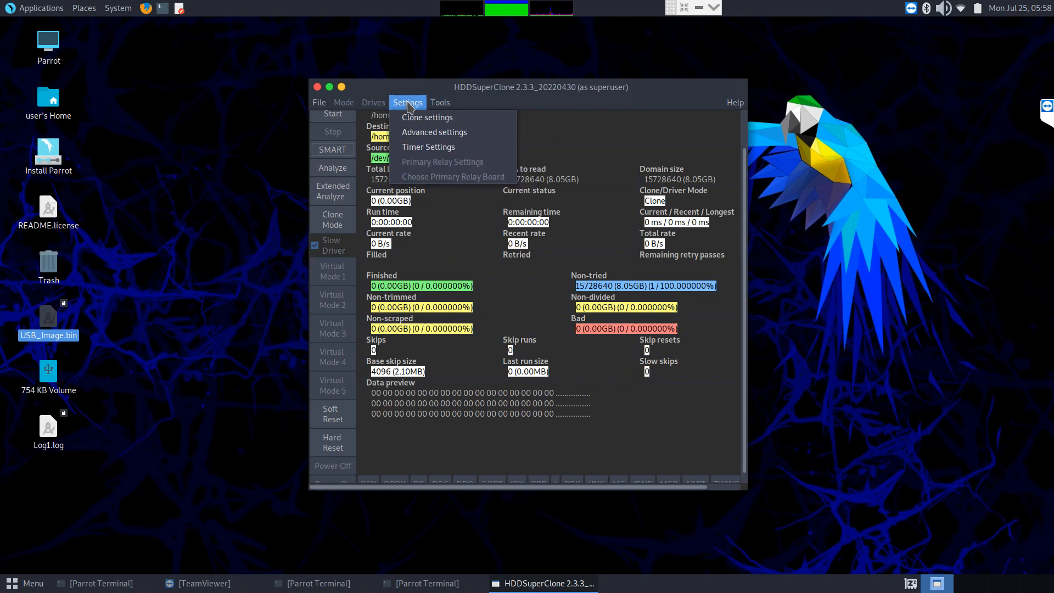
{"action": "mouse_move", "coordinate": [401, 263]}
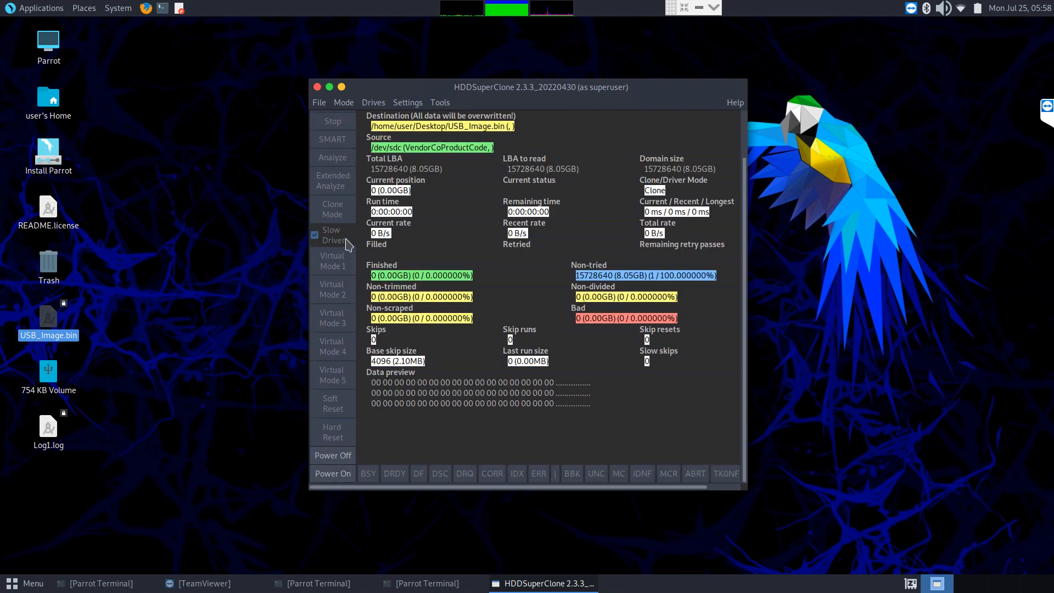
{"action": "mouse_move", "coordinate": [338, 377]}
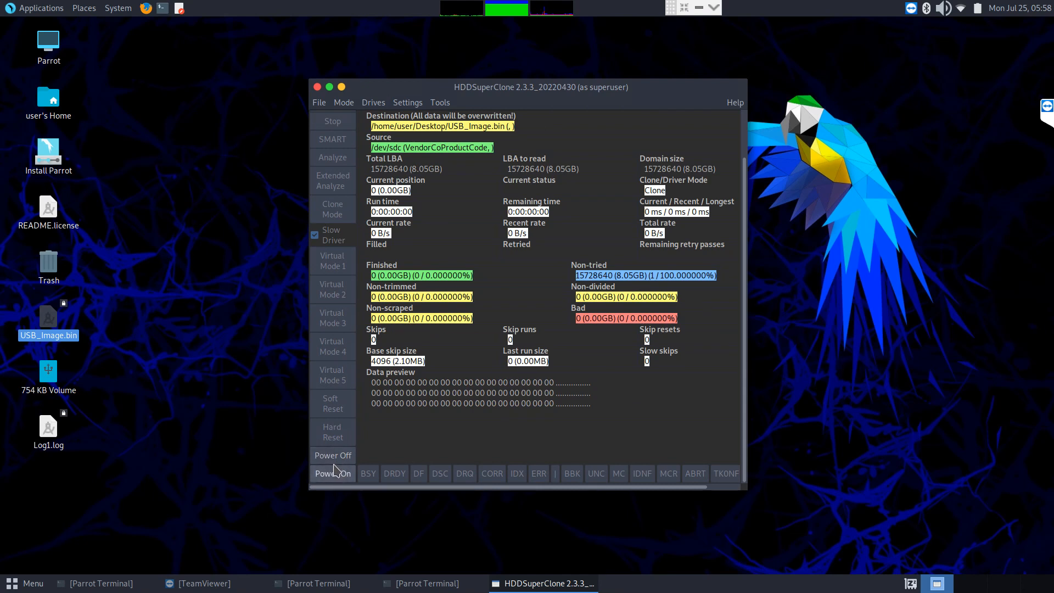
{"action": "mouse_move", "coordinate": [339, 477]}
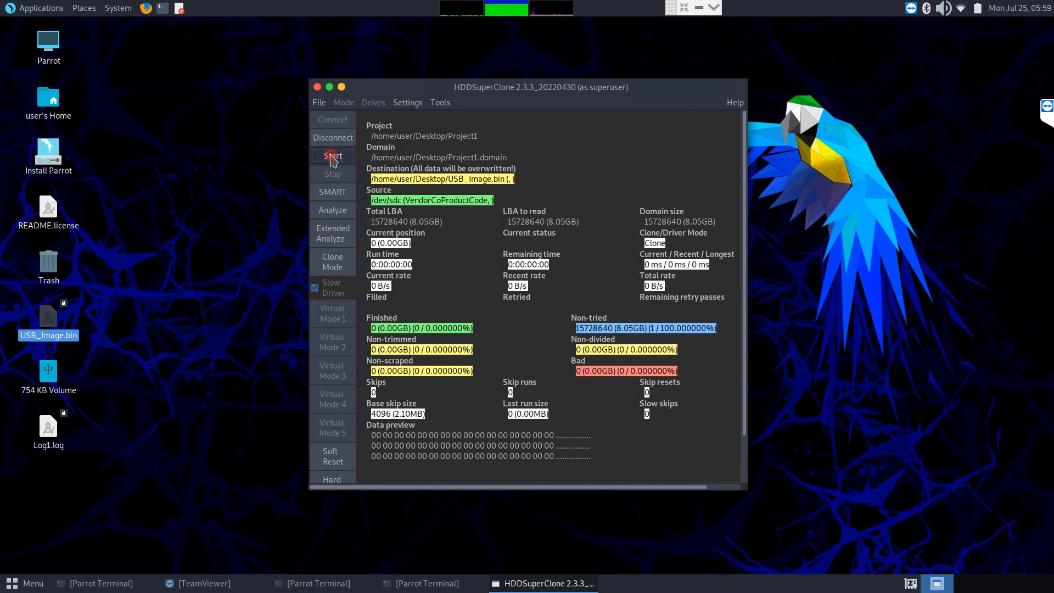
Step: Start cloning /dev/sdc into USB_Image.bin and watch Phase 1 progress
{"action": "left_click", "coordinate": [332, 156]}
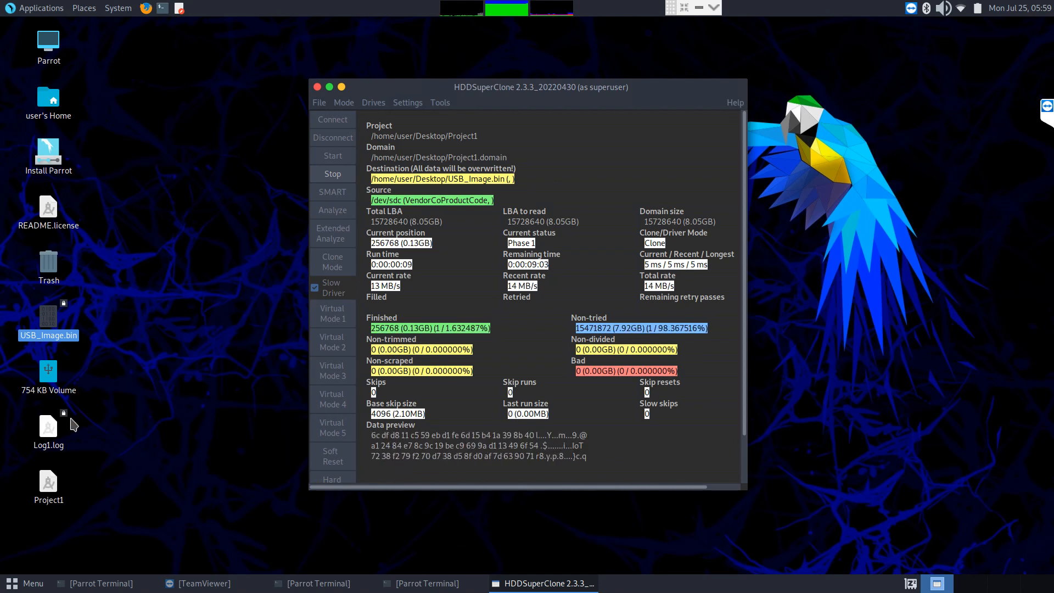
{"action": "left_click", "coordinate": [48, 482]}
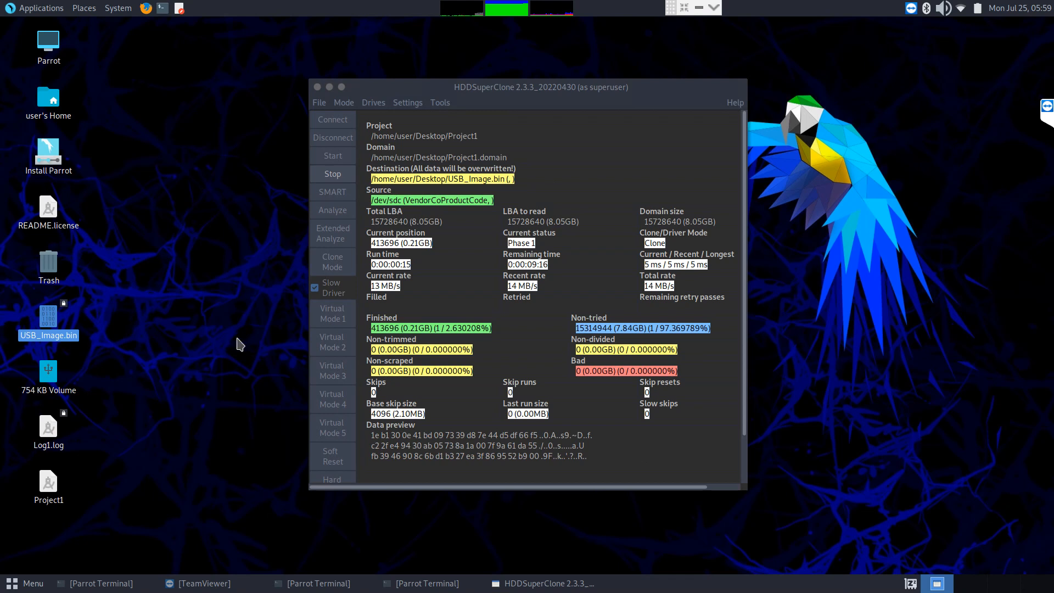
{"action": "mouse_move", "coordinate": [495, 203]}
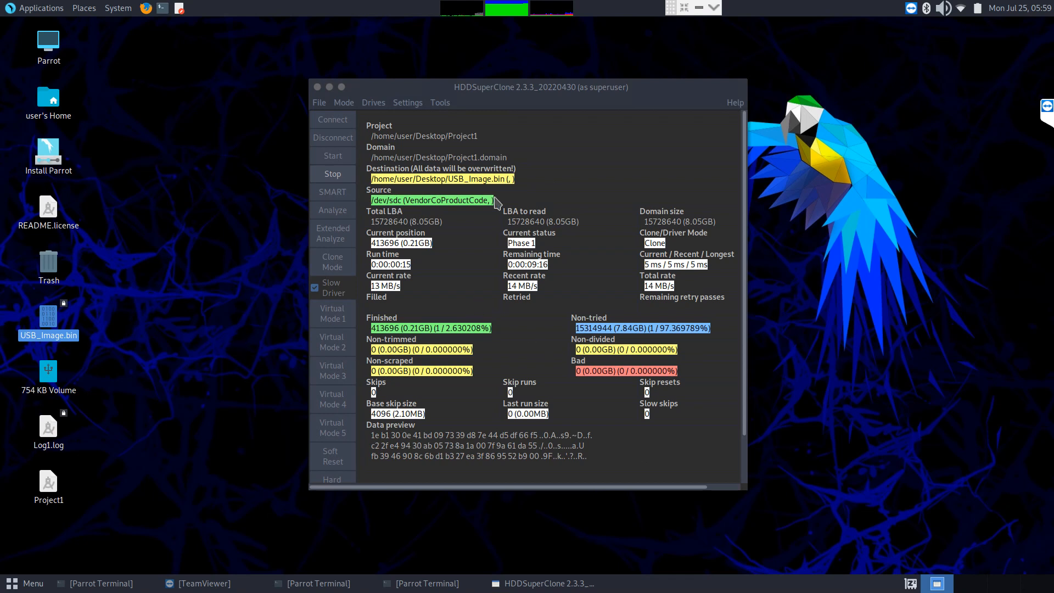